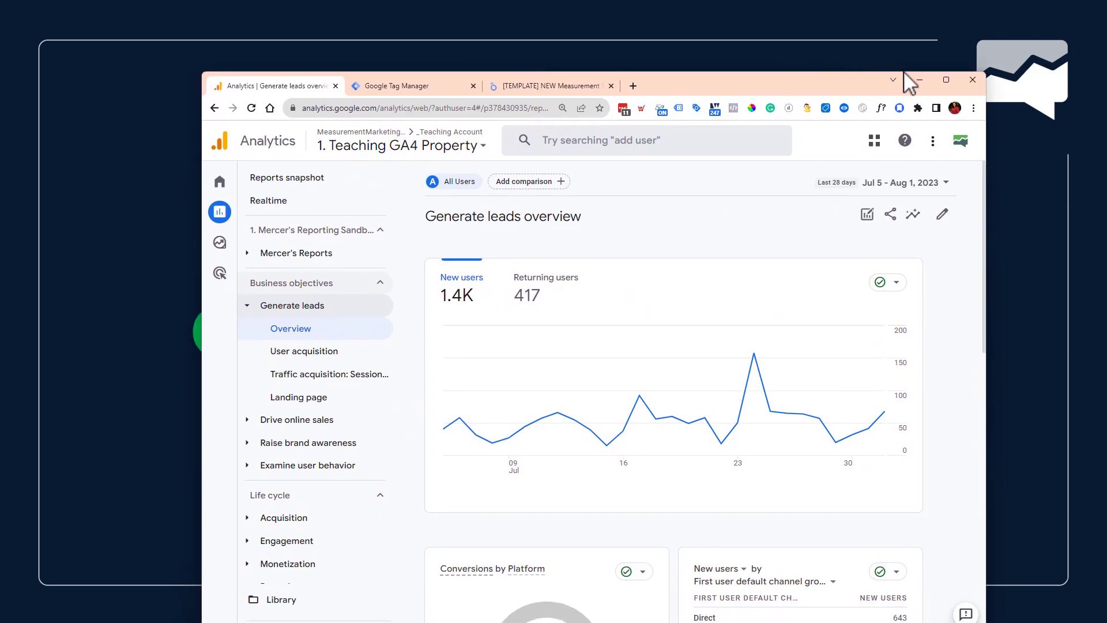
# Maximize the browser and begin customizing the User acquisition report under Generate leads.
pyautogui.click(946, 80)
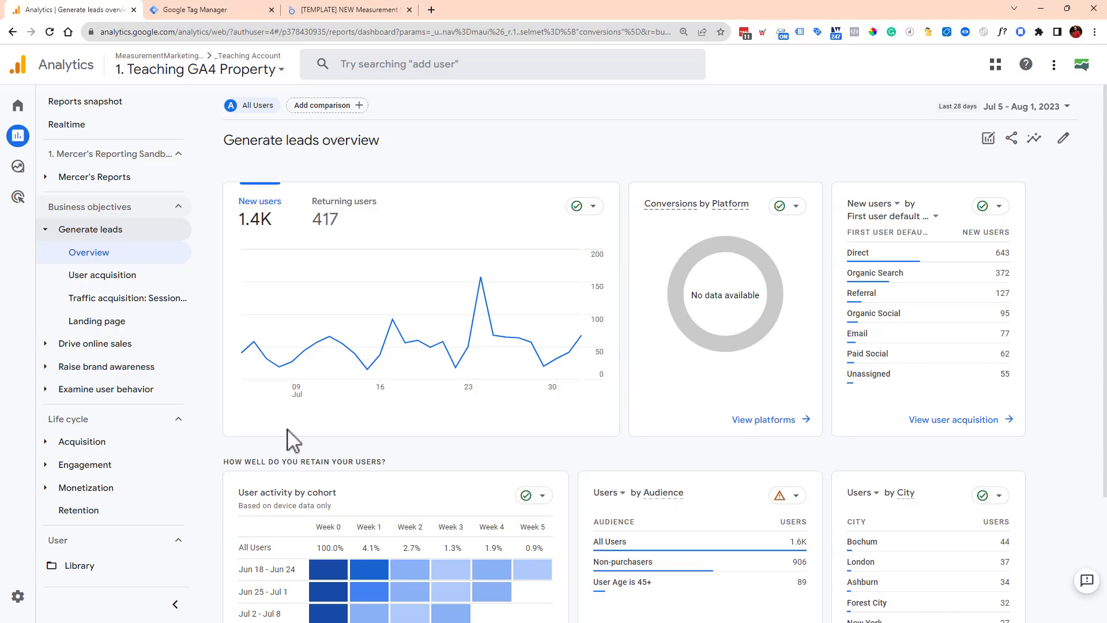
pyautogui.moveTo(205, 298)
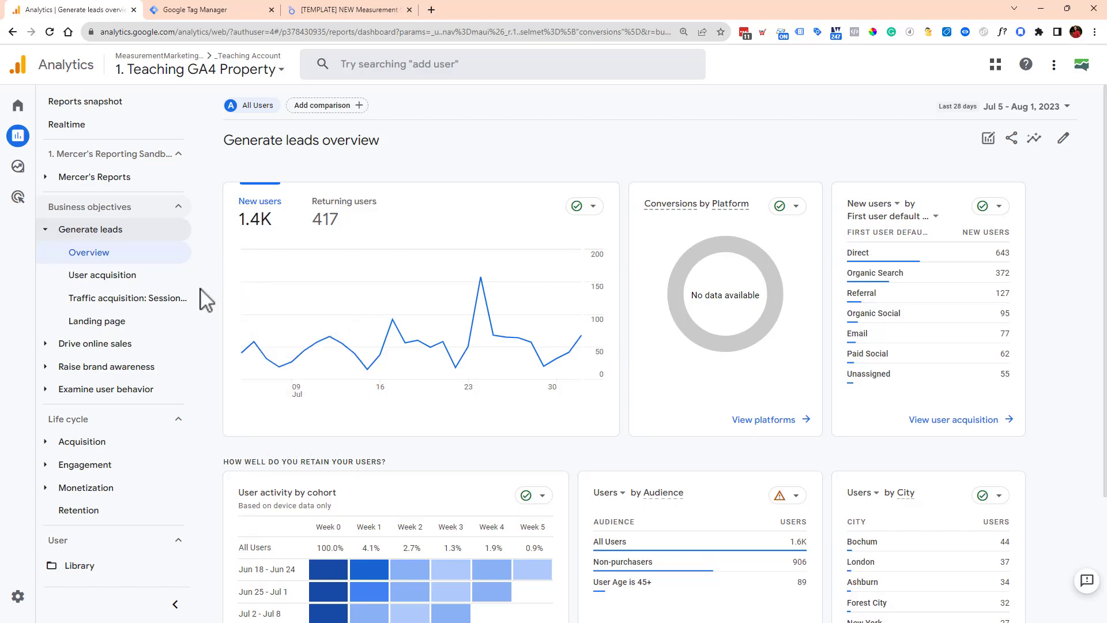
pyautogui.click(102, 274)
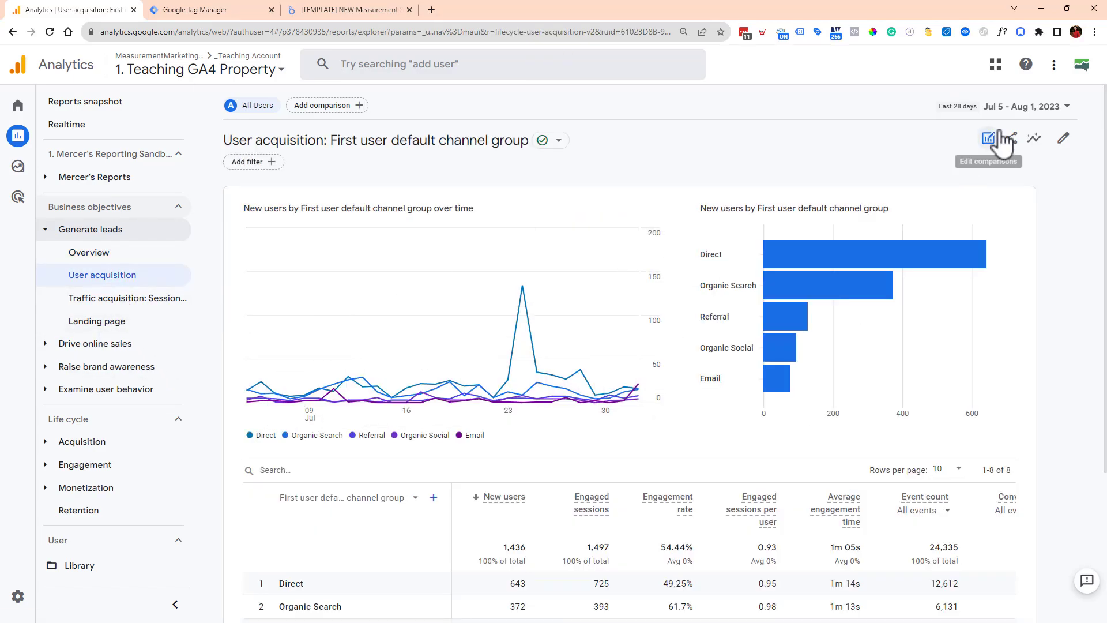
pyautogui.click(988, 137)
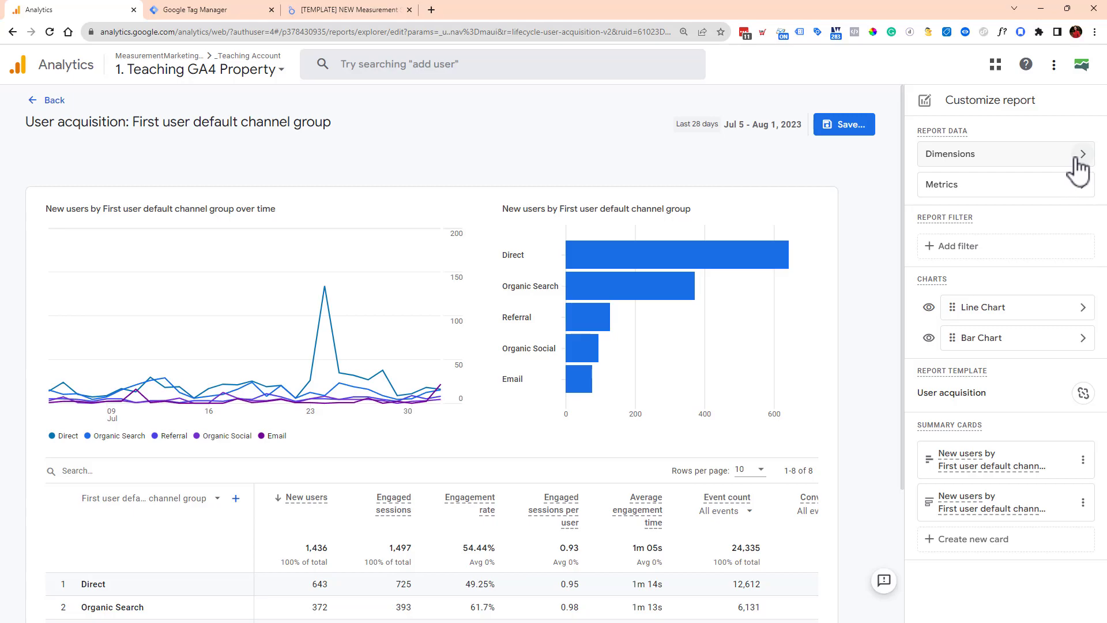
# Browse dimensions matching 'item', then back out without applying any change.
pyautogui.click(951, 154)
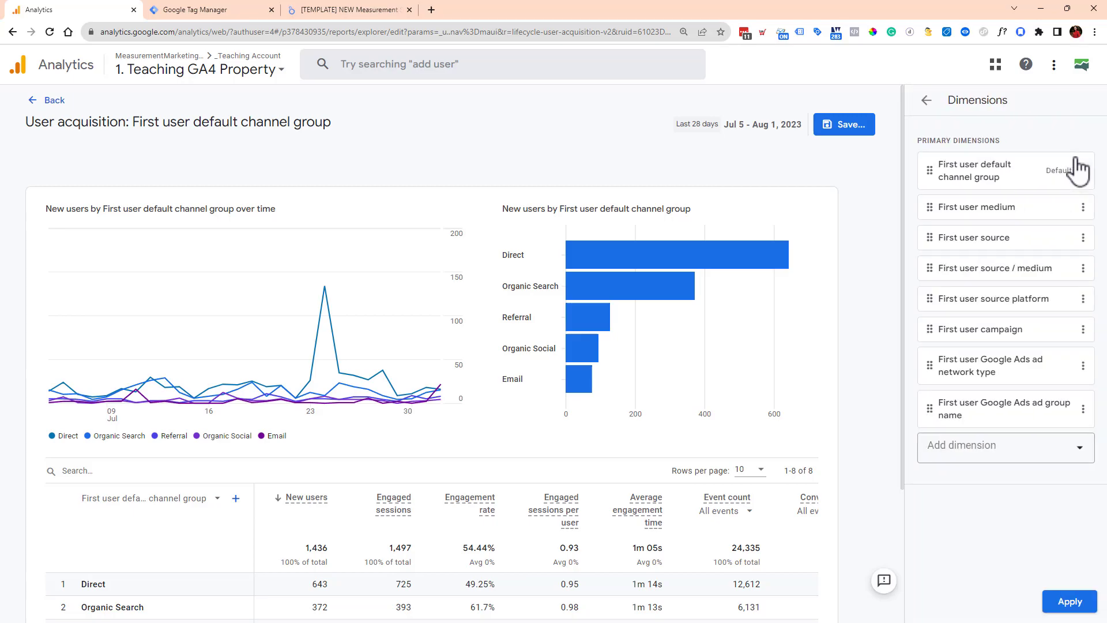
pyautogui.click(1005, 445)
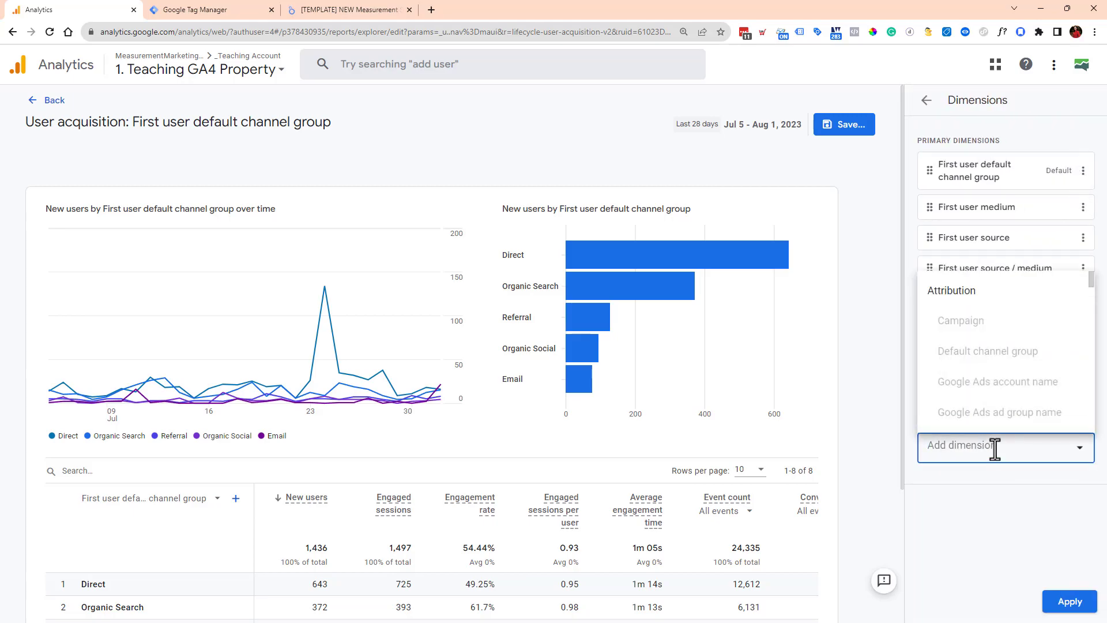
pyautogui.write('item')
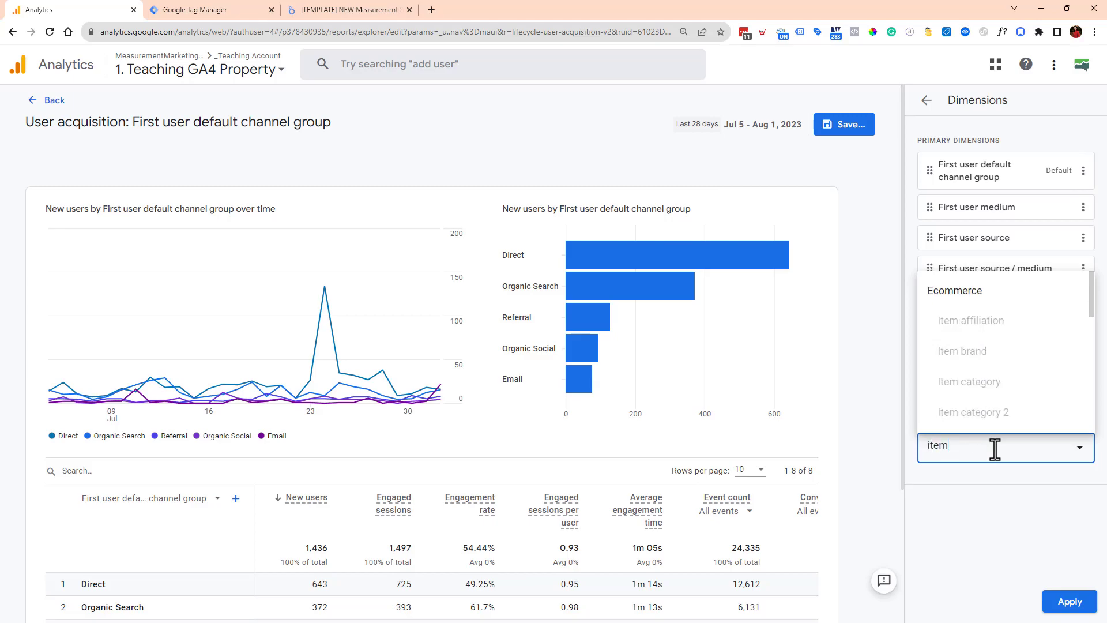
pyautogui.moveTo(996, 353)
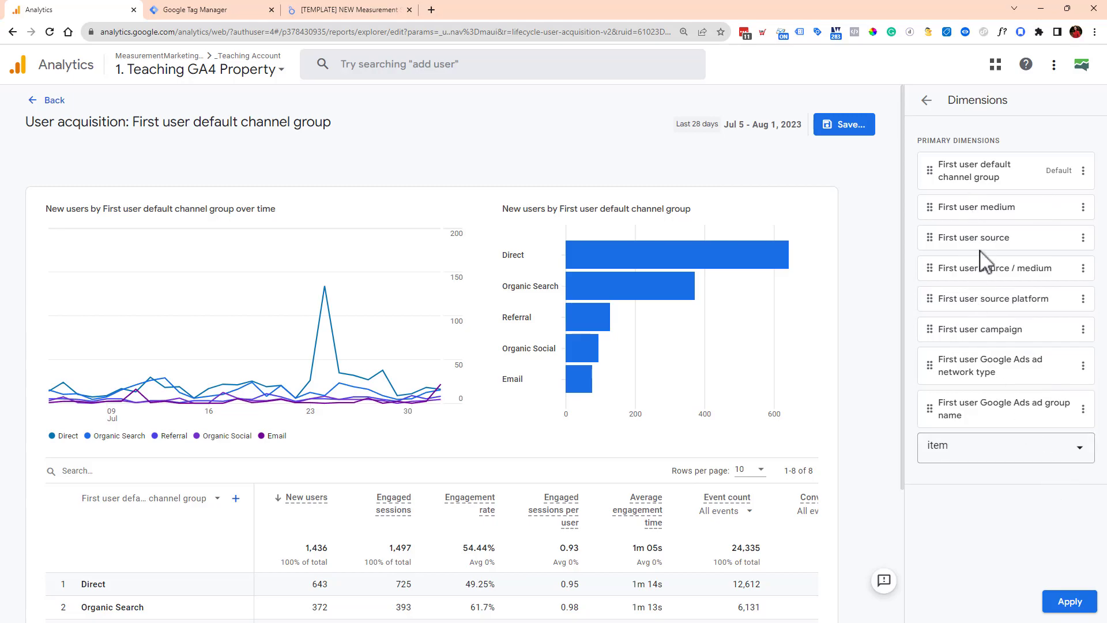
pyautogui.click(1006, 446)
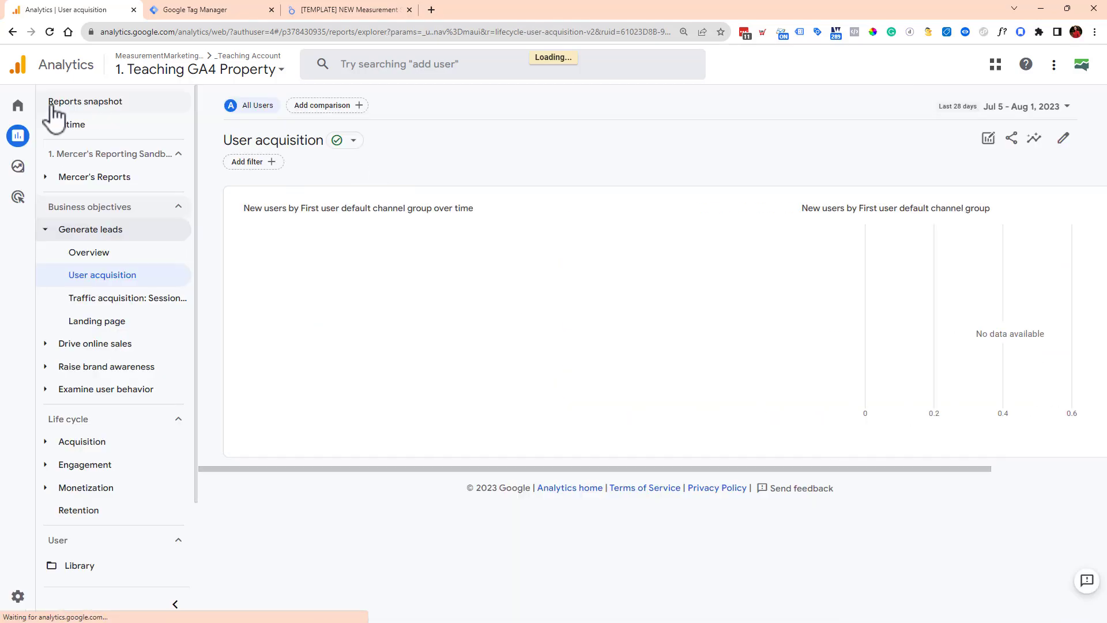
# Navigate to the Audiences report listing All Users, Non-purchasers and User Age is 45+.
pyautogui.click(101, 275)
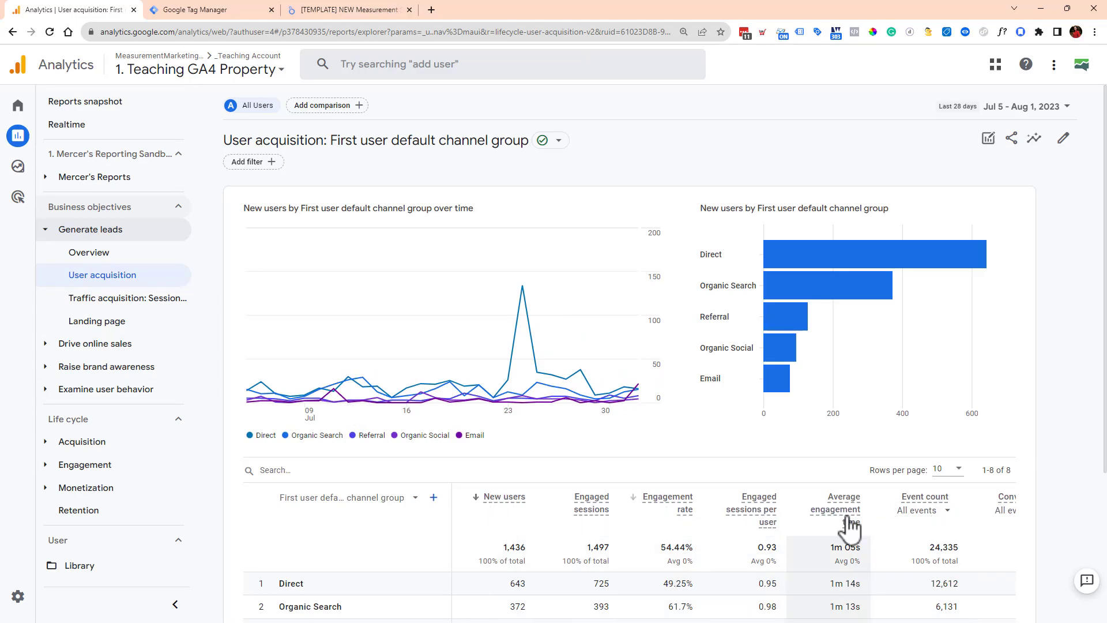
pyautogui.moveTo(430, 396)
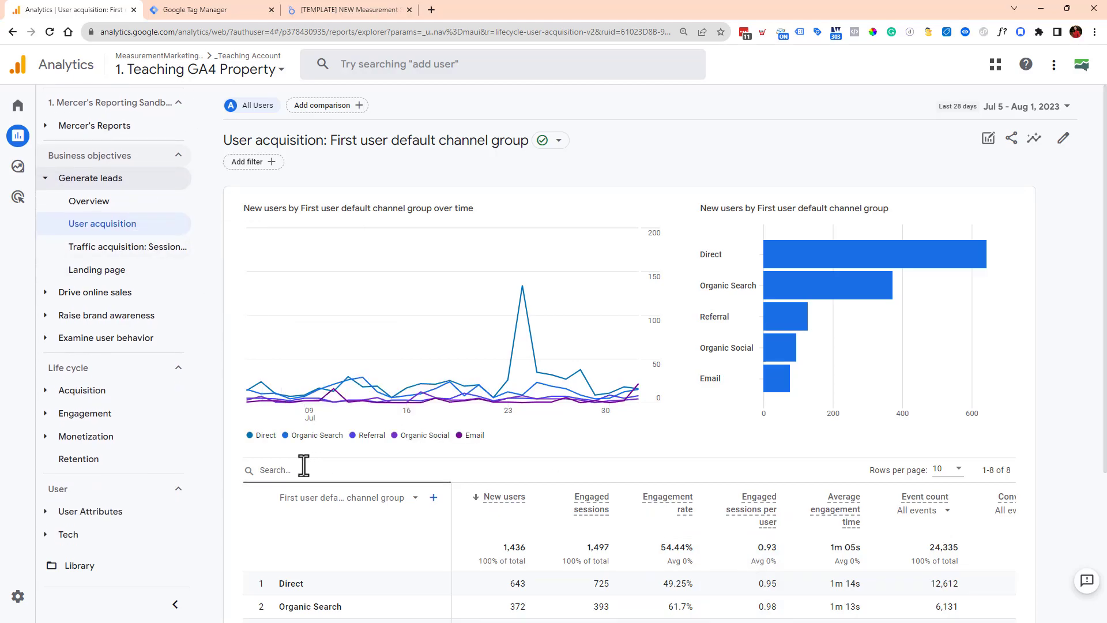
pyautogui.moveTo(82, 531)
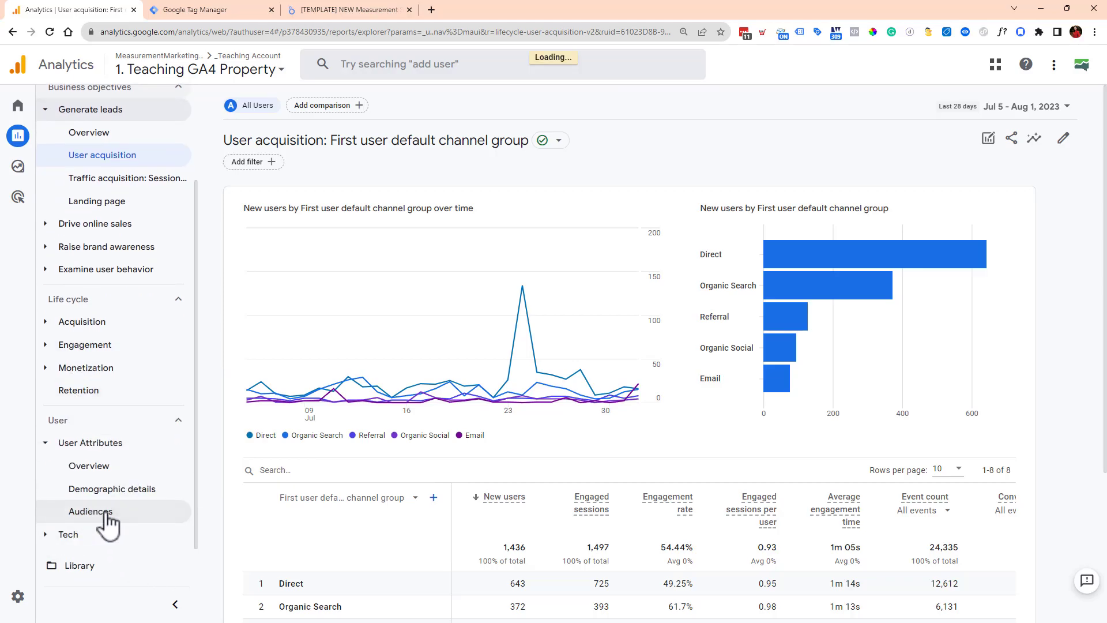
pyautogui.click(90, 511)
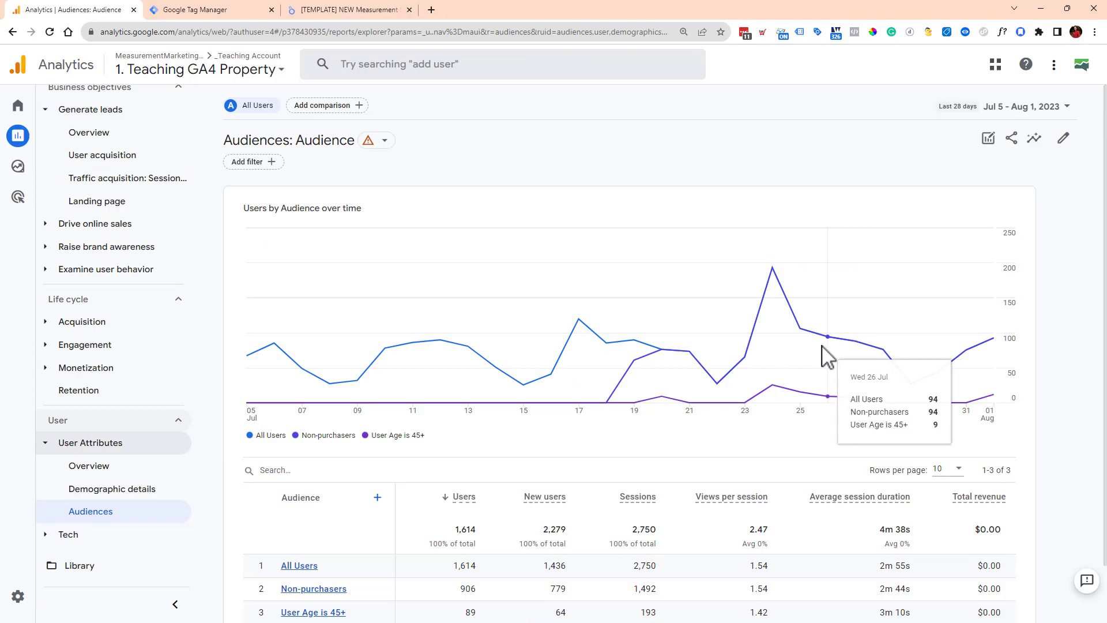
pyautogui.scroll(-3)
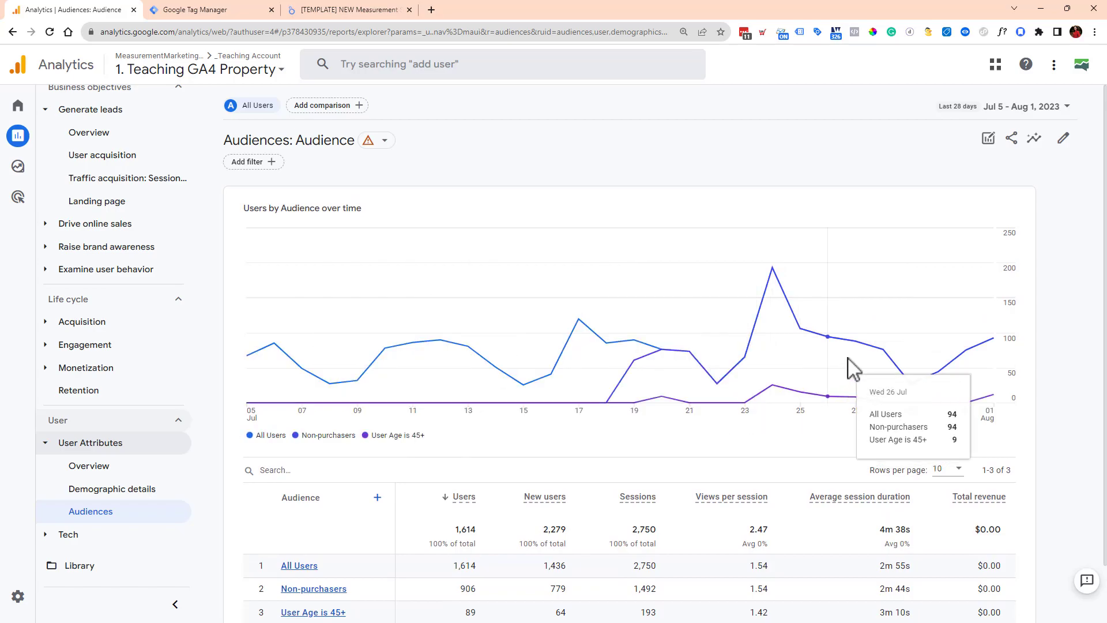
pyautogui.scroll(-3)
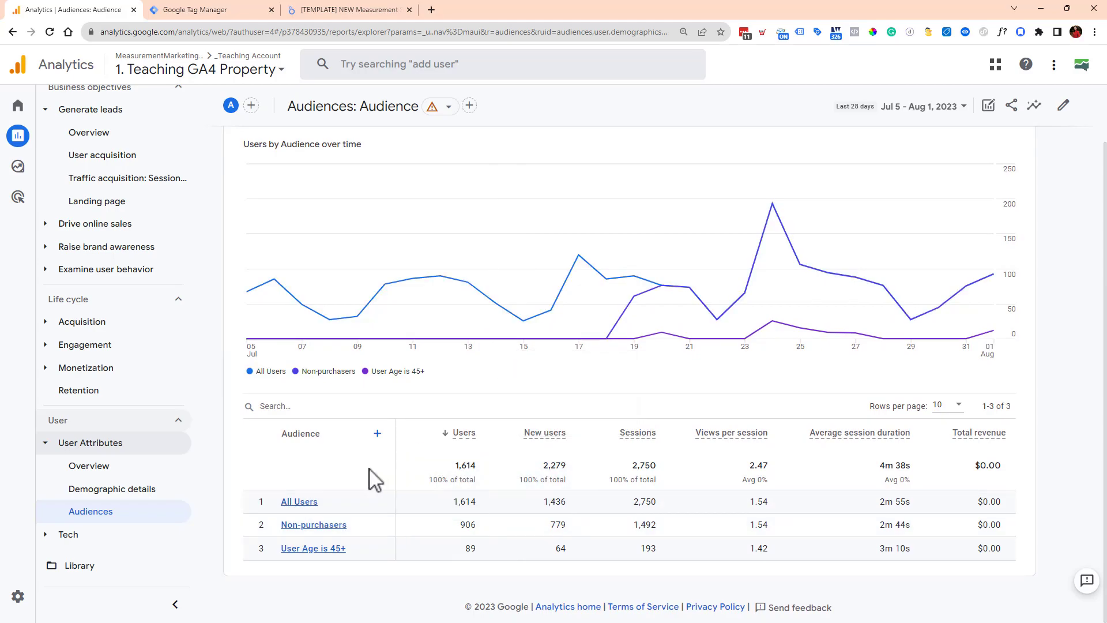
pyautogui.moveTo(322, 576)
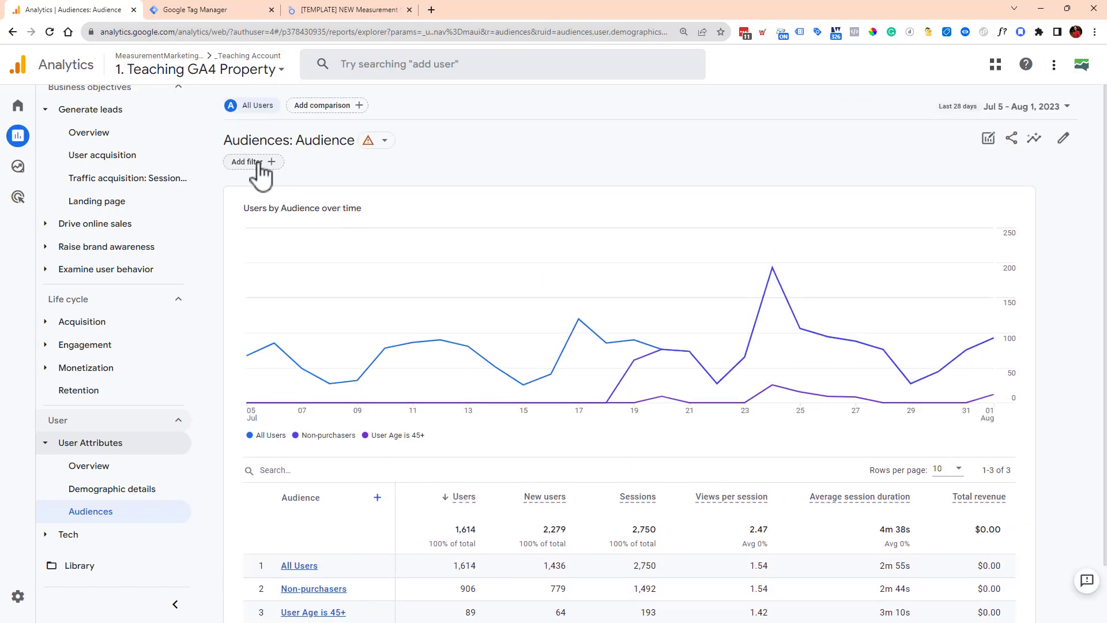
pyautogui.click(249, 161)
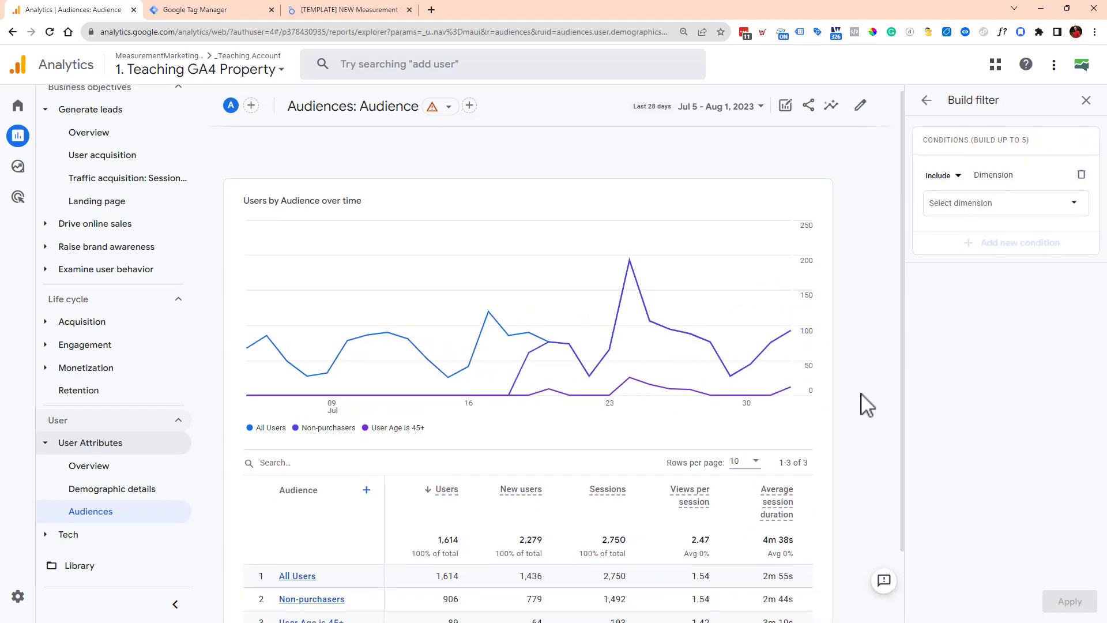
pyautogui.scroll(-3)
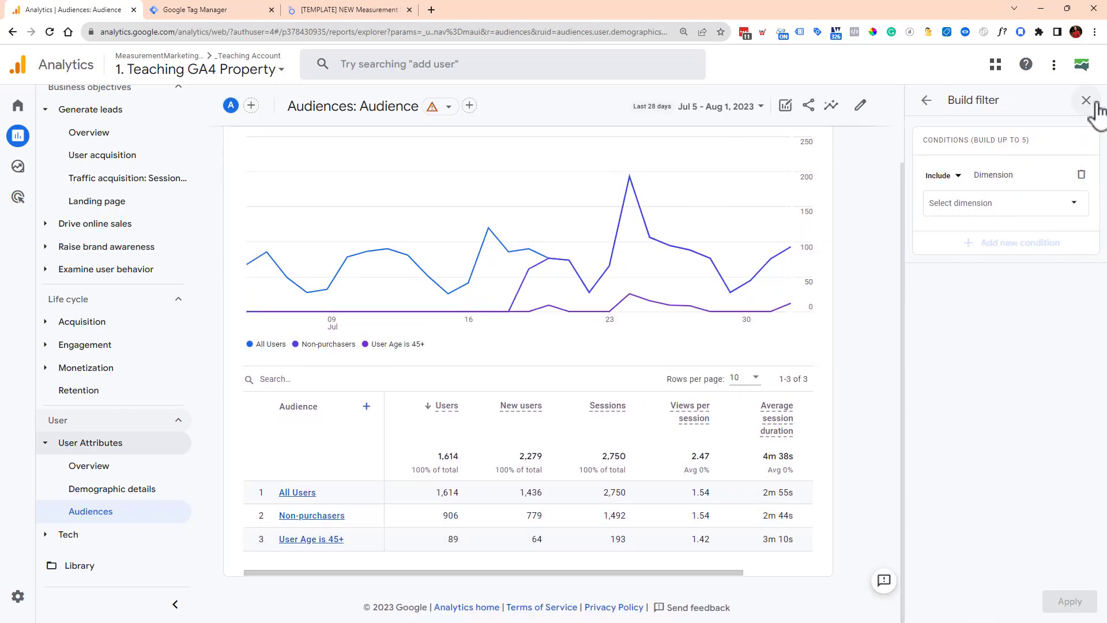
pyautogui.click(1087, 100)
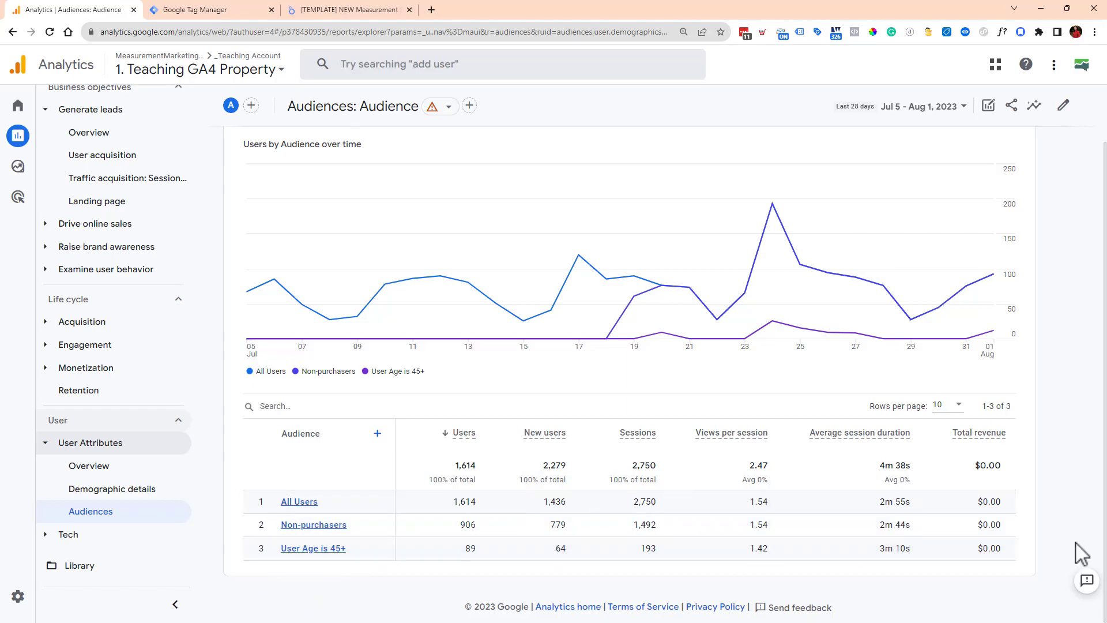
pyautogui.moveTo(1015, 609)
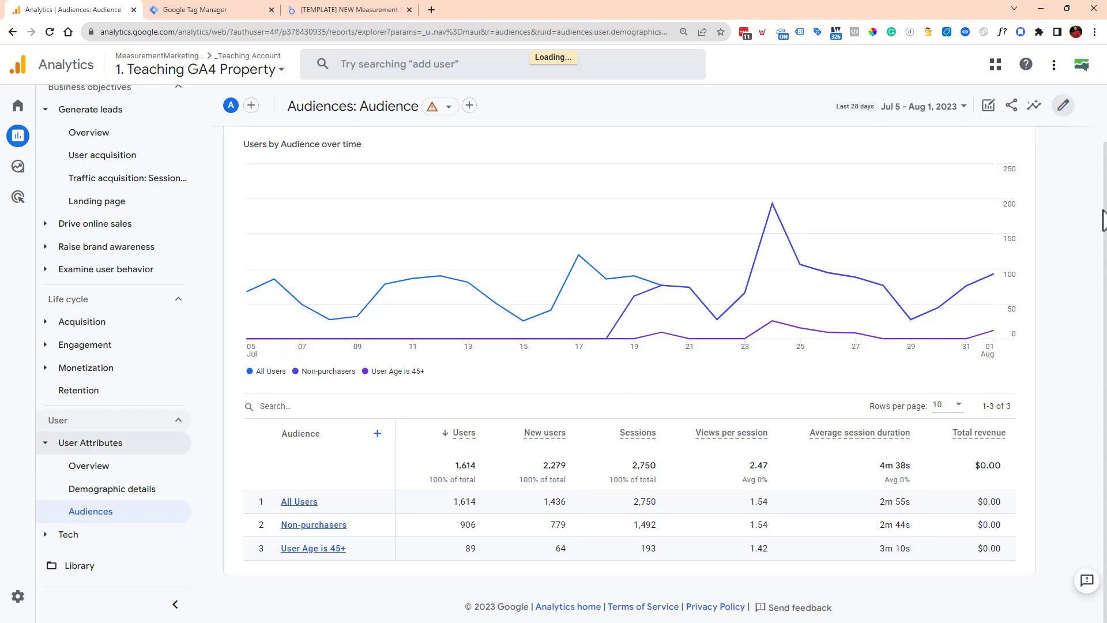
# Add Session conversion rate and Conversions metrics to the Audiences table by searching 'co'.
pyautogui.click(1063, 105)
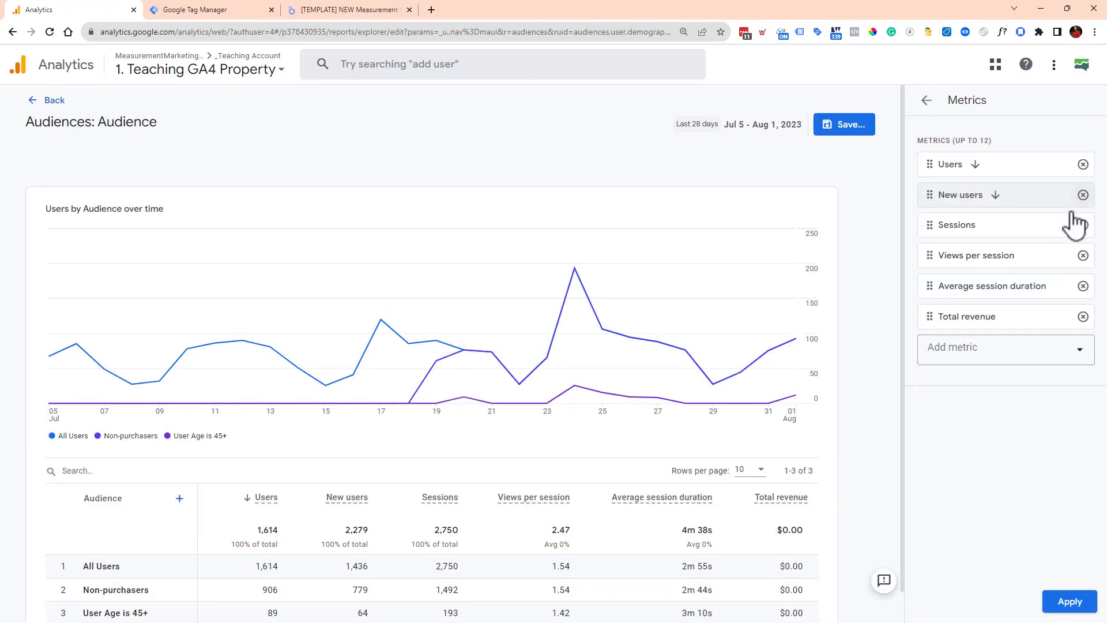
pyautogui.write('conv')
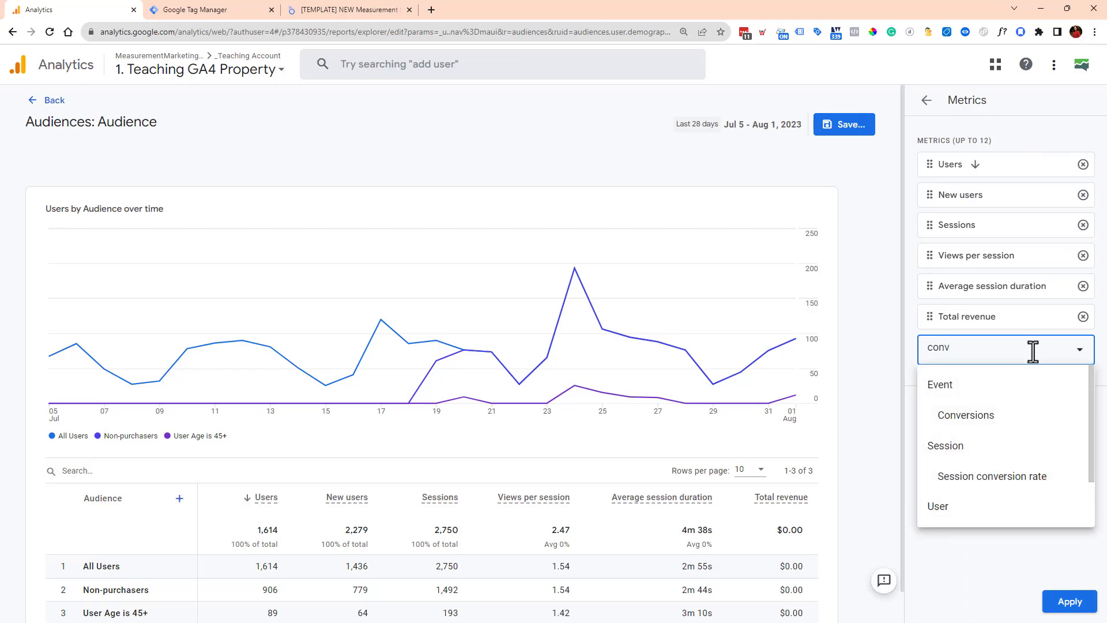
pyautogui.moveTo(992, 476)
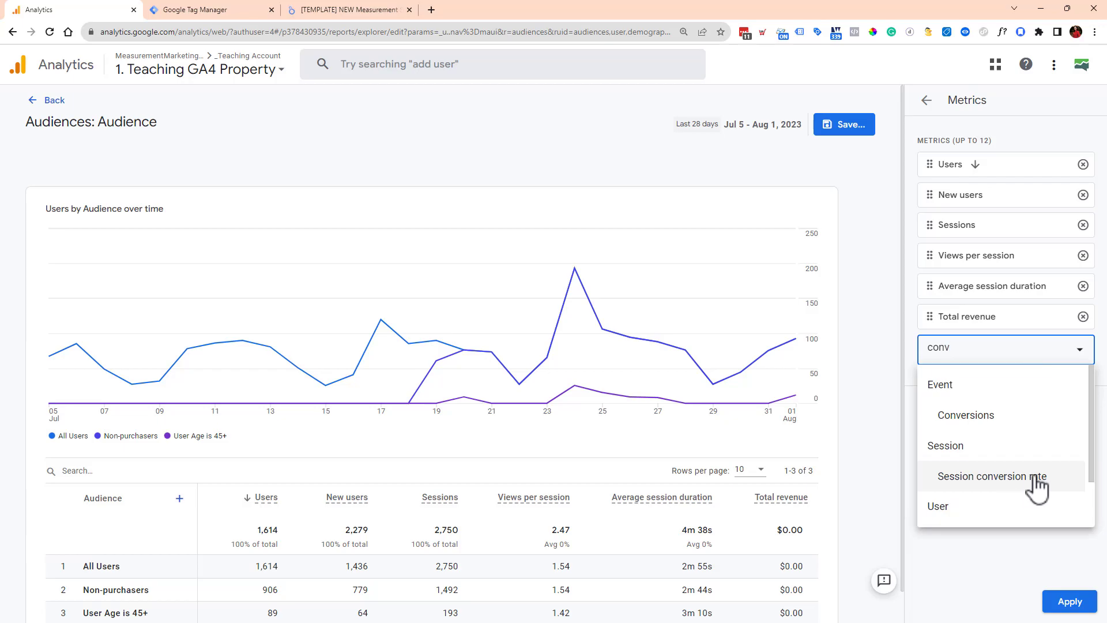
pyautogui.click(992, 477)
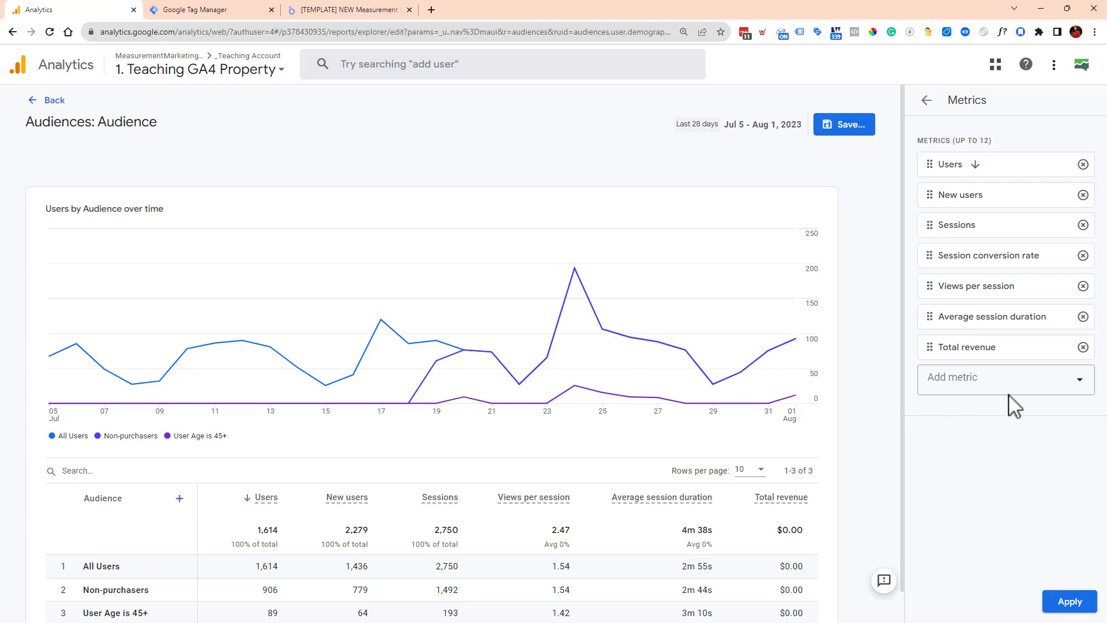
pyautogui.write('con')
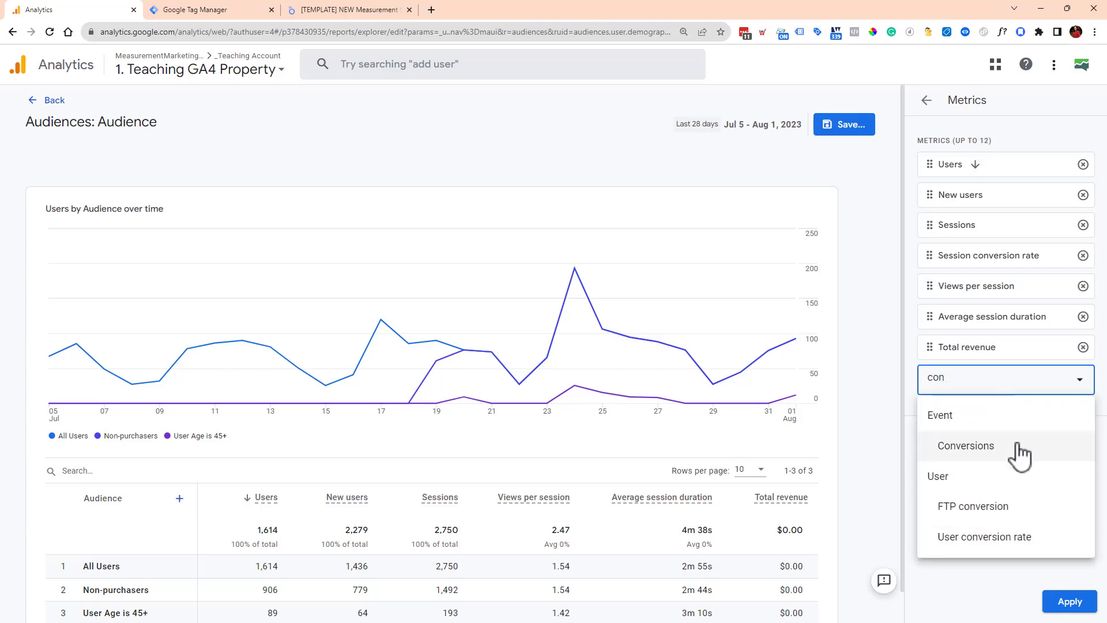
pyautogui.click(966, 445)
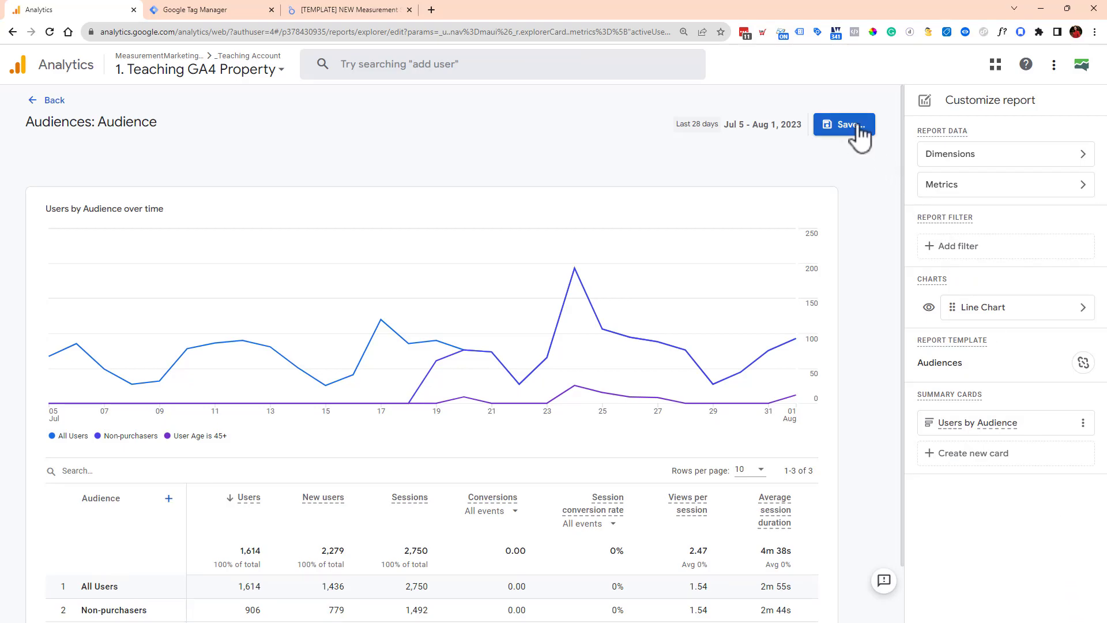
# Save the edited report as a new report named Custom Audiences.
pyautogui.click(845, 124)
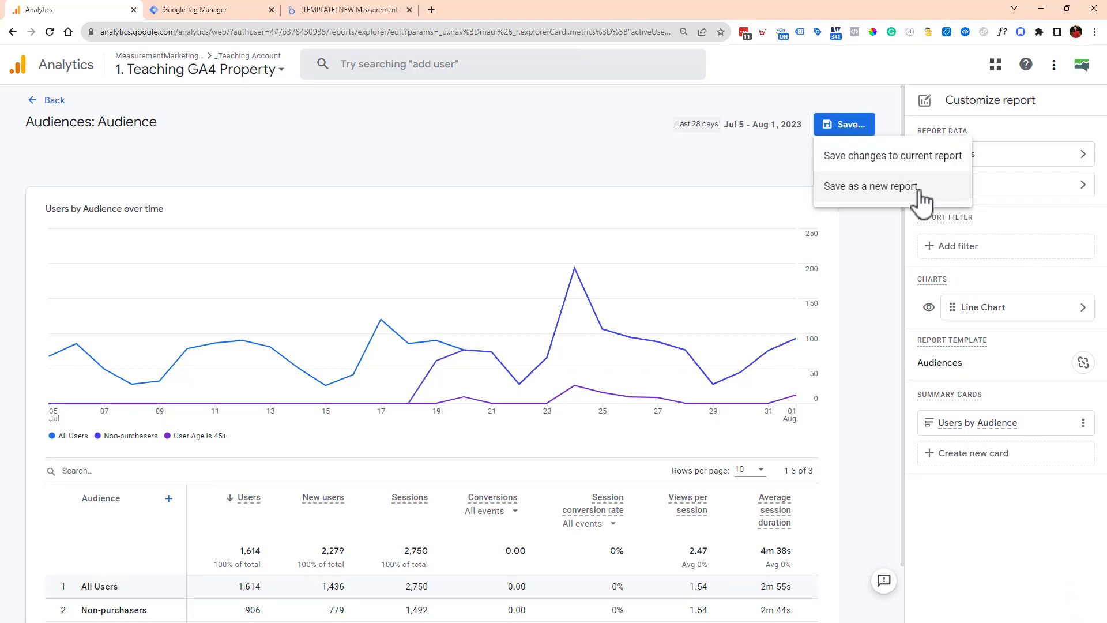
pyautogui.click(870, 187)
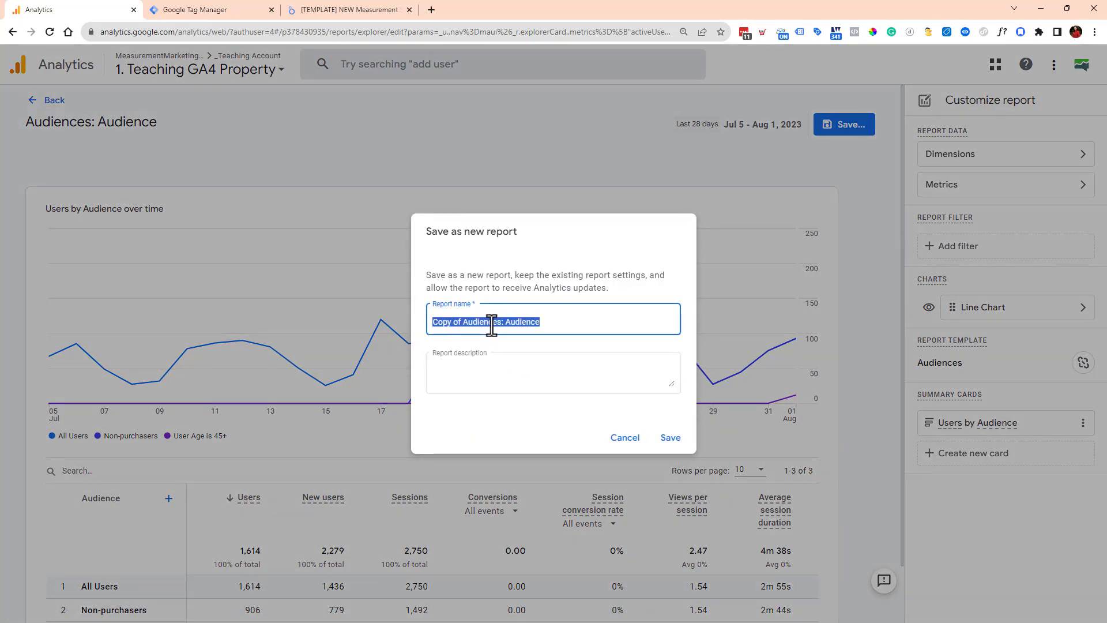
pyautogui.write('Custom Audiences')
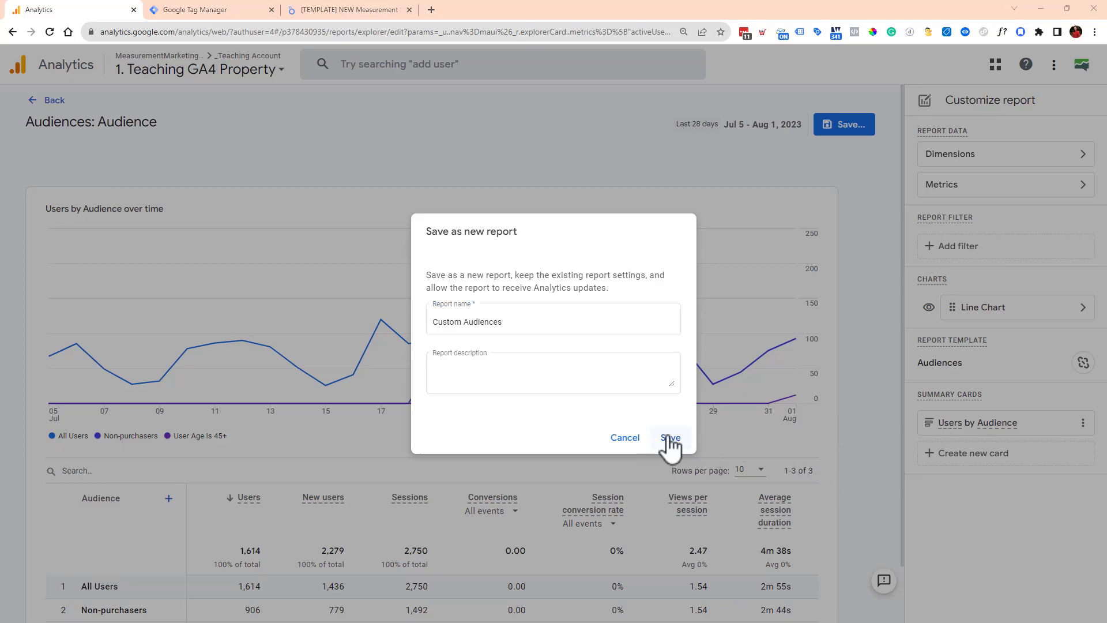
pyautogui.click(669, 437)
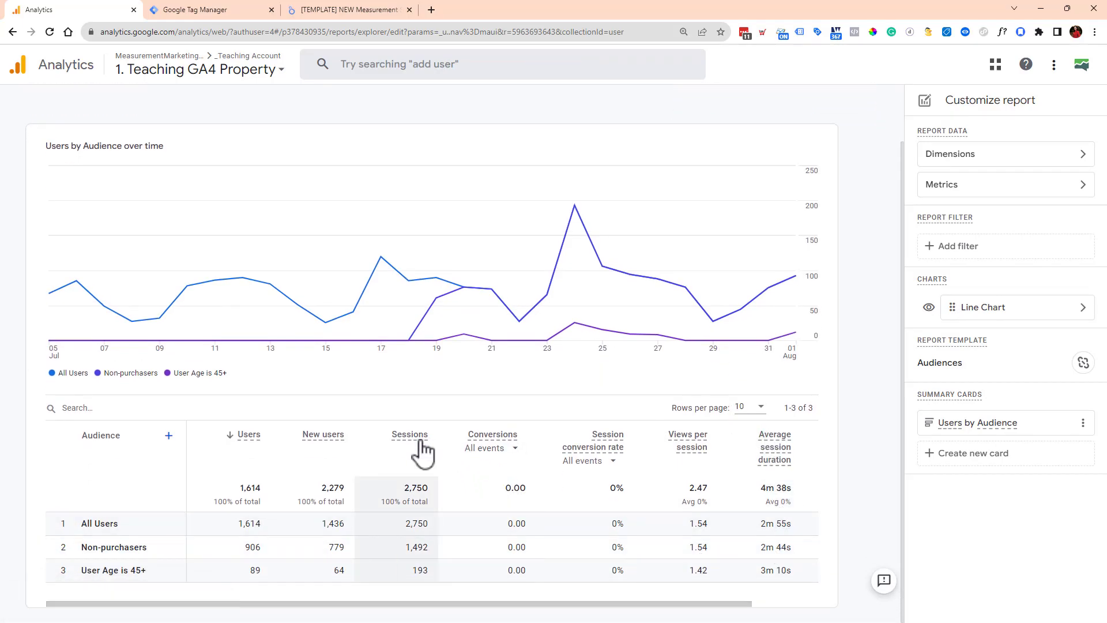
# Filter both the Conversions and Session conversion rate columns to the generate_lead event.
pyautogui.click(491, 448)
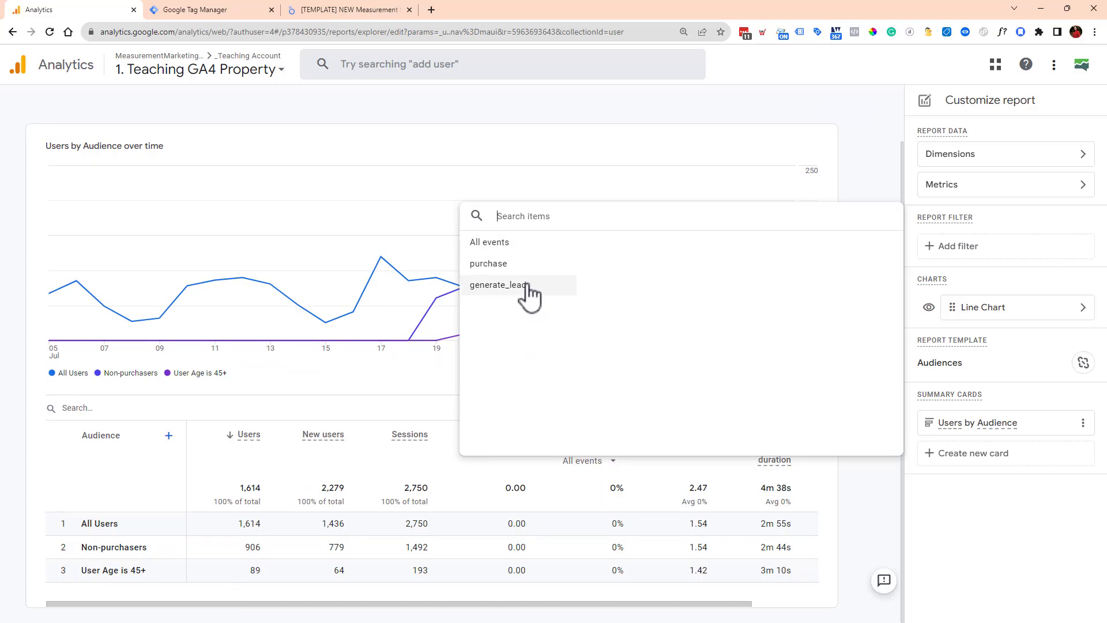
pyautogui.click(498, 285)
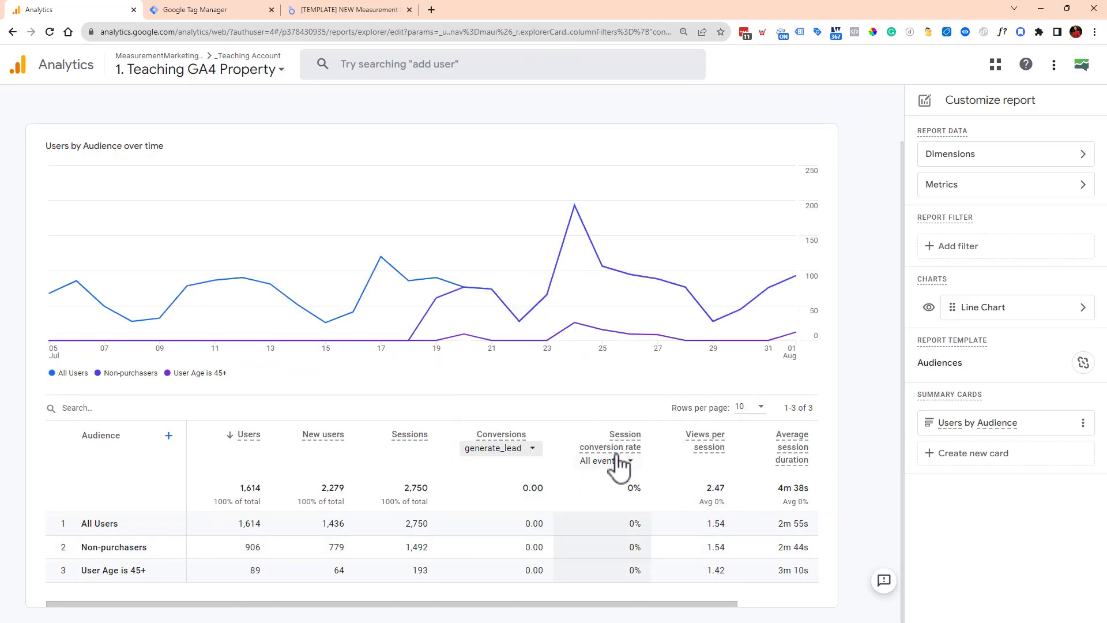
pyautogui.click(603, 460)
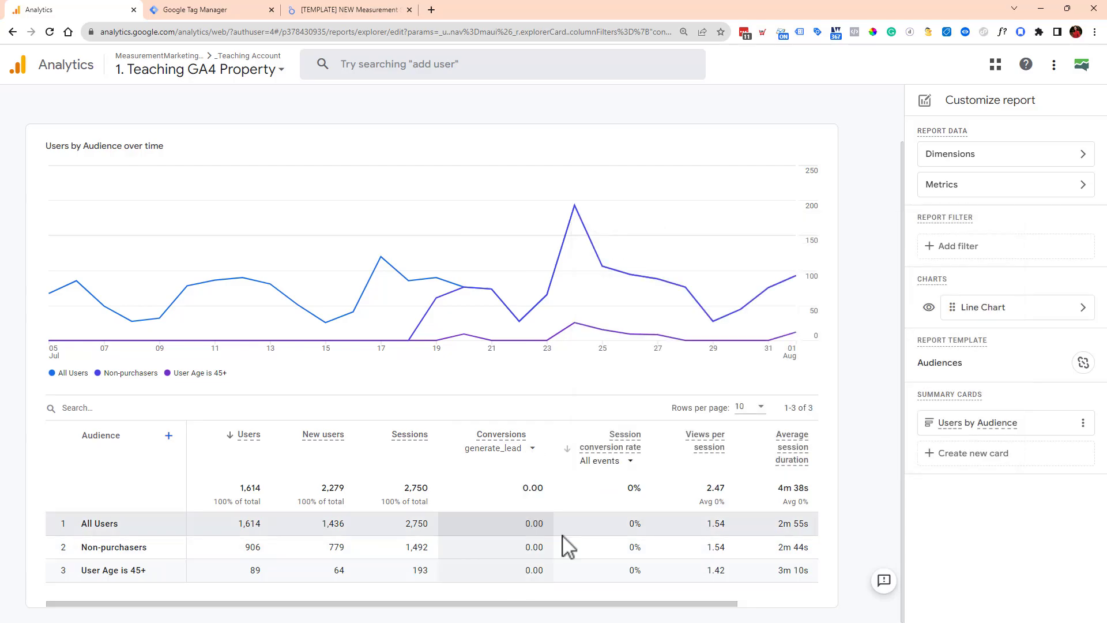
pyautogui.moveTo(558, 566)
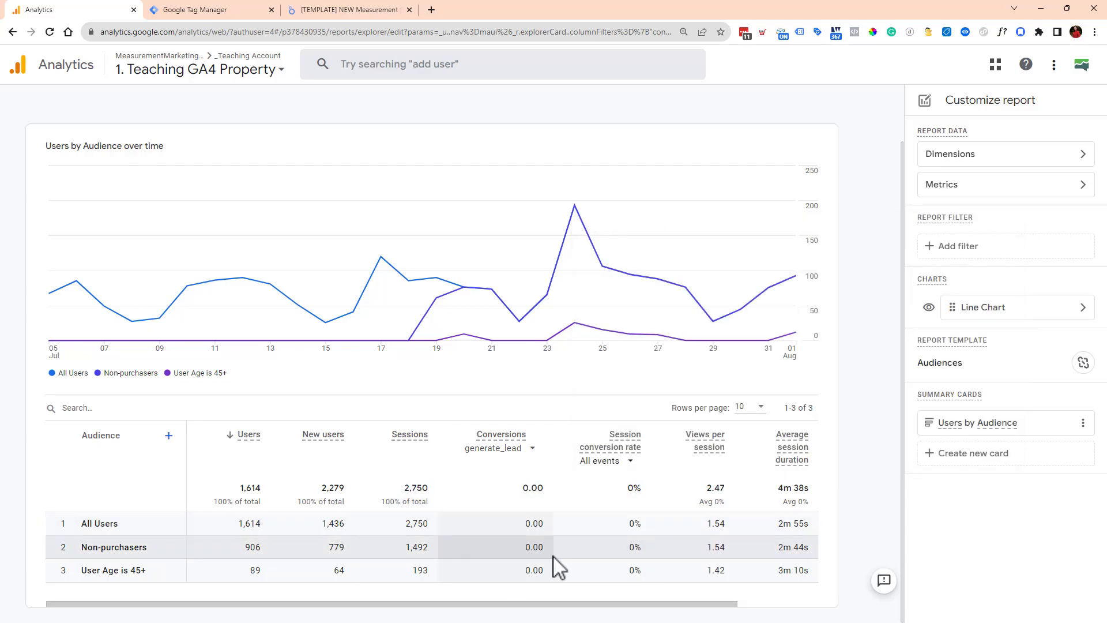
pyautogui.moveTo(501, 492)
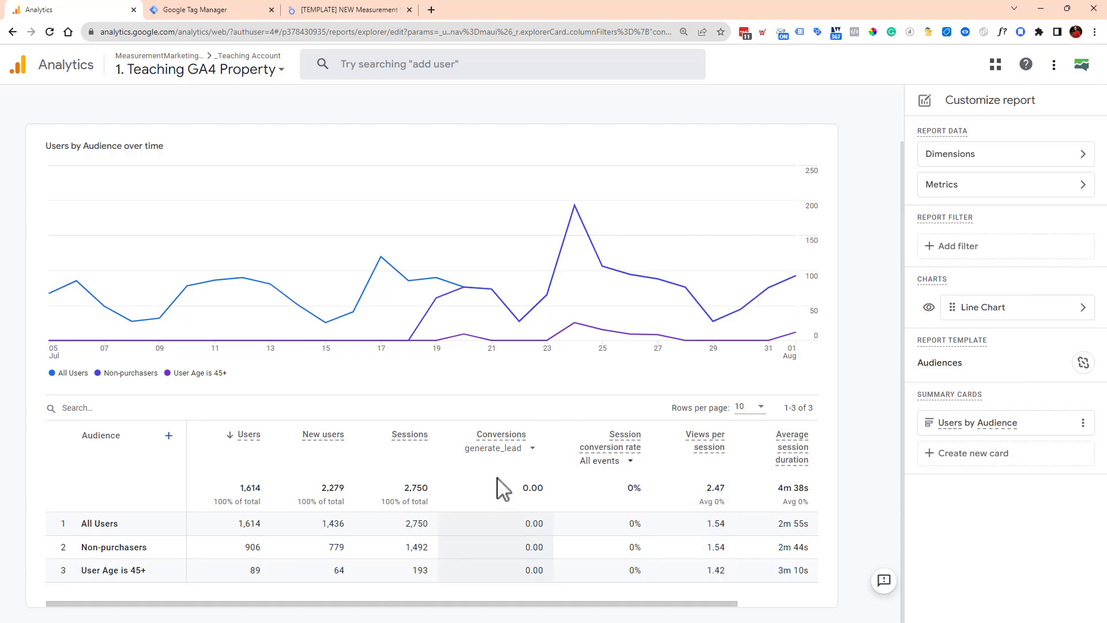
pyautogui.click(601, 461)
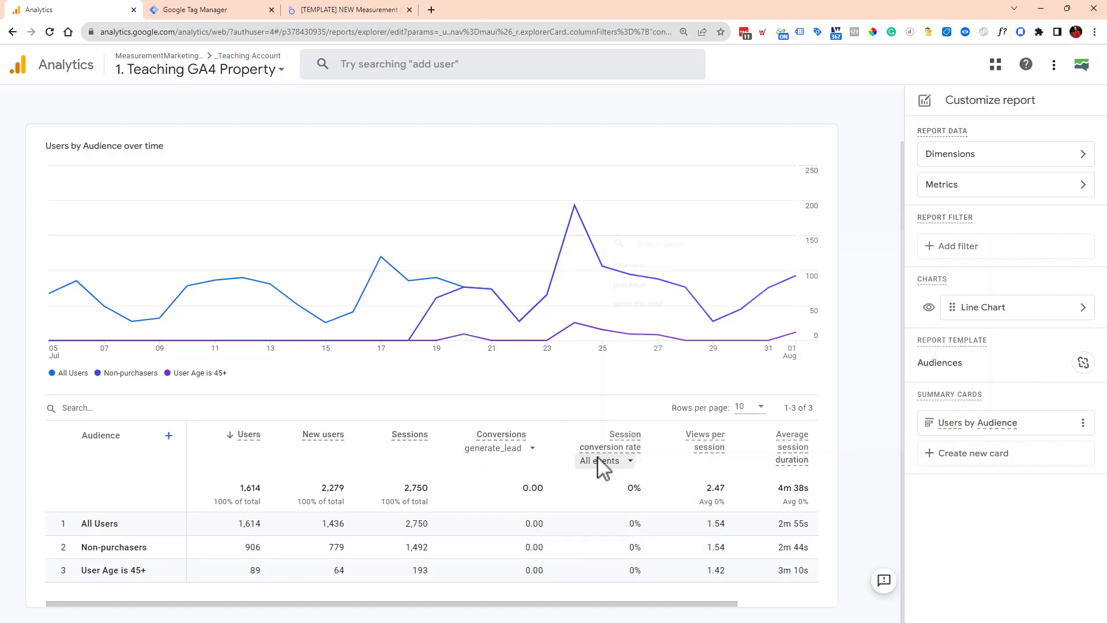
pyautogui.click(601, 461)
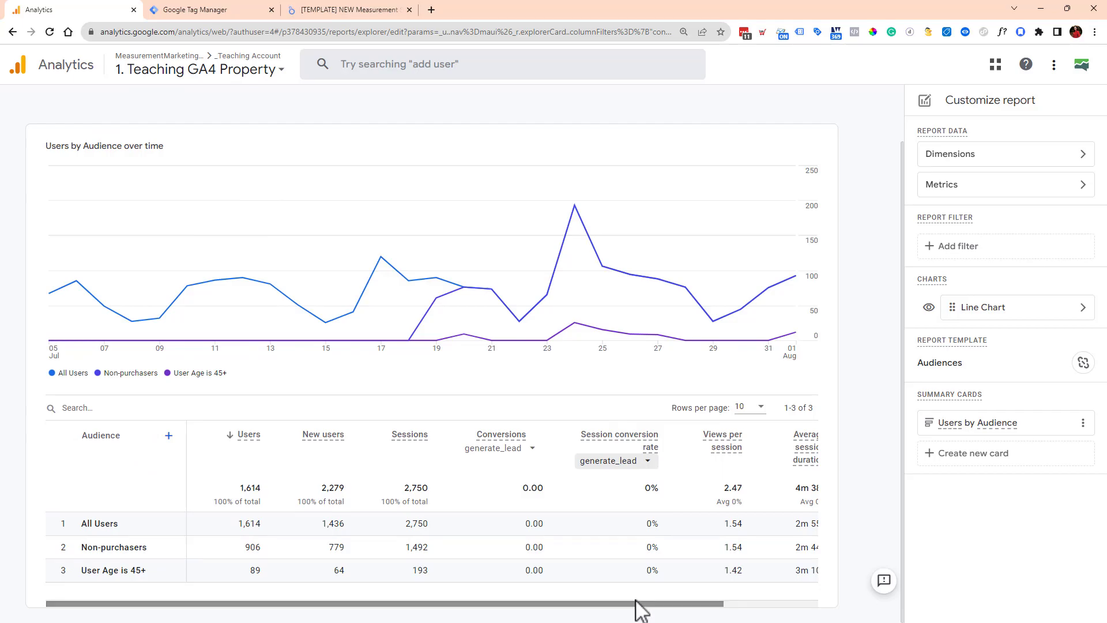
pyautogui.moveTo(127, 138)
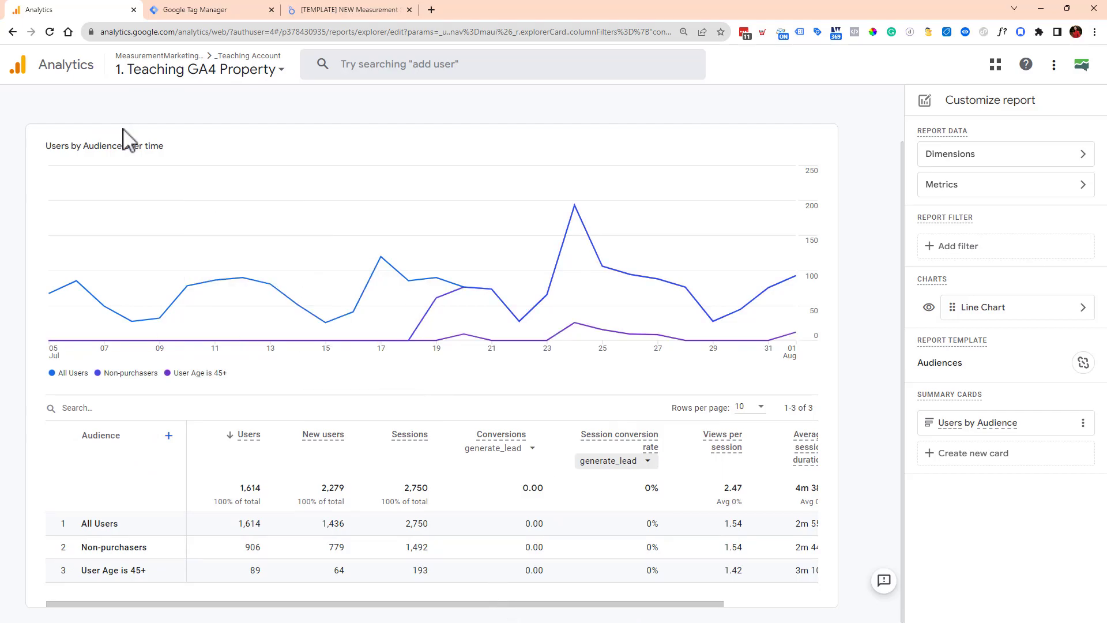
pyautogui.moveTo(460, 388)
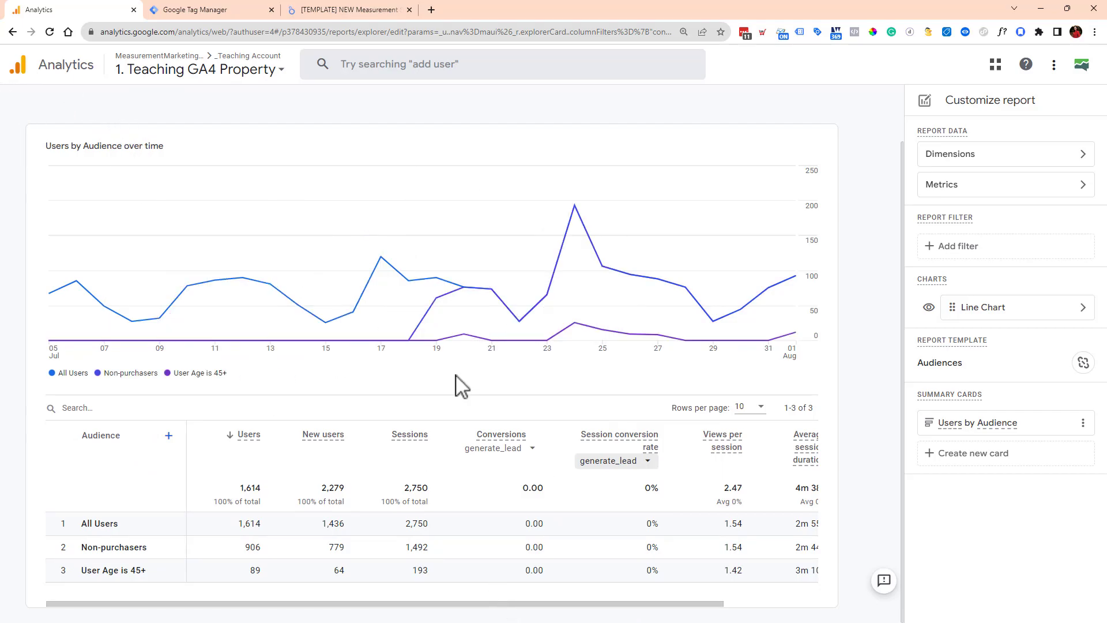
pyautogui.moveTo(10, 36)
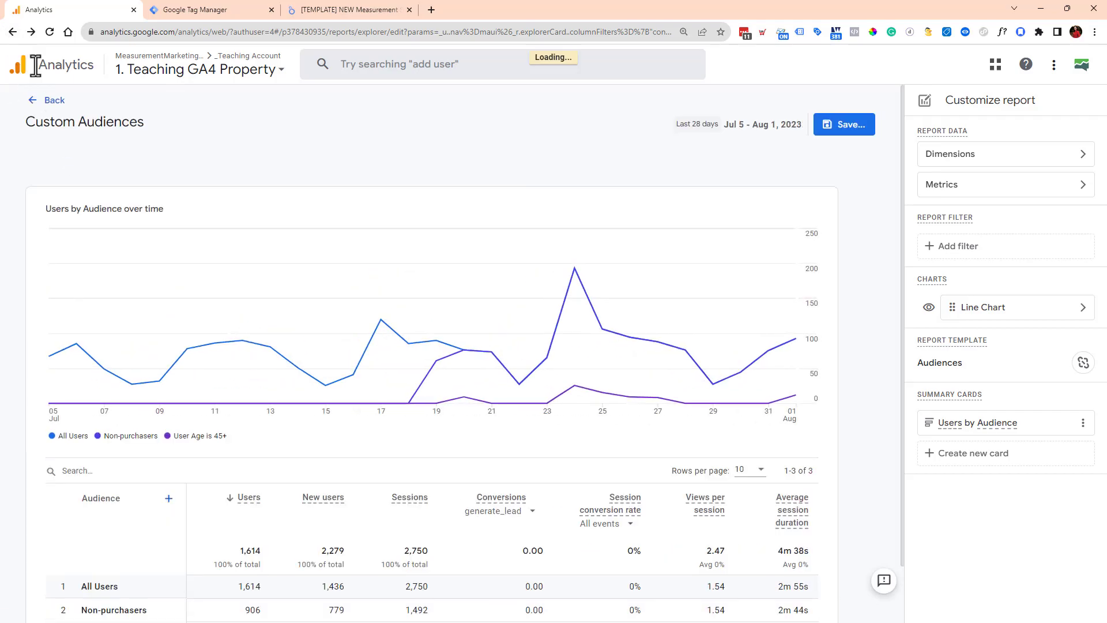
# Discard the unsaved report edits and begin editing the Mercer's Reporting Sandbox collection from the Library.
pyautogui.click(47, 100)
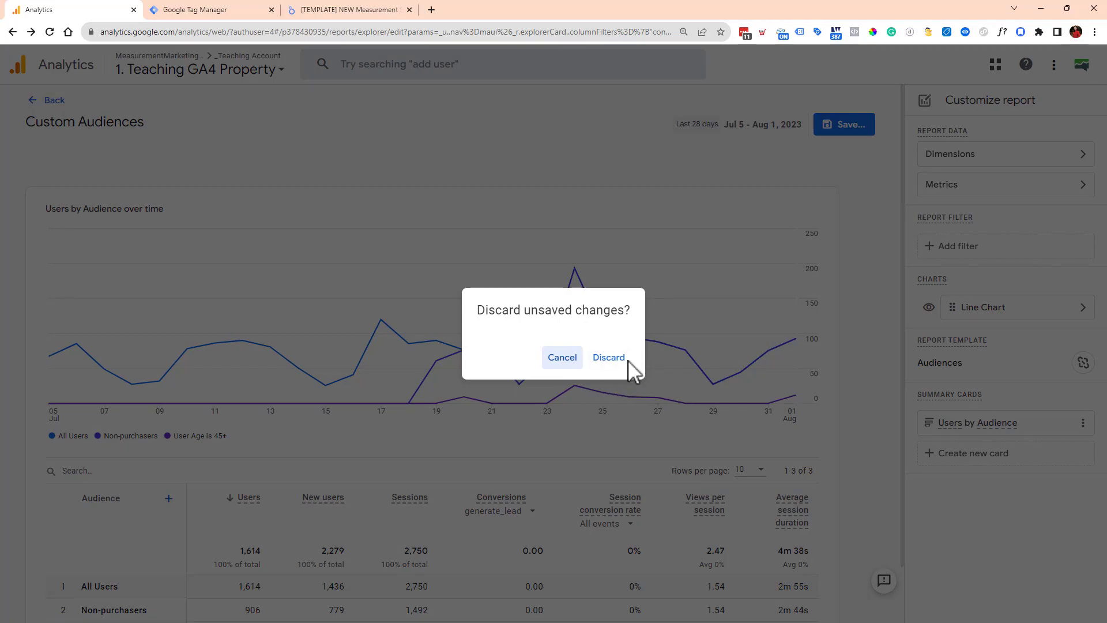
pyautogui.click(608, 357)
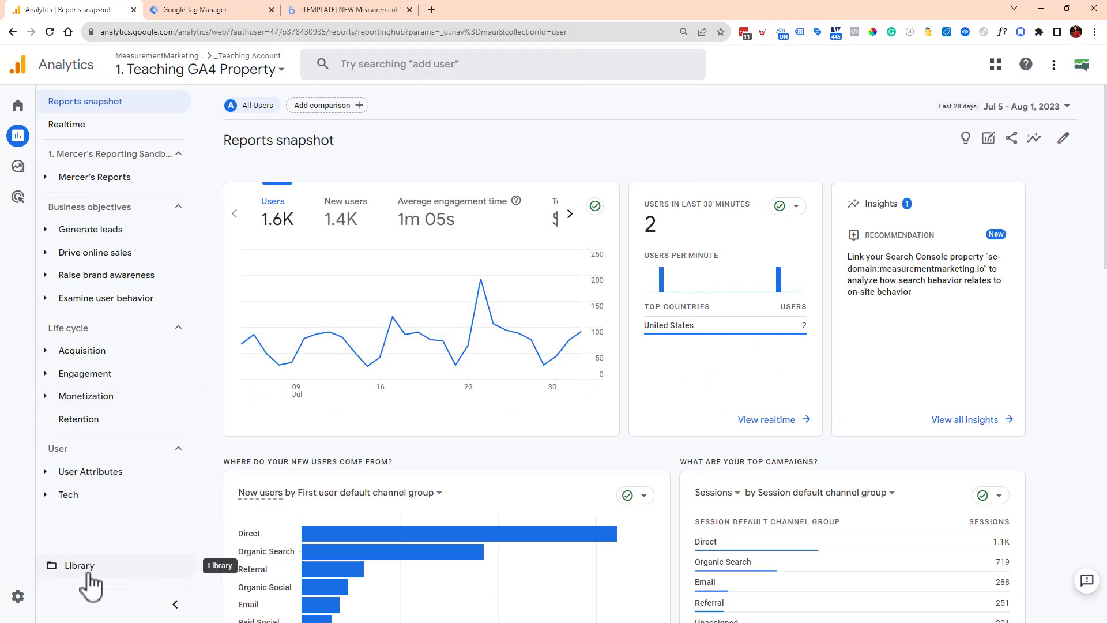
pyautogui.click(80, 566)
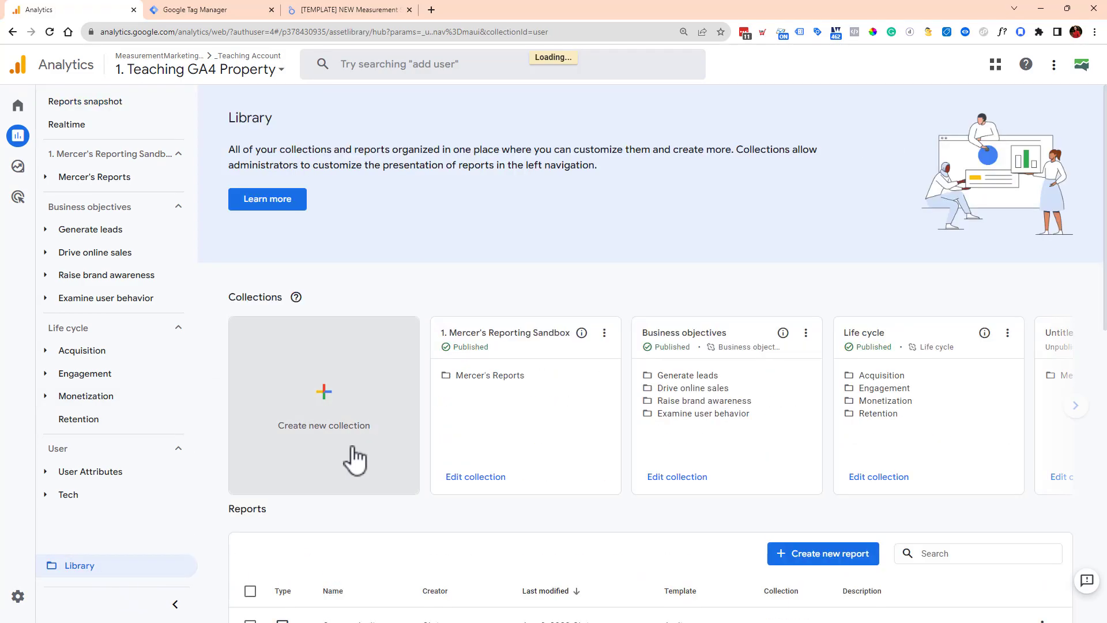
pyautogui.scroll(-3)
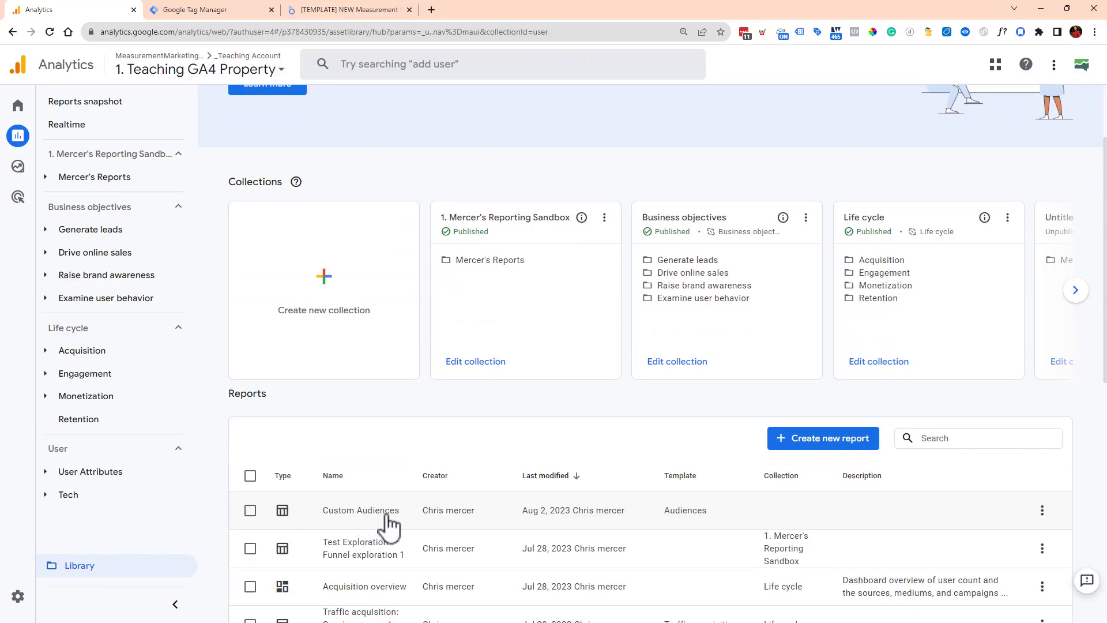
pyautogui.moveTo(487, 249)
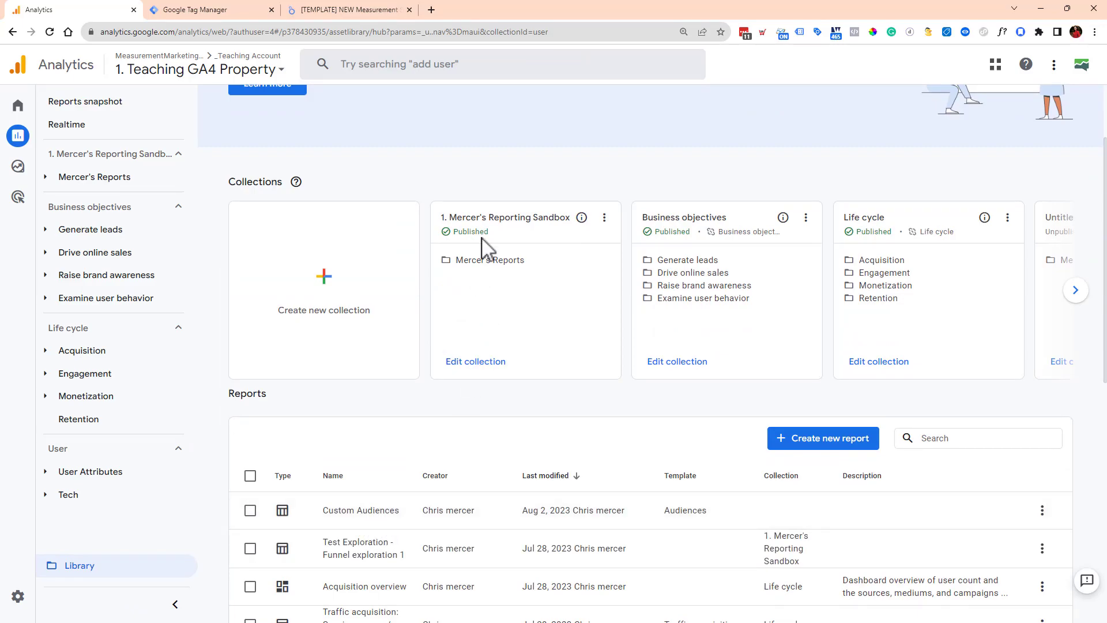
pyautogui.click(475, 361)
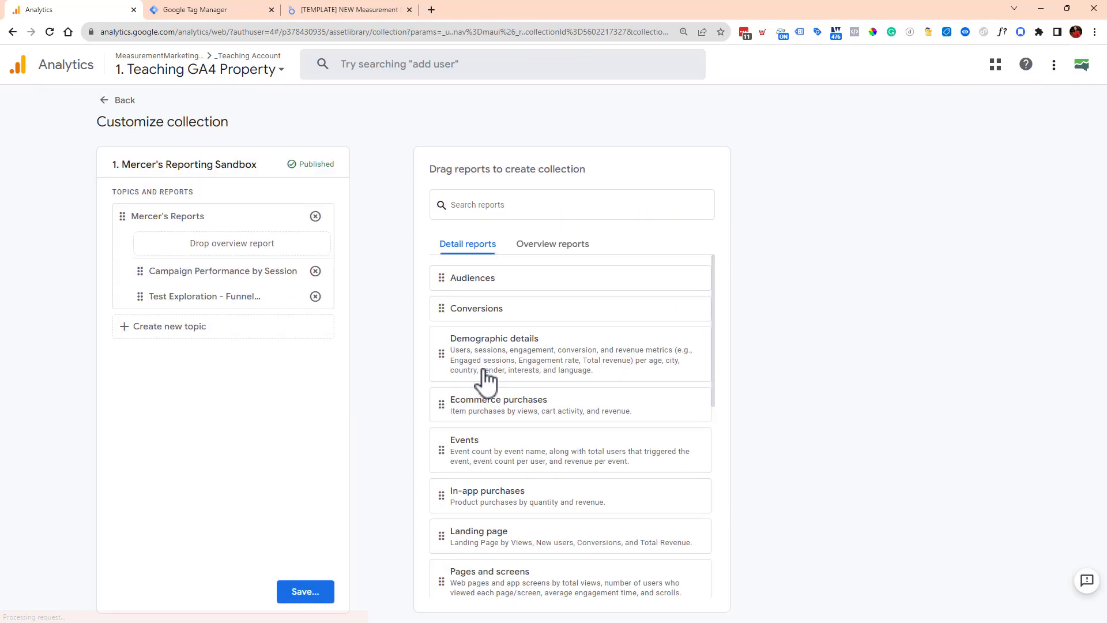
# Drag Custom Audiences (found via 'cu') under Mercer's Reports, save the current collection and return to the library.
pyautogui.click(571, 204)
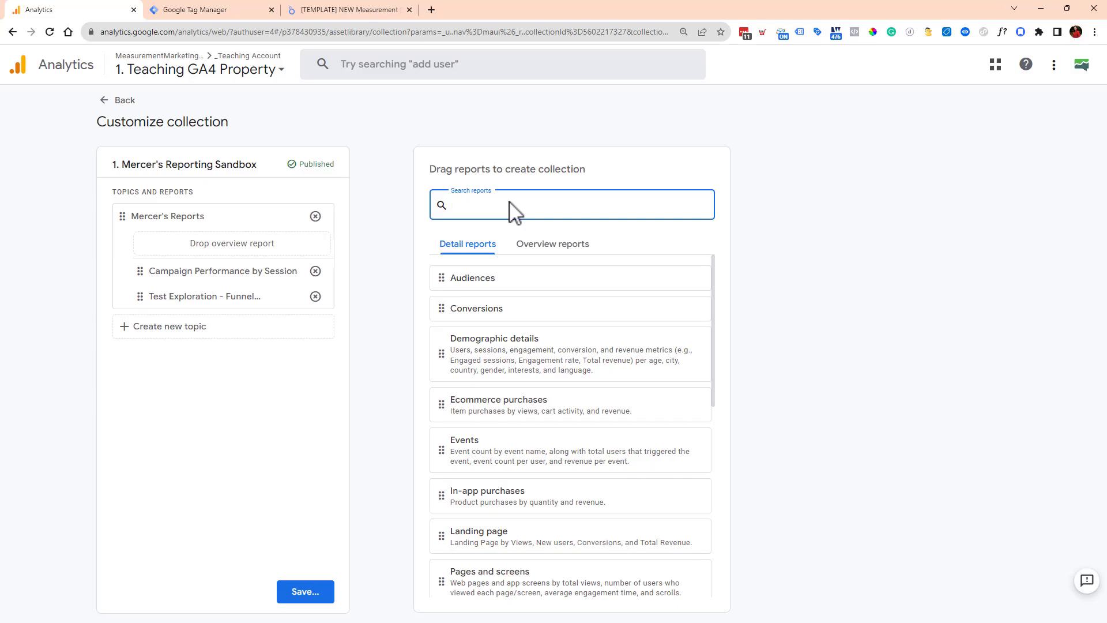
pyautogui.write('cu')
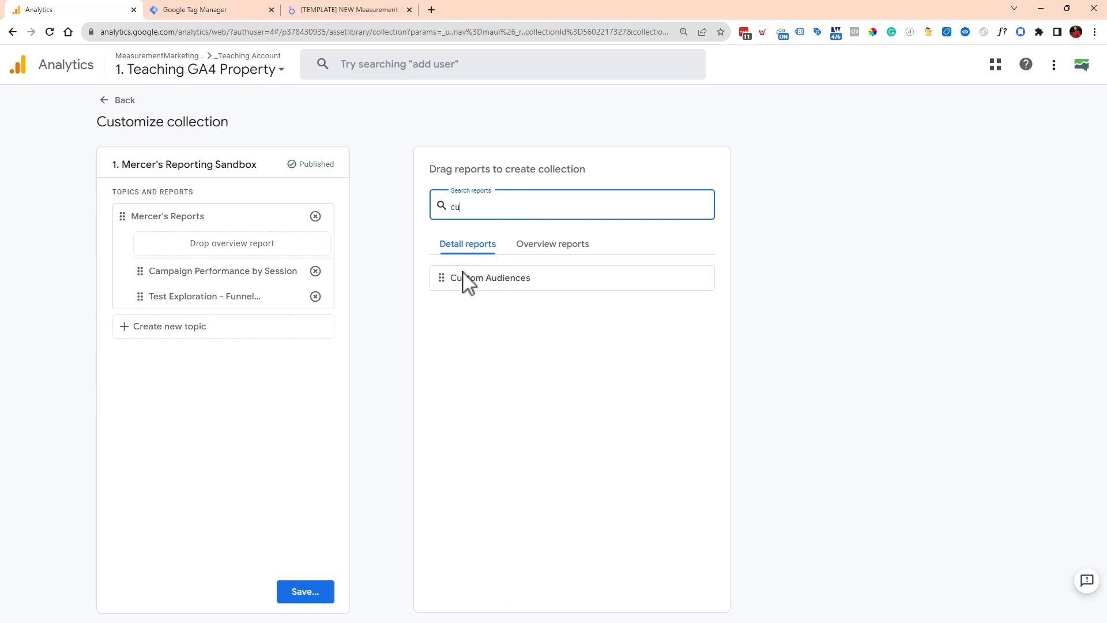
pyautogui.moveTo(492, 278); pyautogui.dragTo(183, 333)
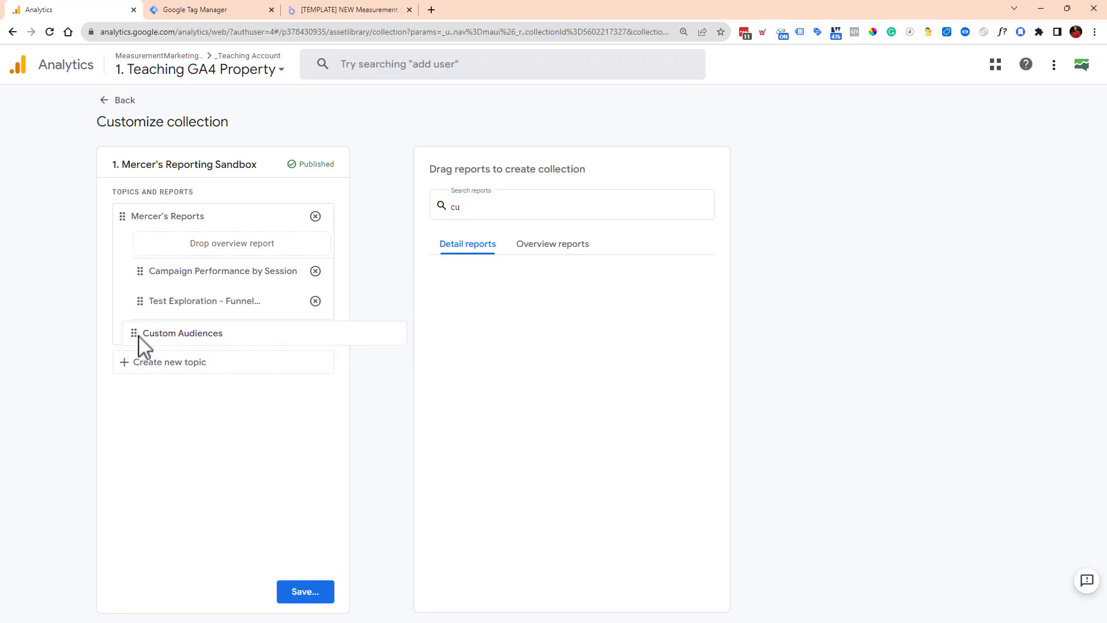
pyautogui.click(304, 592)
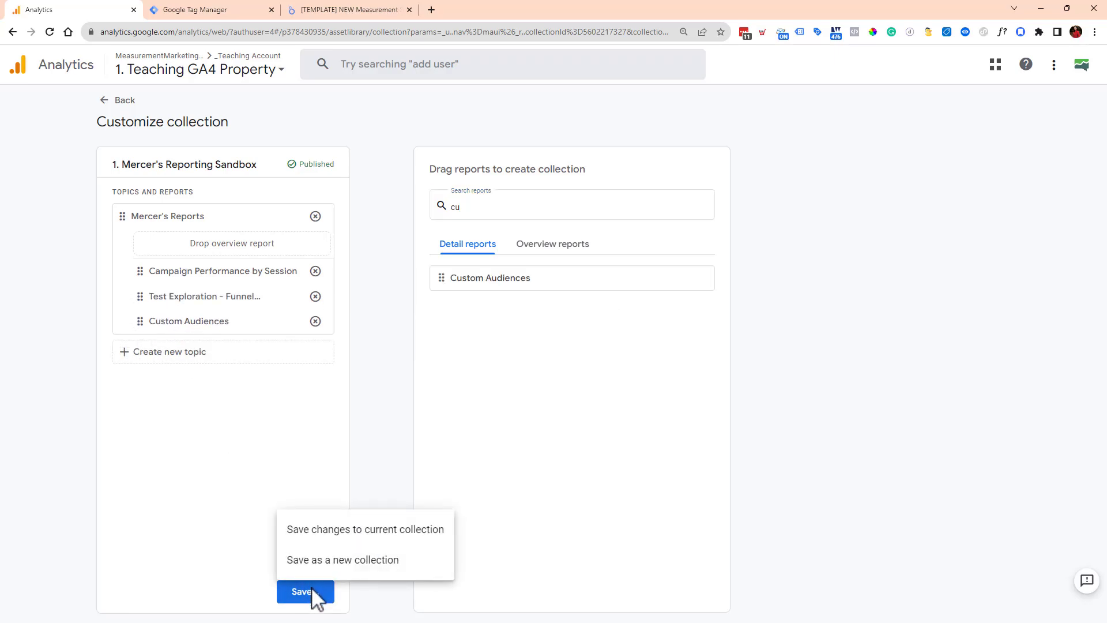
pyautogui.click(366, 530)
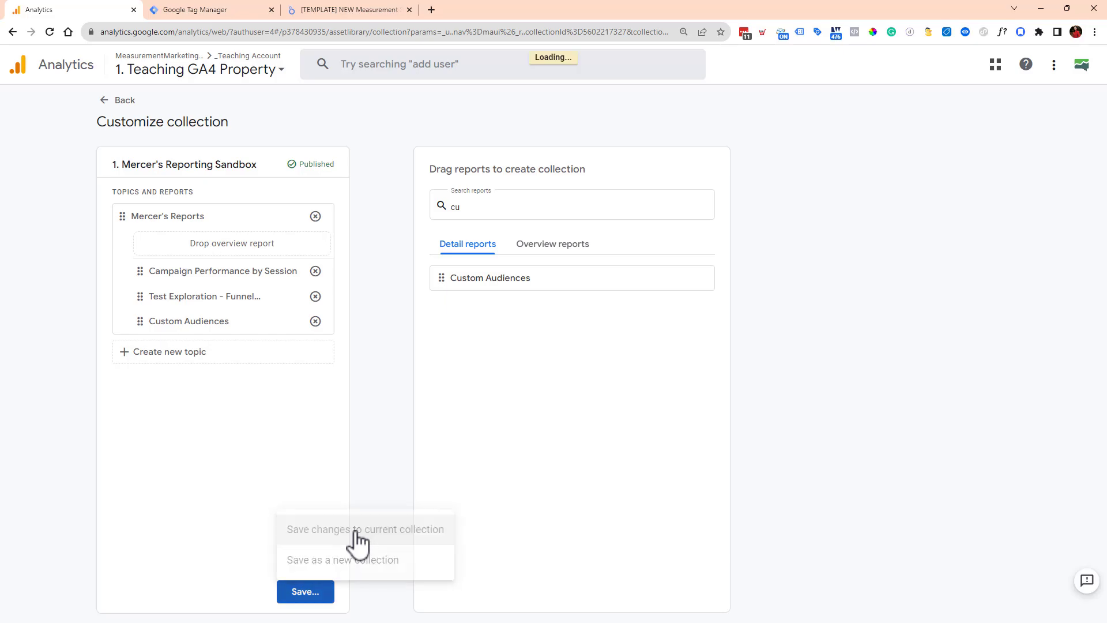
pyautogui.click(365, 529)
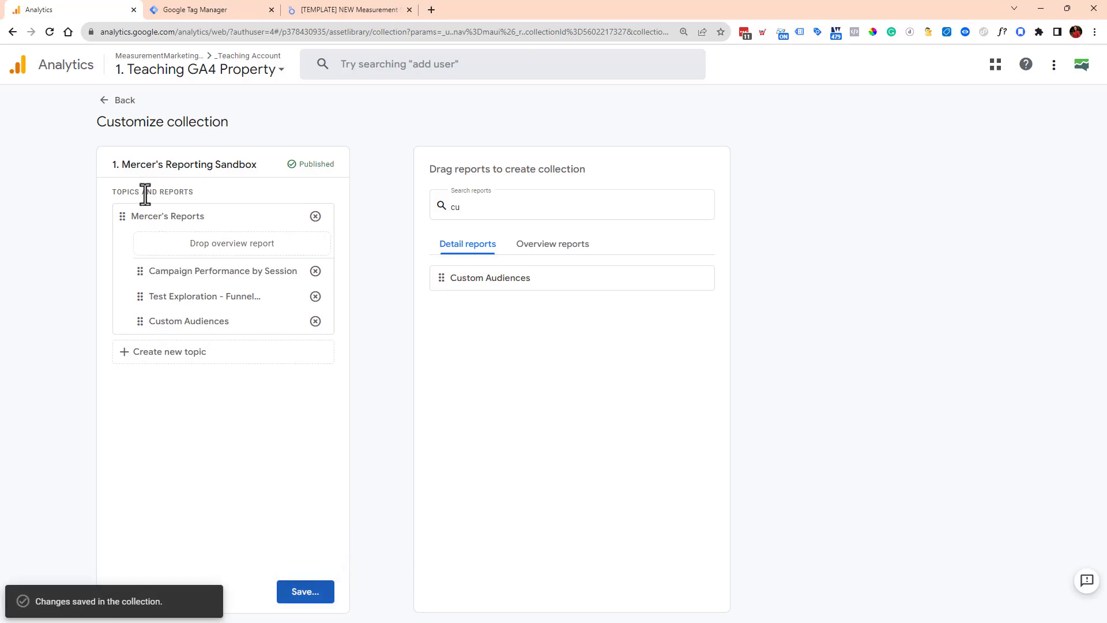
pyautogui.click(117, 100)
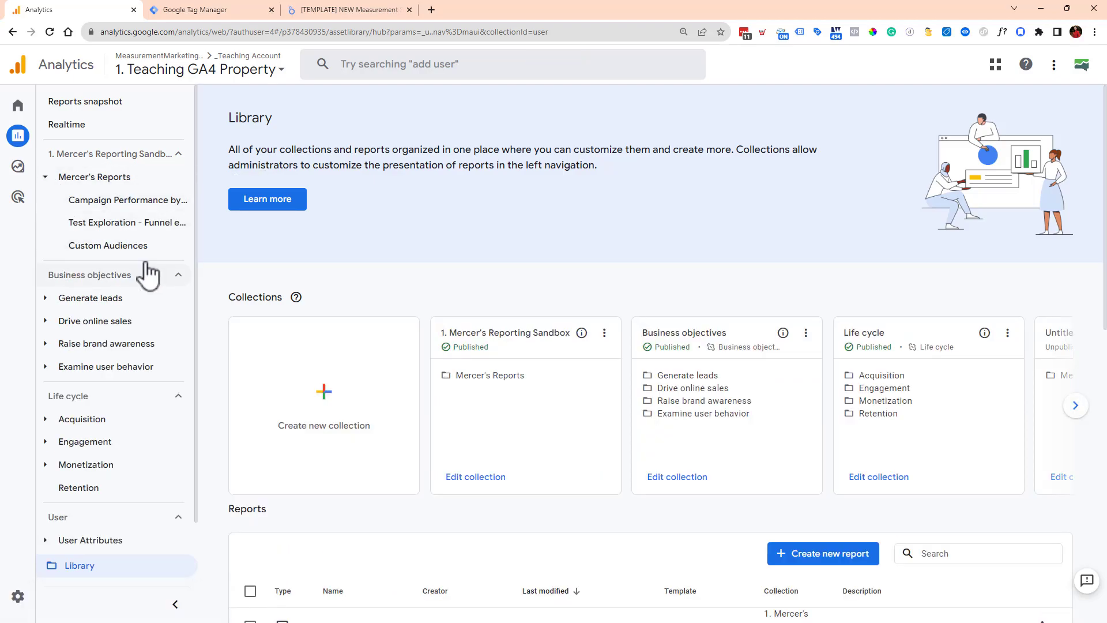
# View Custom Audiences, then Test Exploration - Funnel exploration 1, then go to the Explore area.
pyautogui.click(676, 477)
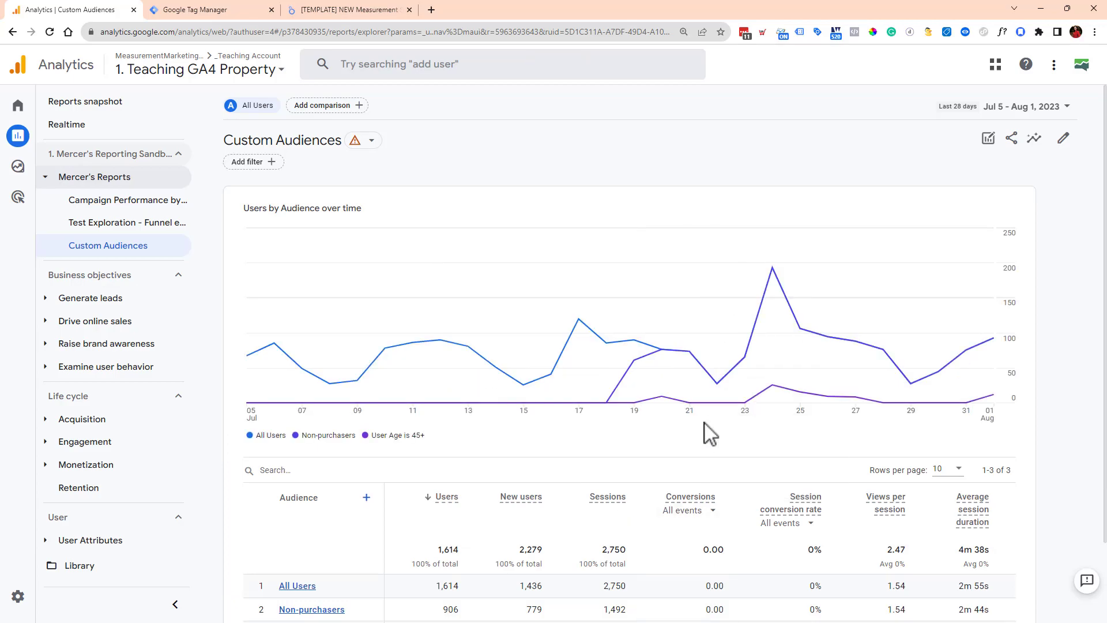
pyautogui.scroll(-3)
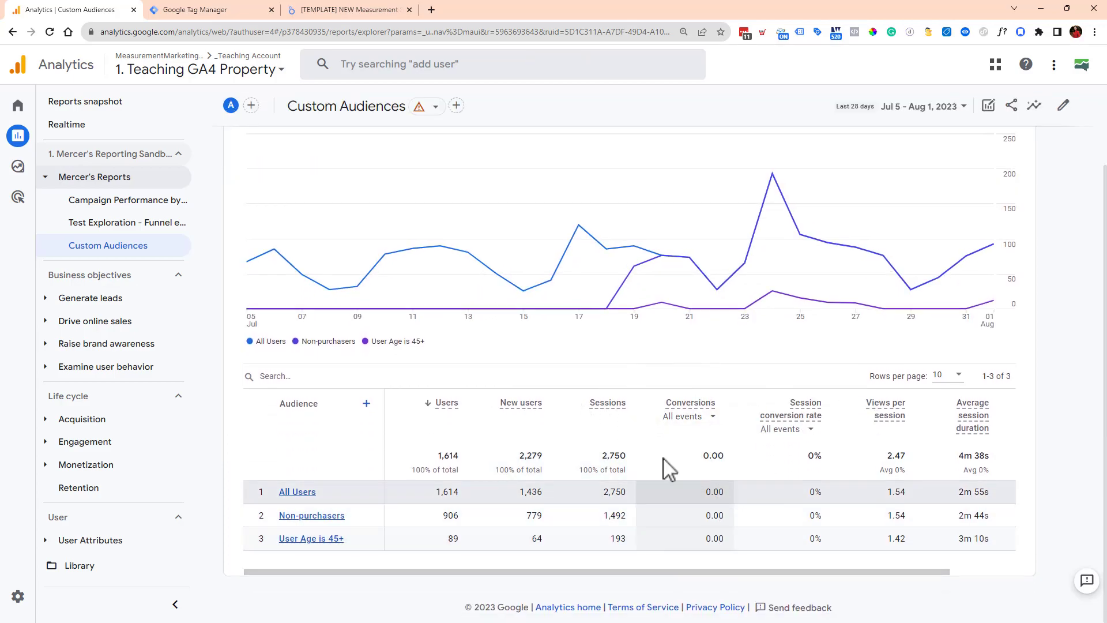
pyautogui.moveTo(128, 206)
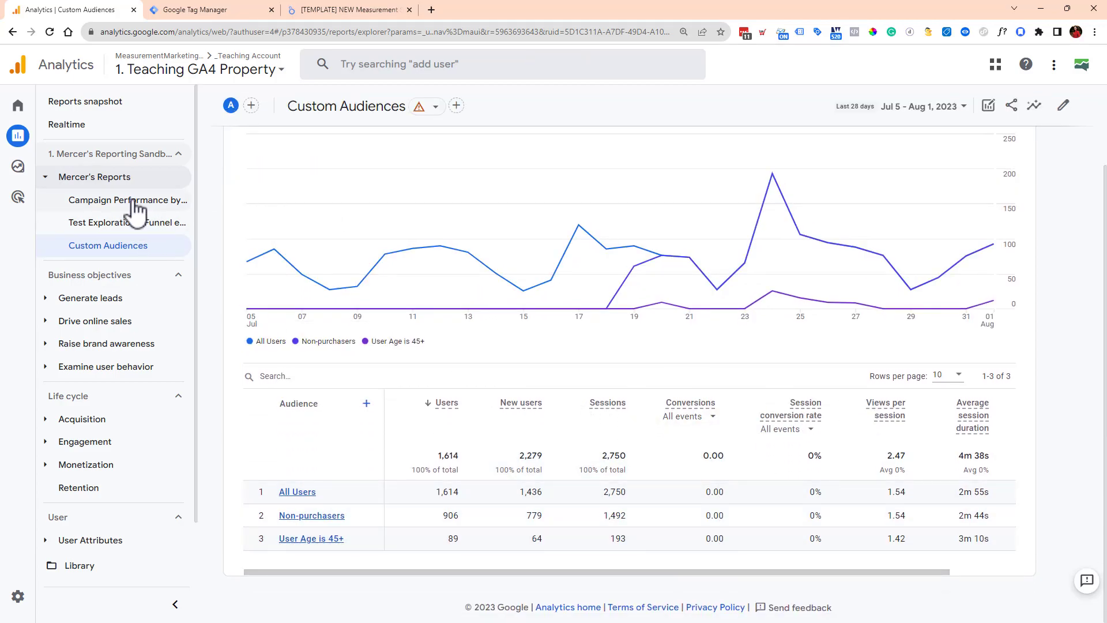
pyautogui.click(127, 222)
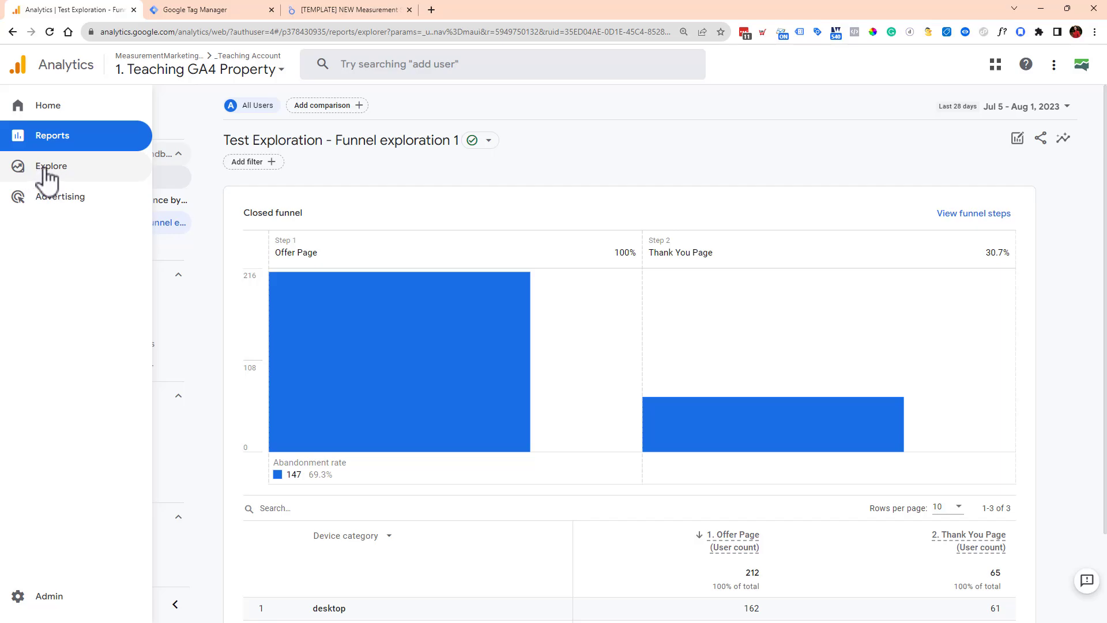
pyautogui.click(52, 166)
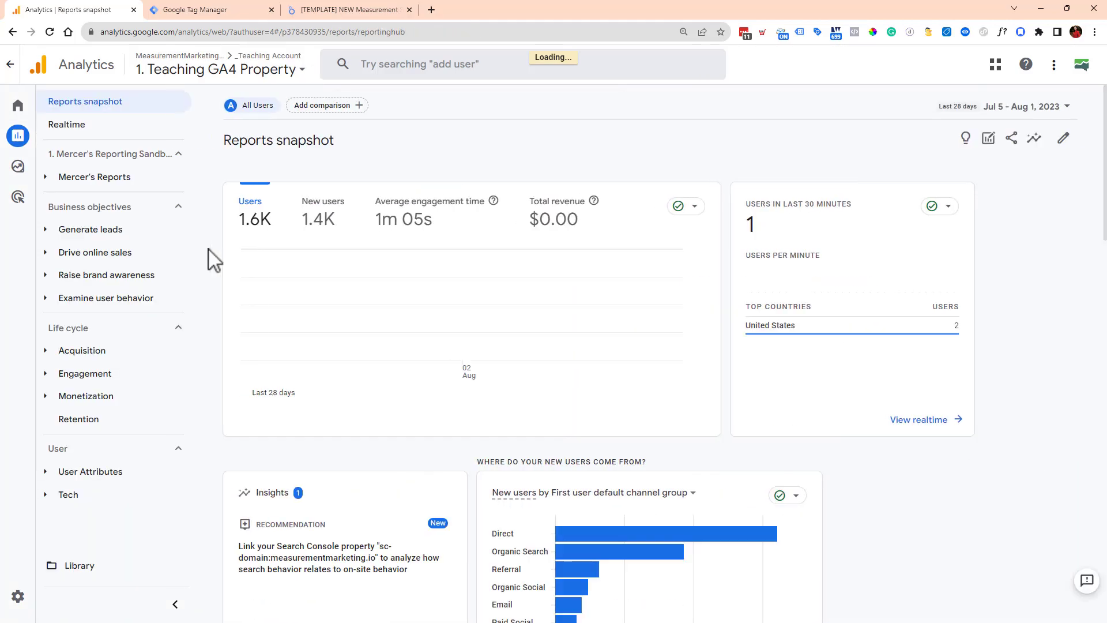
# Expand Mercer's Reports, view the built-in Audiences report under User Attributes, then hide the Analytics window.
pyautogui.click(94, 176)
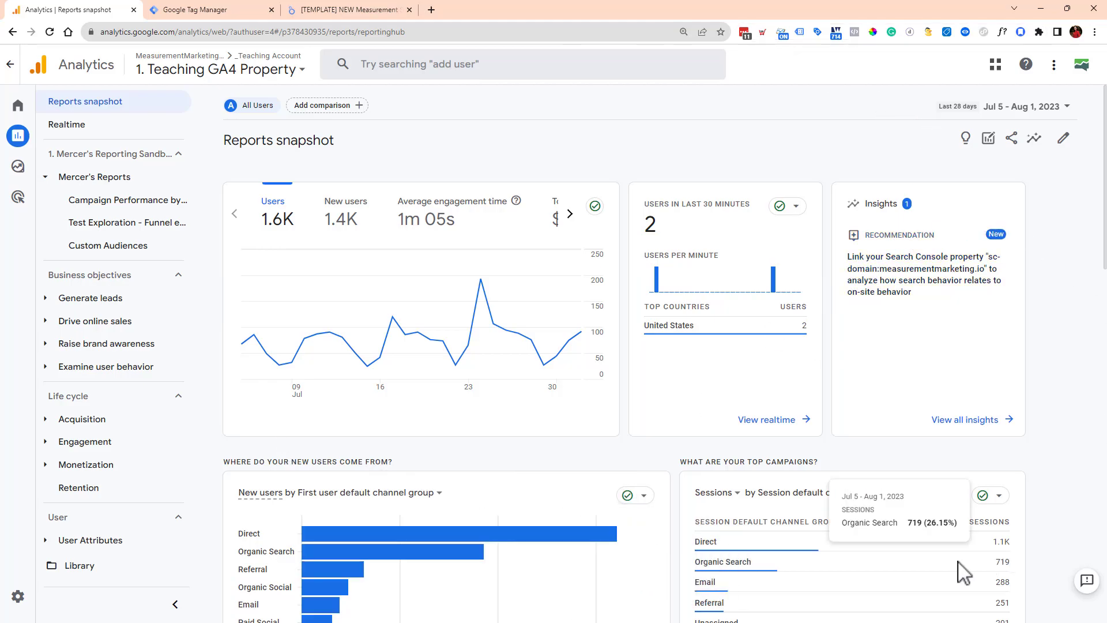
pyautogui.moveTo(292, 446)
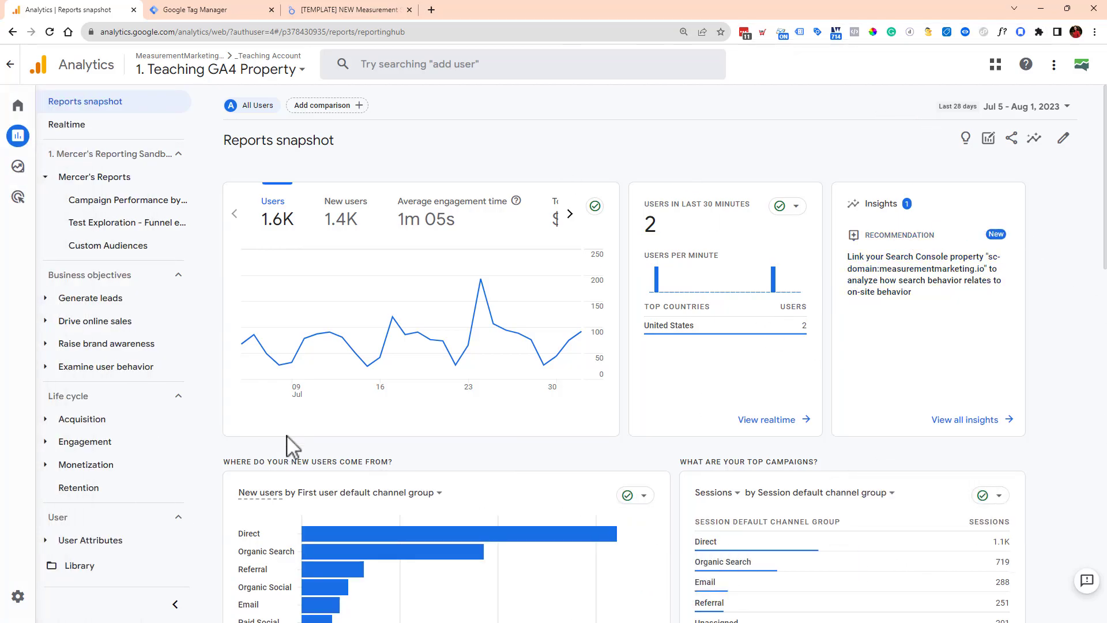
pyautogui.moveTo(769, 300)
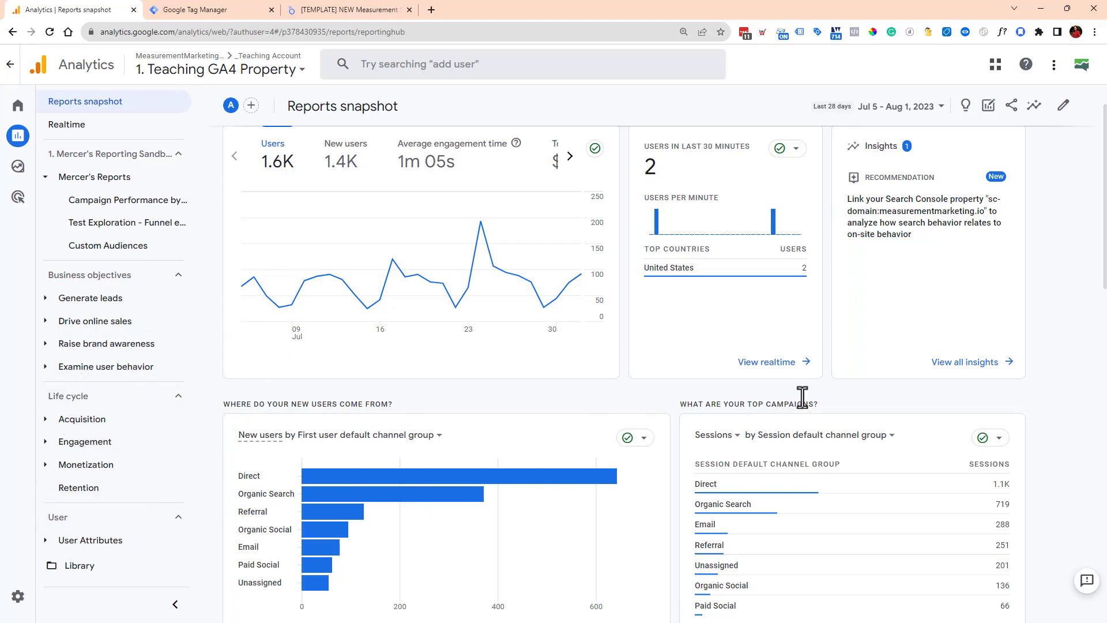
pyautogui.moveTo(392, 494)
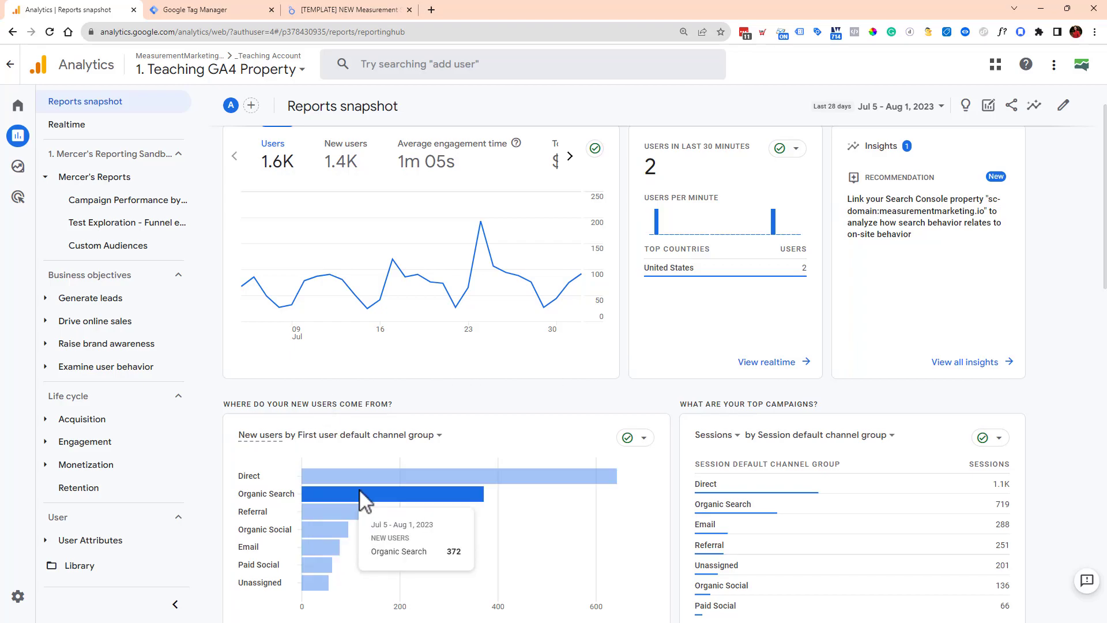
pyautogui.scroll(-3)
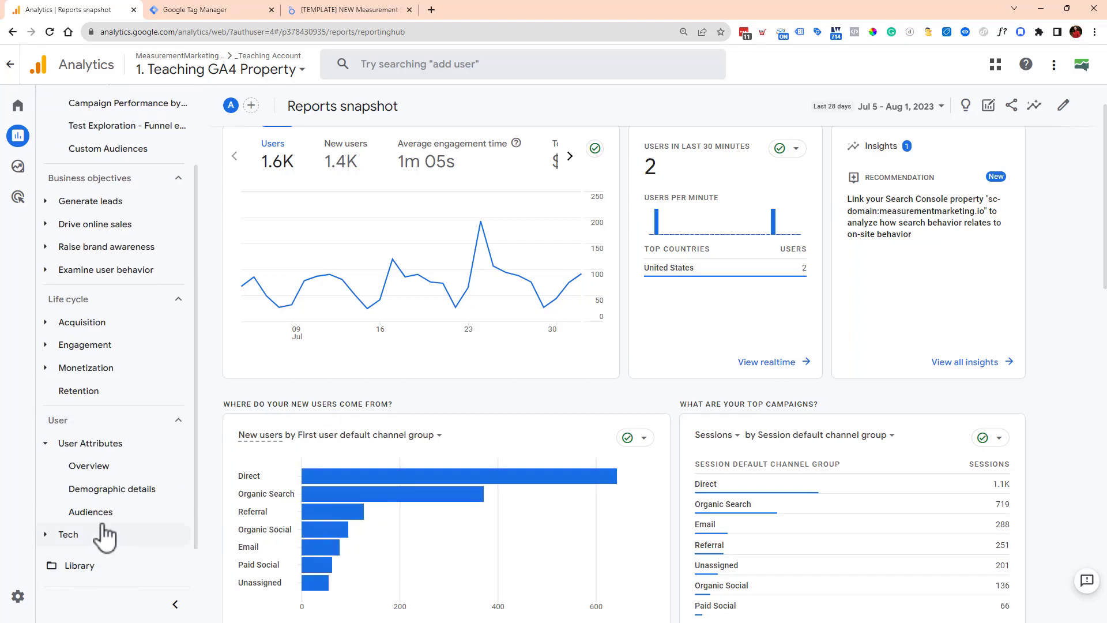
pyautogui.click(91, 512)
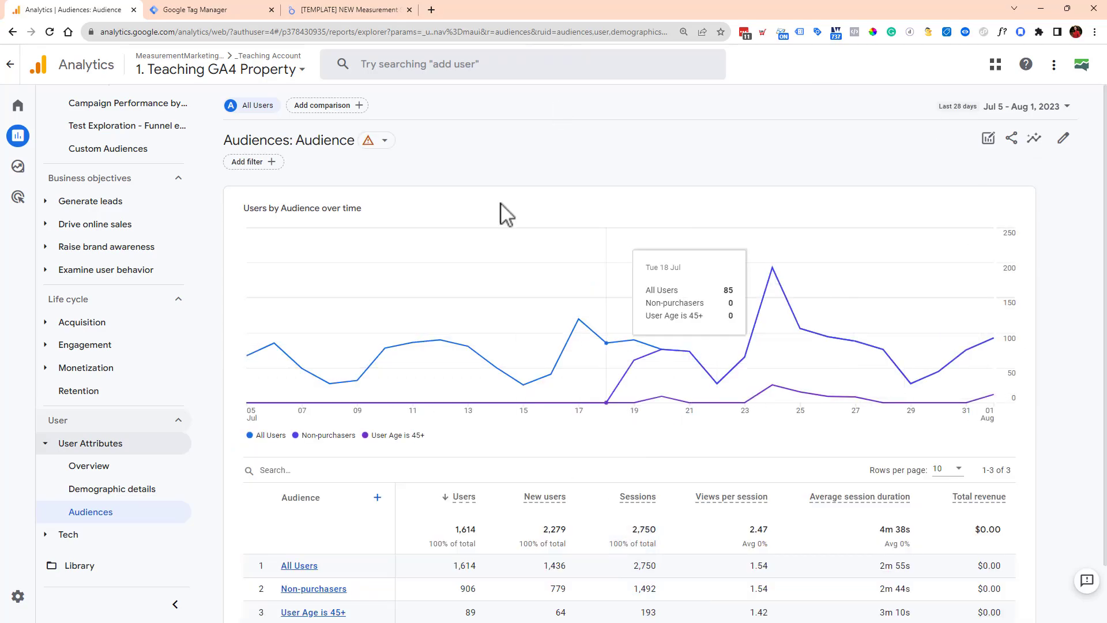
pyautogui.scroll(-3)
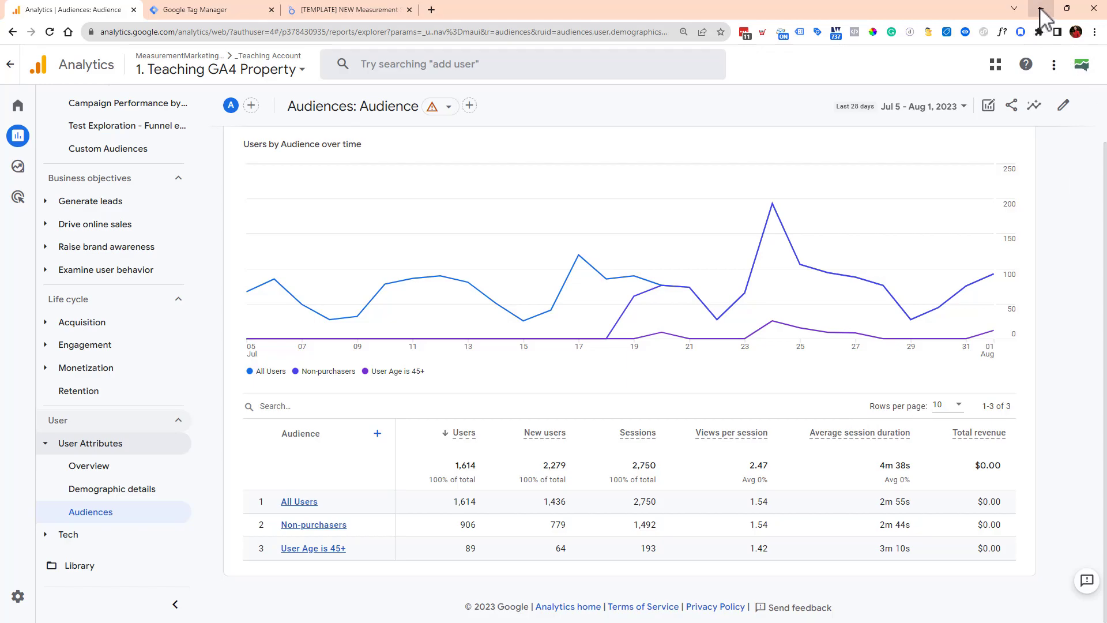
pyautogui.moveTo(1044, 17)
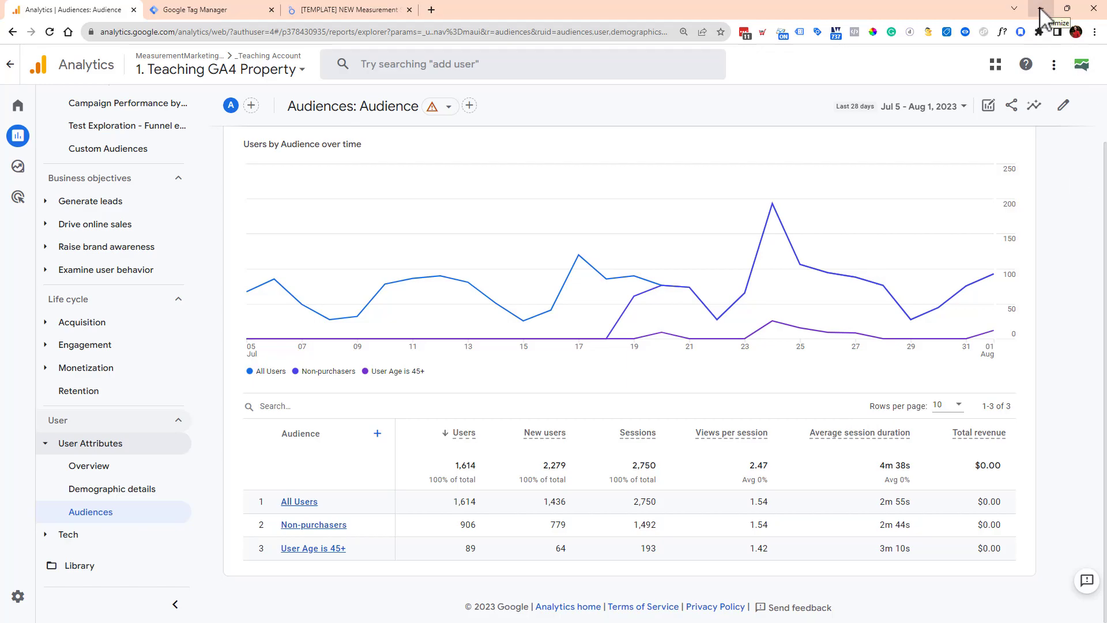
pyautogui.click(208, 9)
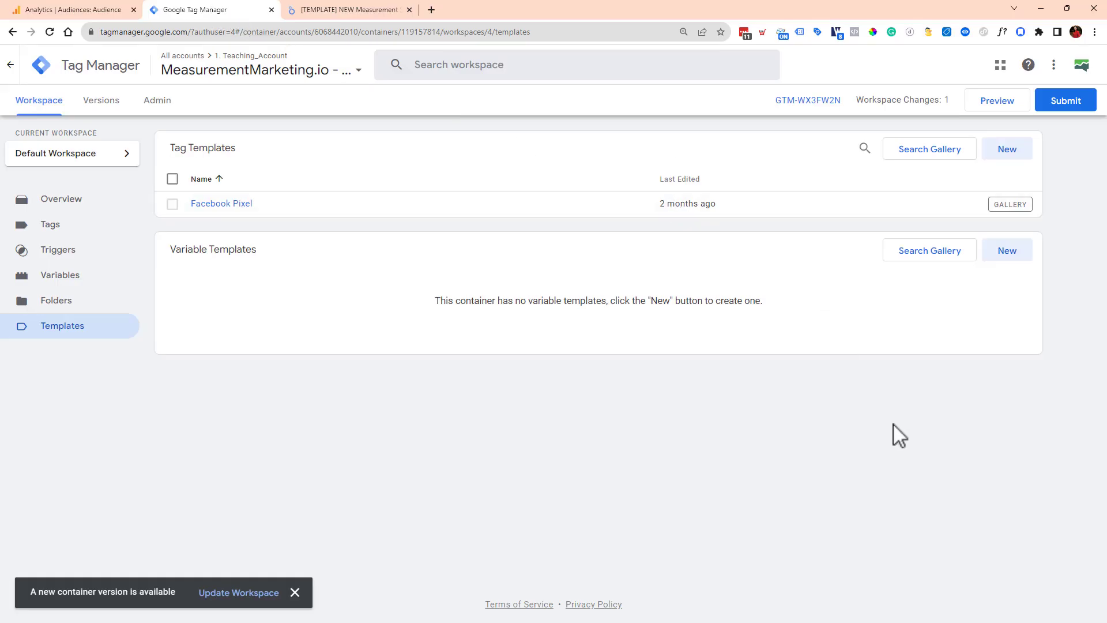
pyautogui.moveTo(886, 256)
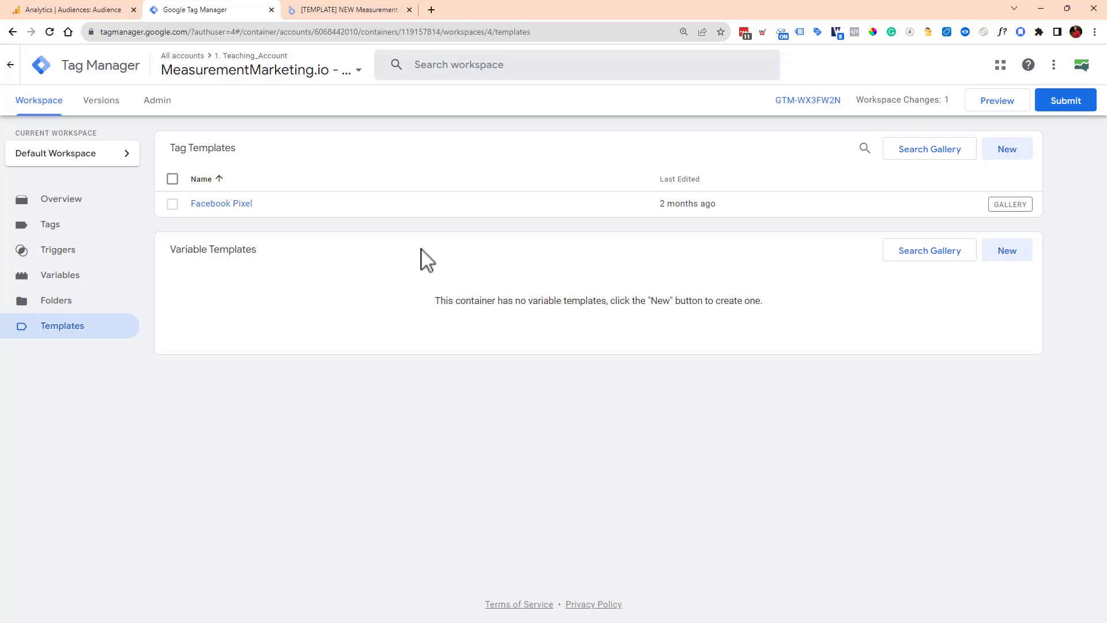
pyautogui.moveTo(945, 177)
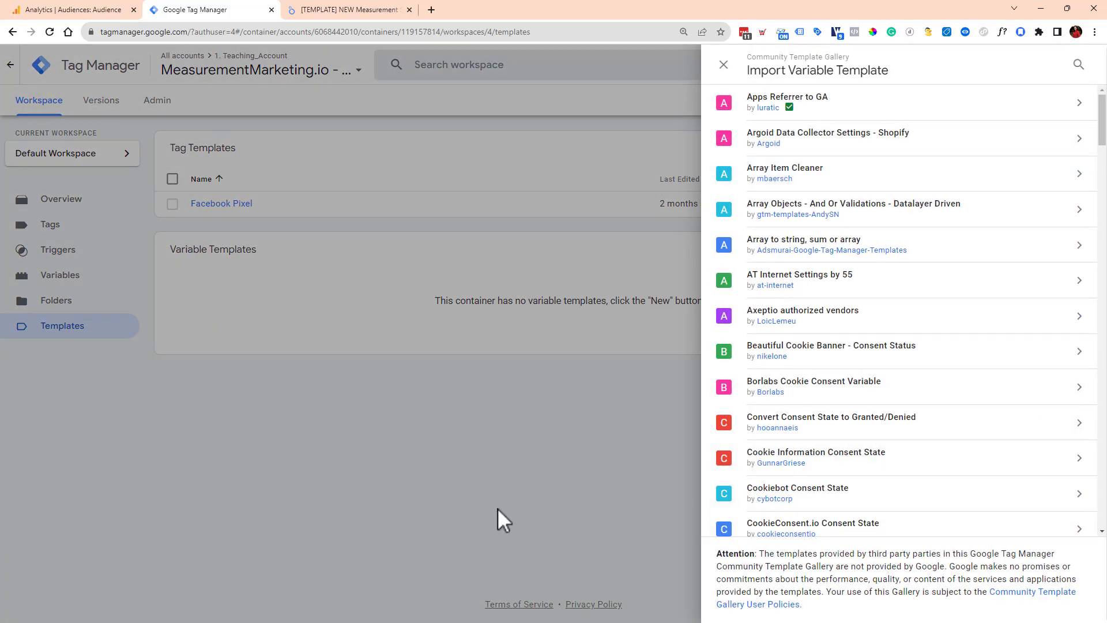
# Search the community tag template gallery for 'tik', then leave it for the Looker Studio report.
pyautogui.click(723, 65)
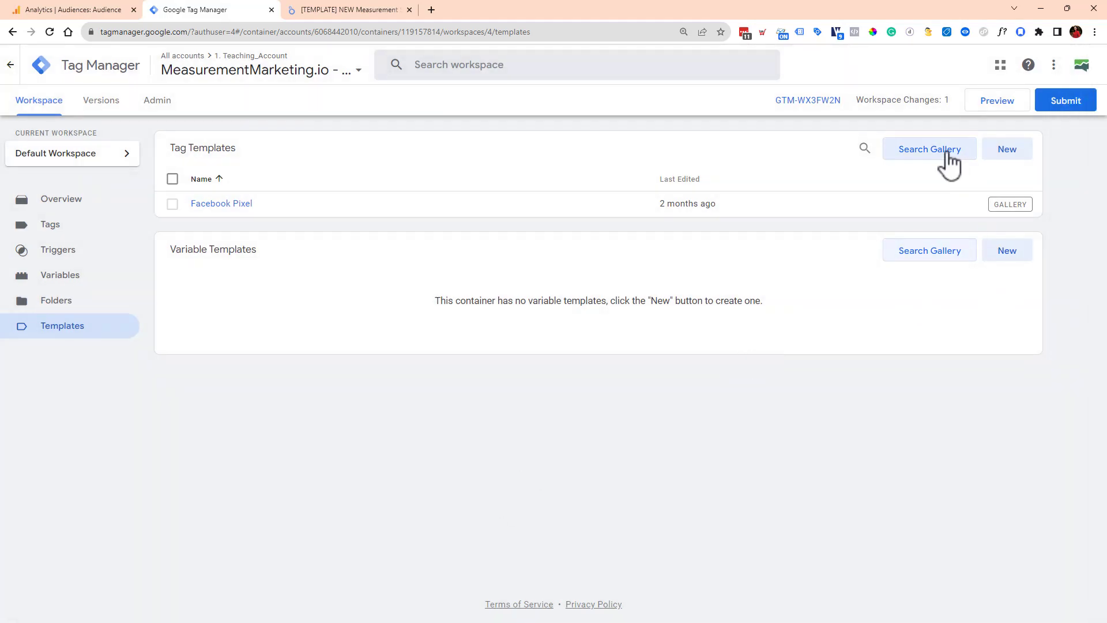
pyautogui.click(929, 149)
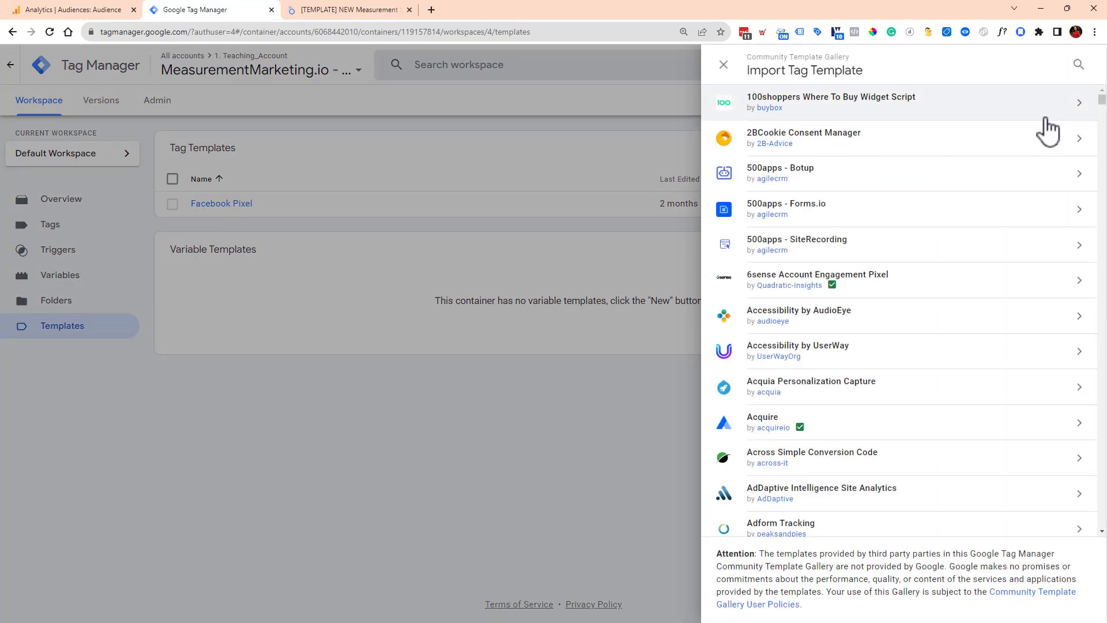
pyautogui.click(1079, 65)
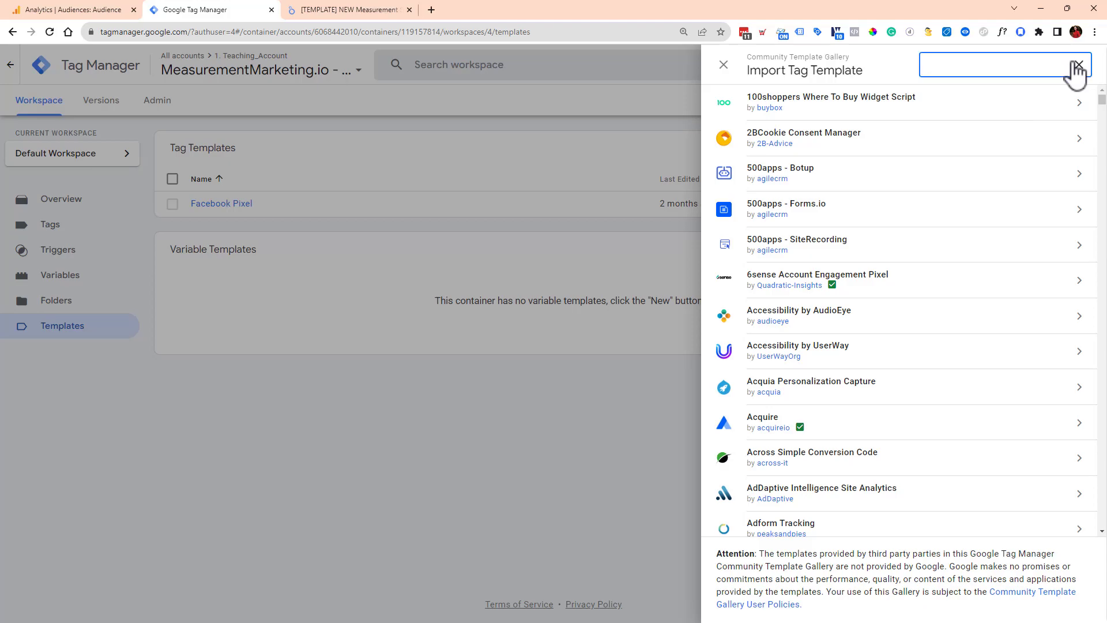
pyautogui.write('tik')
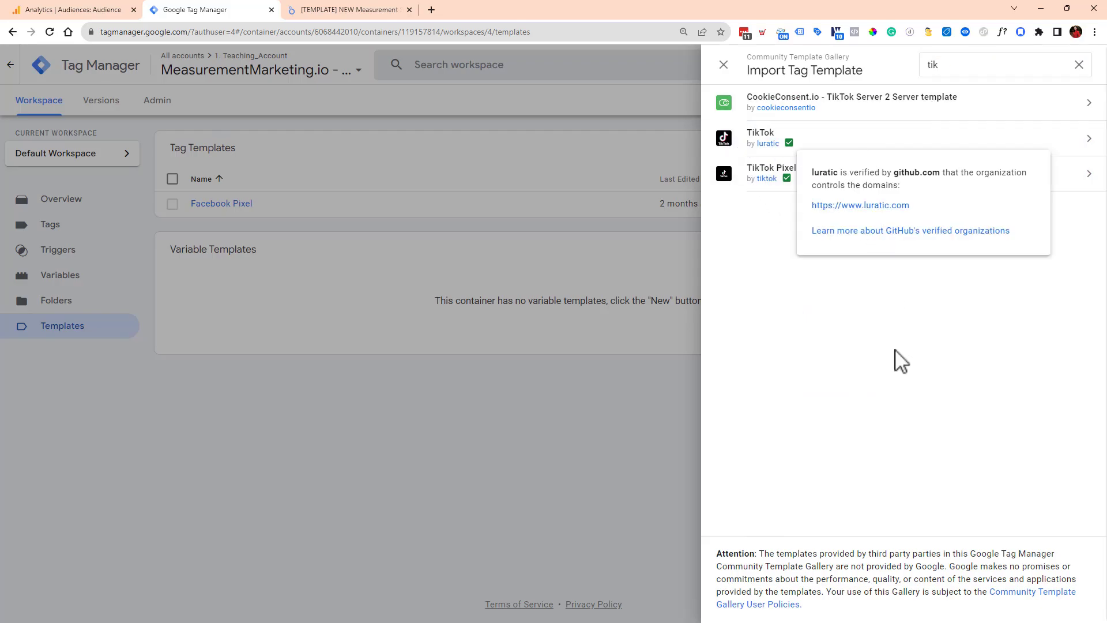
pyautogui.moveTo(747, 345)
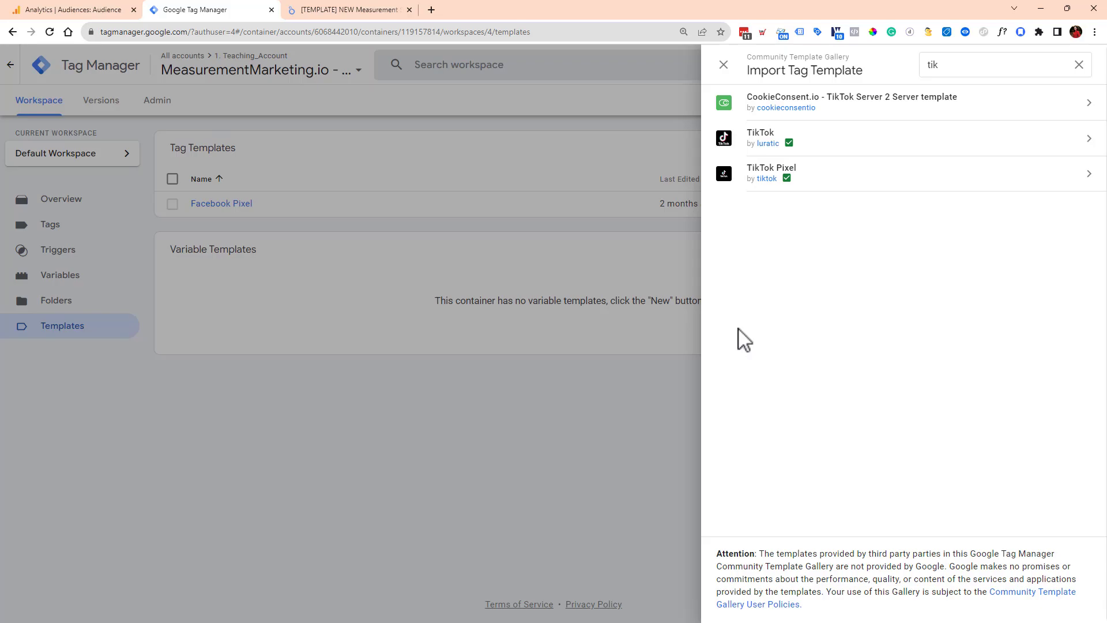
pyautogui.moveTo(588, 436)
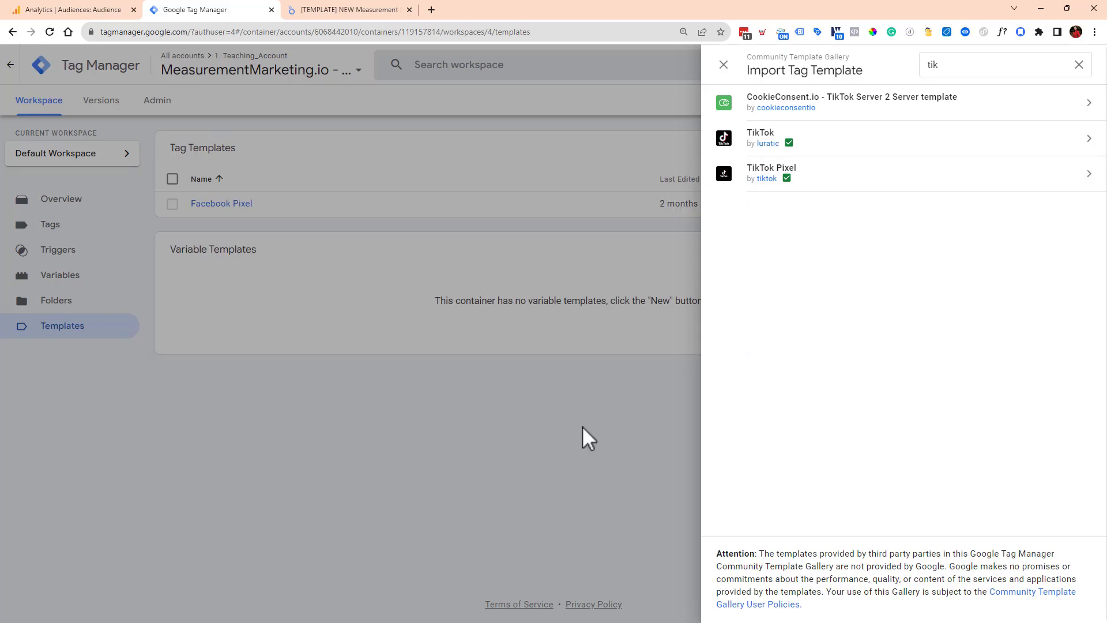
pyautogui.moveTo(590, 418)
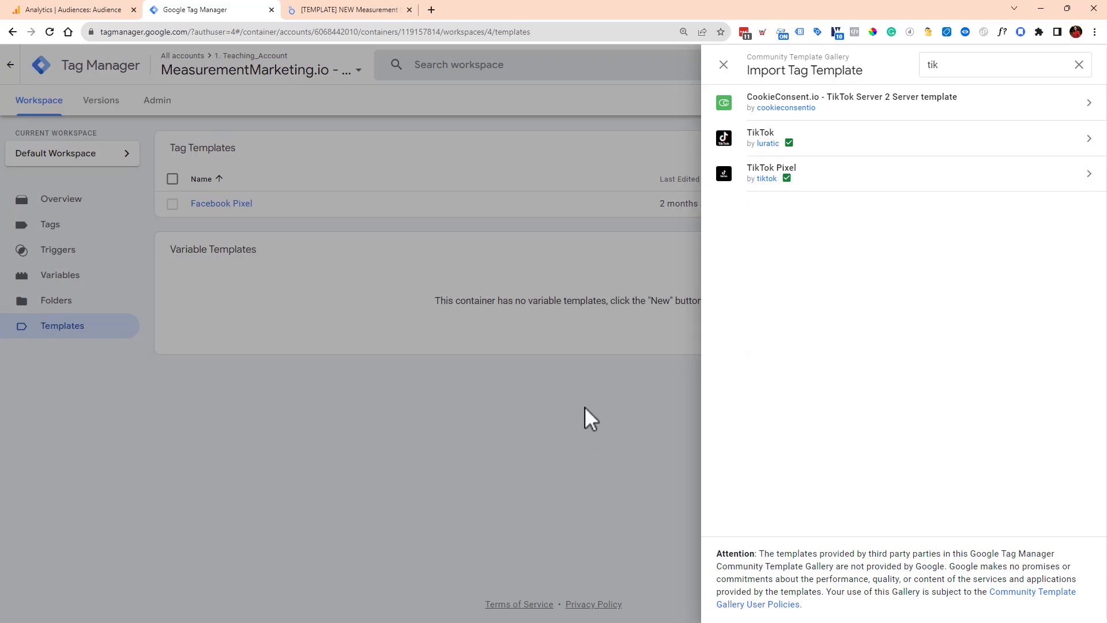
pyautogui.moveTo(639, 395)
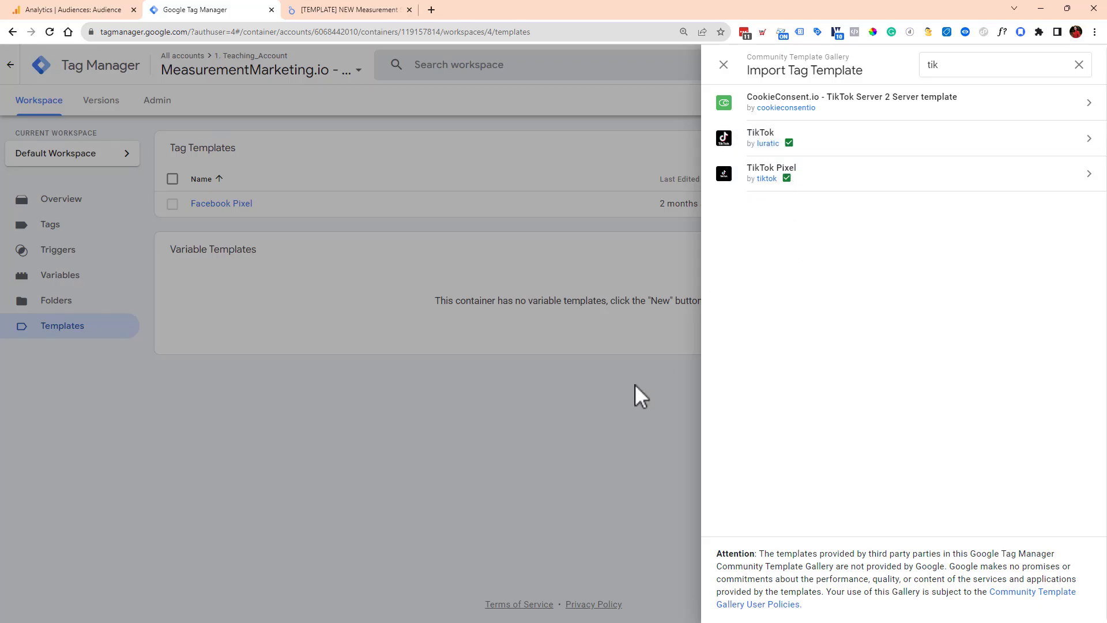
pyautogui.moveTo(668, 387)
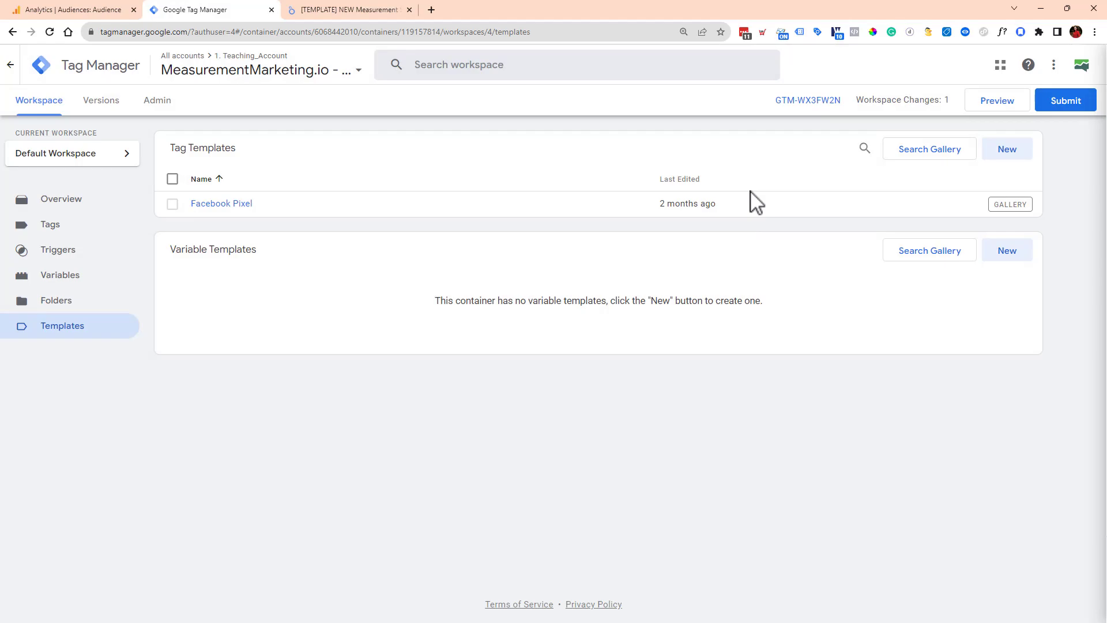
pyautogui.moveTo(248, 392)
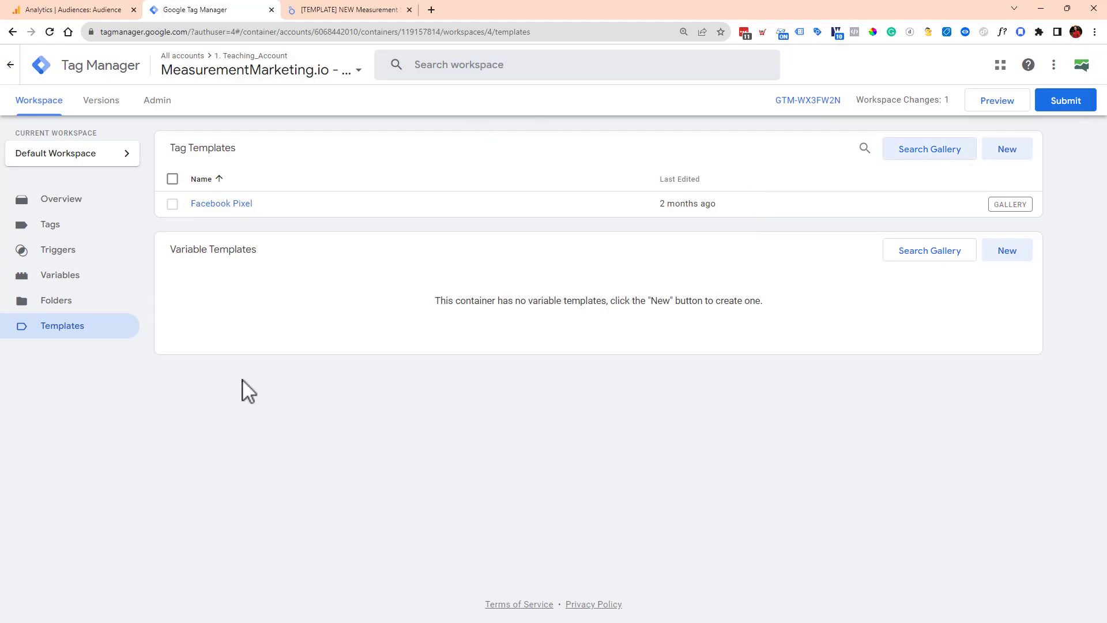
pyautogui.moveTo(995, 10)
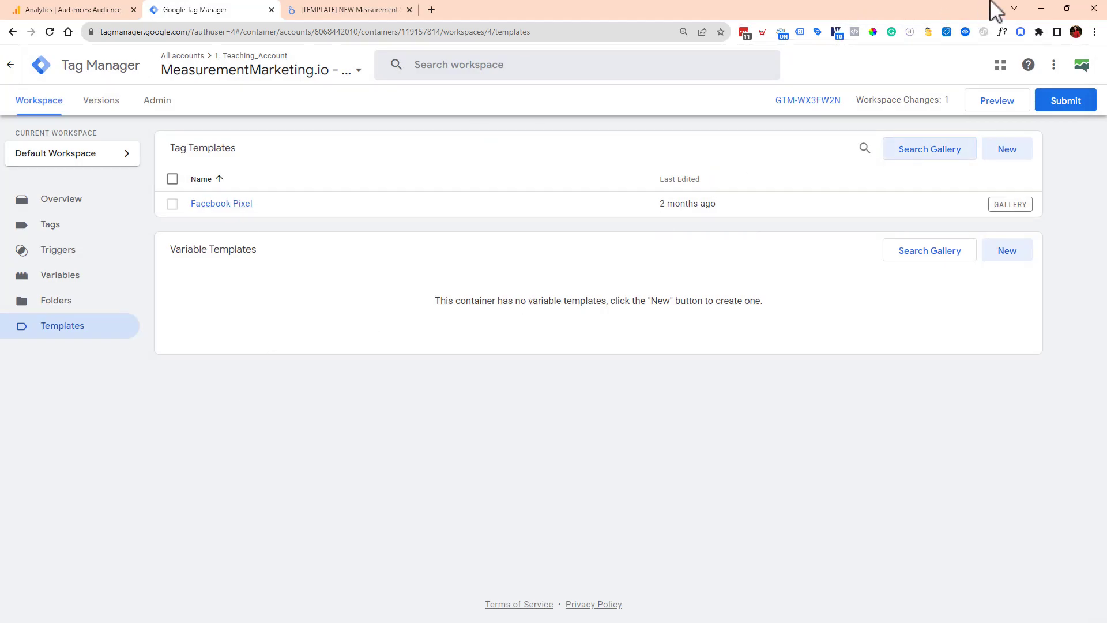
pyautogui.click(346, 9)
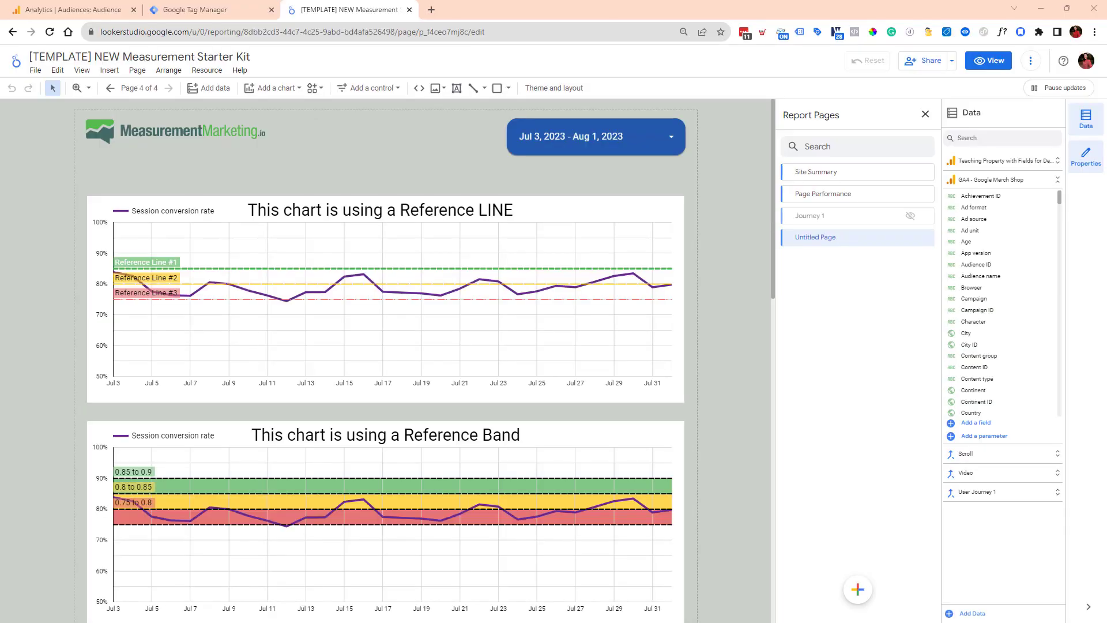
pyautogui.moveTo(64, 430)
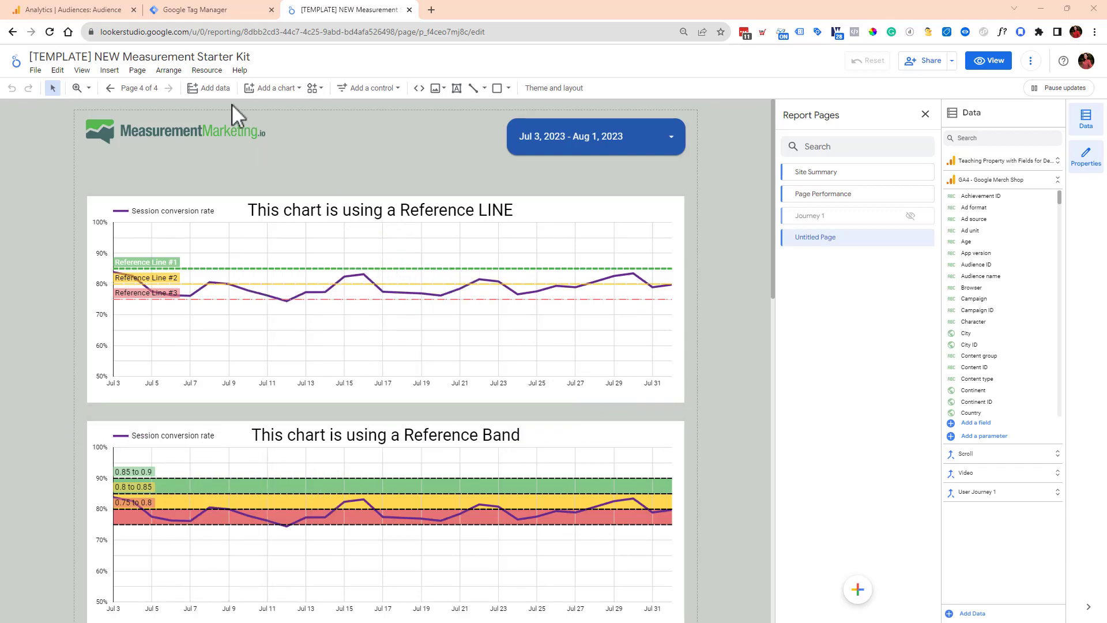
# Select the Reference LINE chart, showing Session conversion rate by Date from GA4 Google Merch Shop.
pyautogui.click(275, 87)
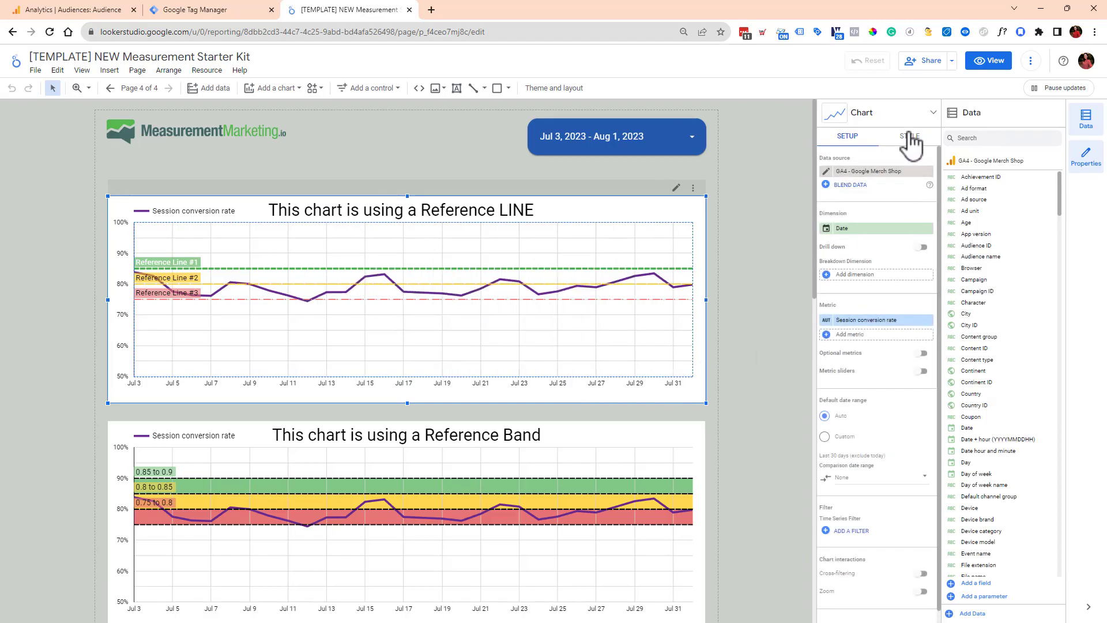
# Review the chart's three constant reference lines (0.85, 0.8, 0.75), then return to its data setup.
pyautogui.click(910, 136)
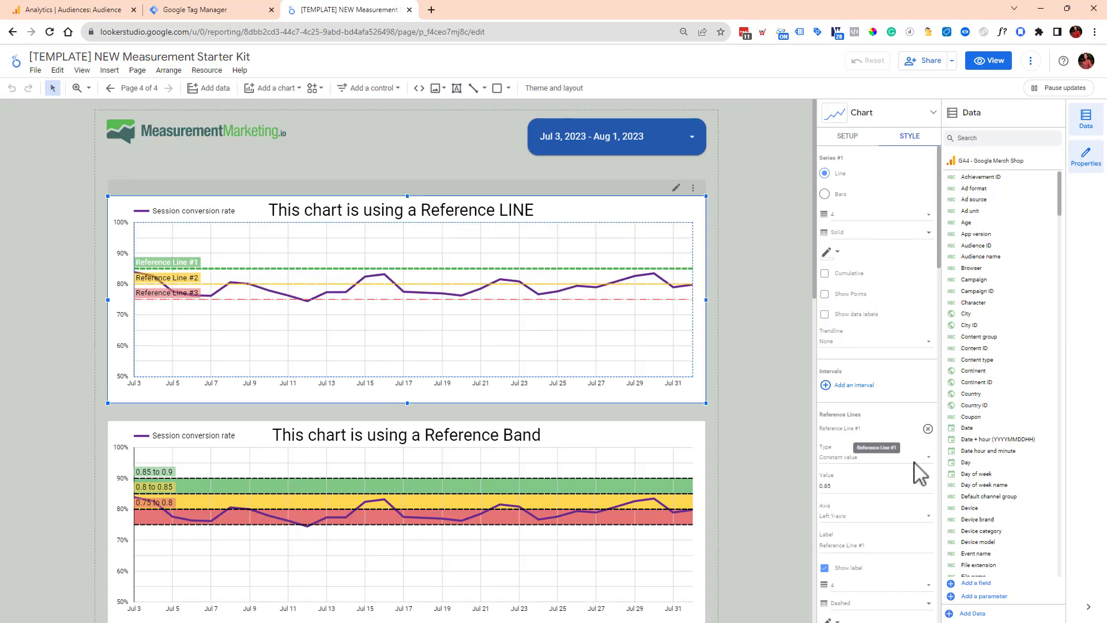
pyautogui.scroll(-3)
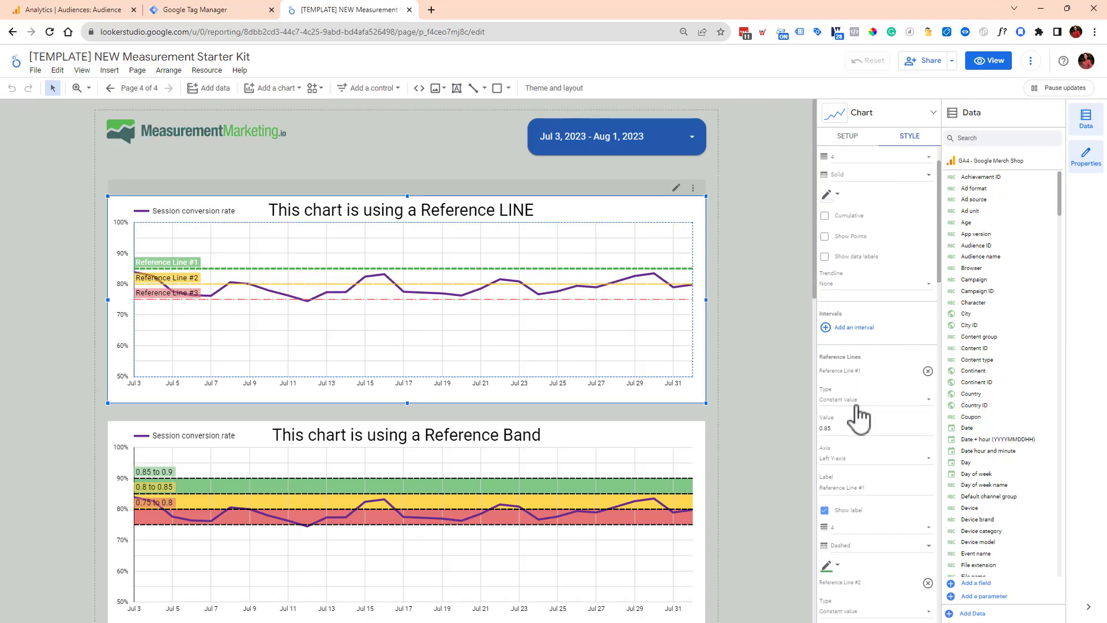
pyautogui.scroll(-3)
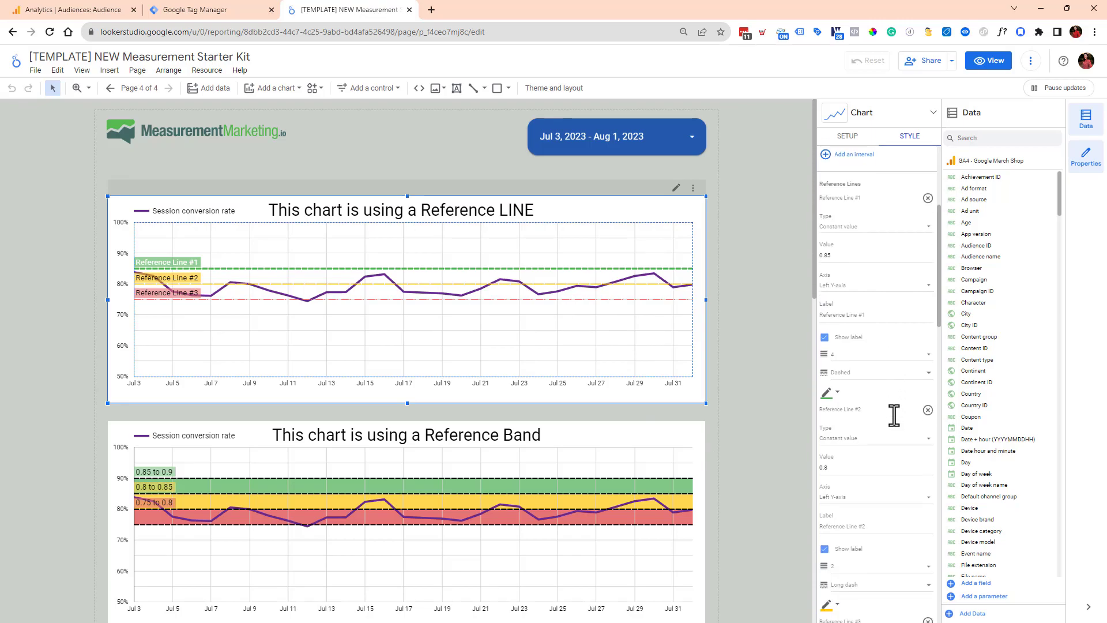
pyautogui.scroll(-3)
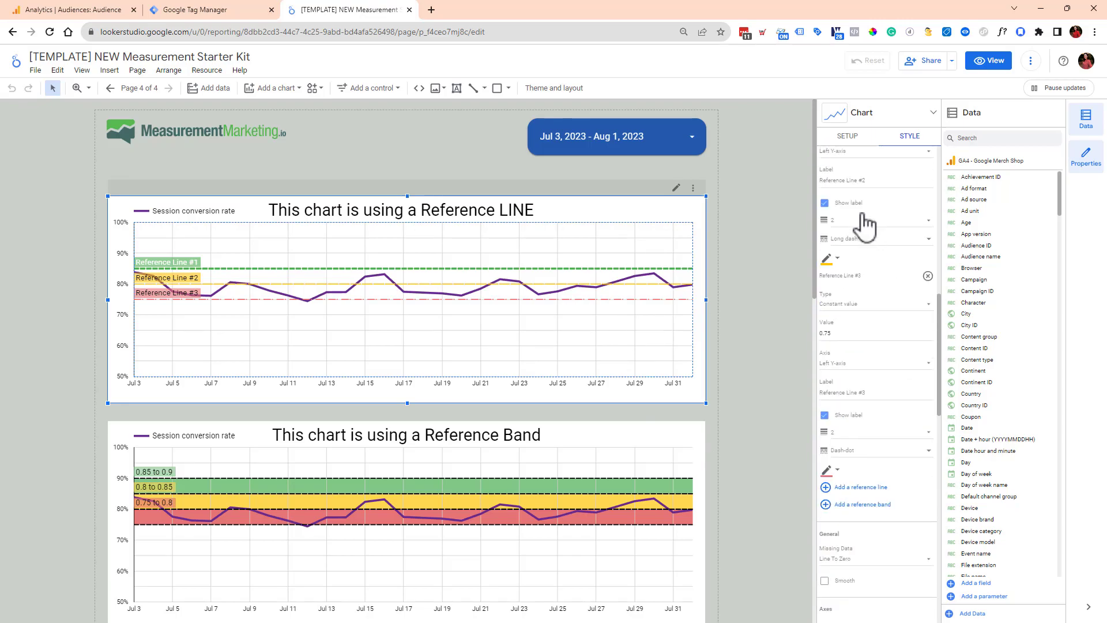
pyautogui.click(847, 136)
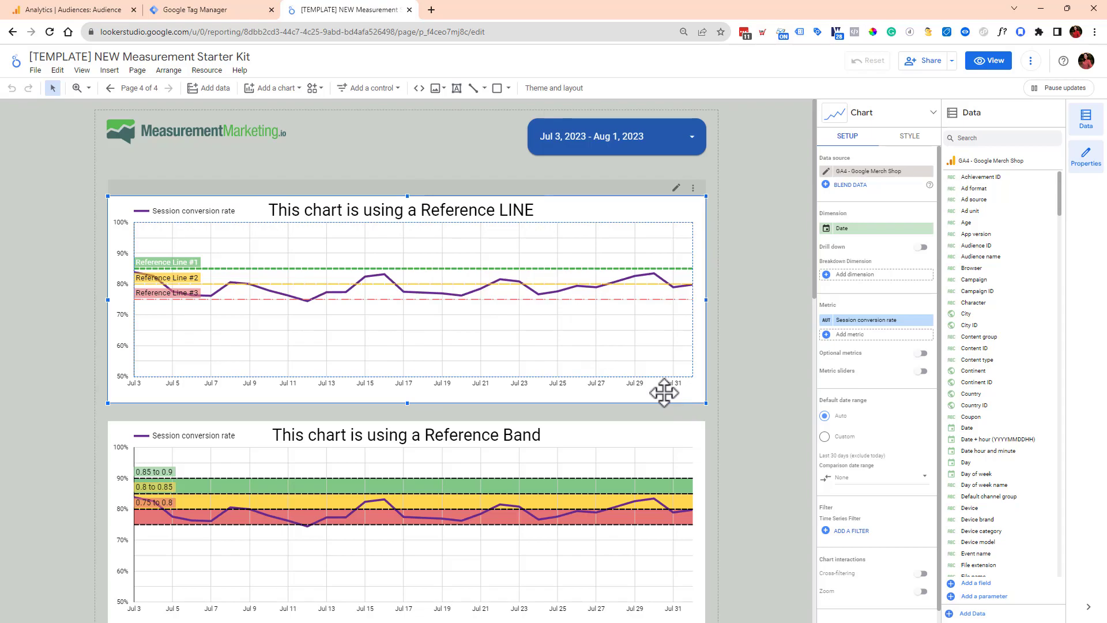
pyautogui.moveTo(659, 387)
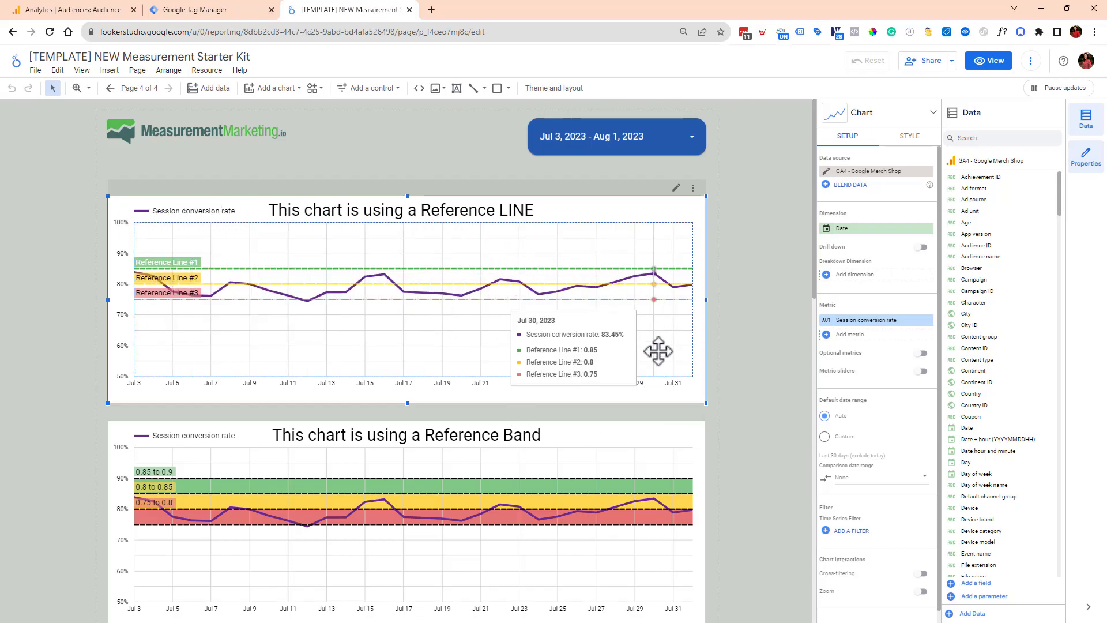
pyautogui.moveTo(383, 296)
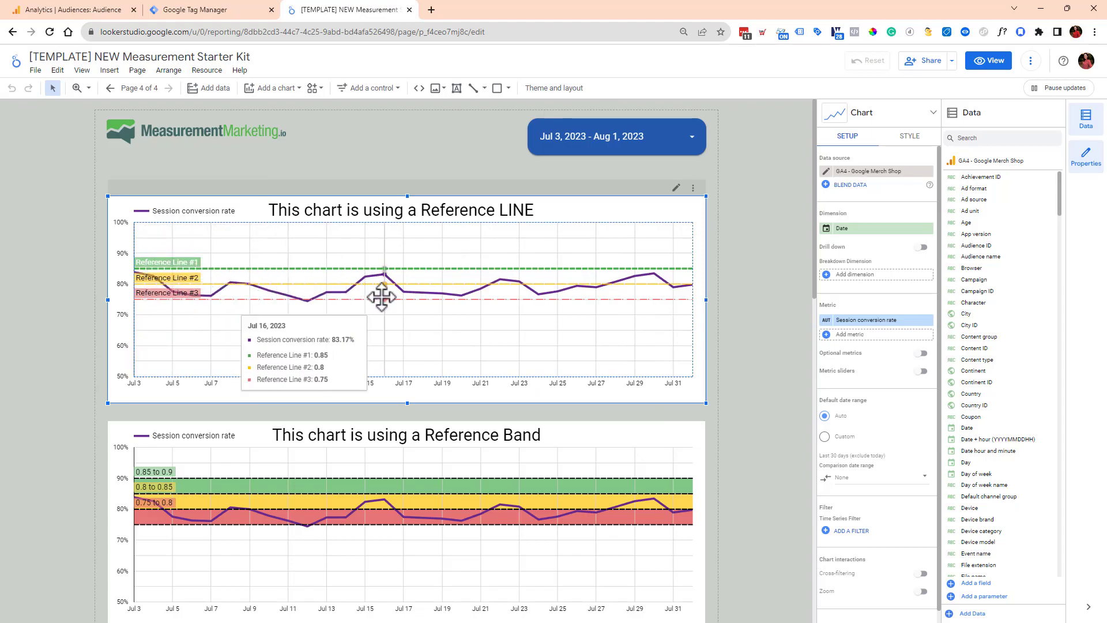
pyautogui.moveTo(766, 309)
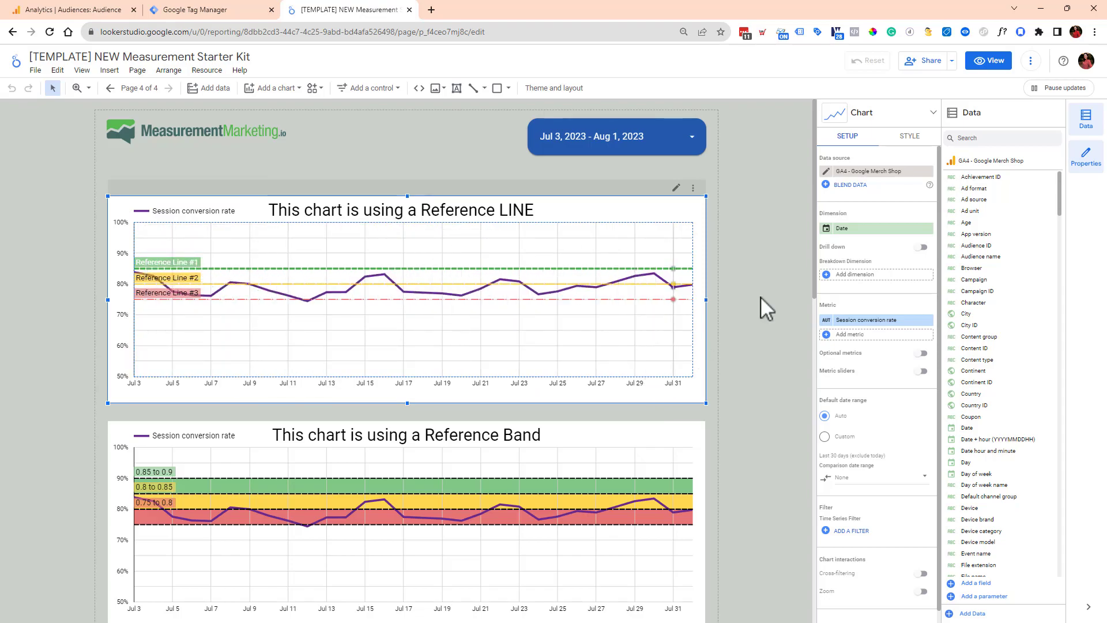
# Label Reference Line #2 (0.8) as 'Goal:' in the chart's style settings.
pyautogui.click(910, 136)
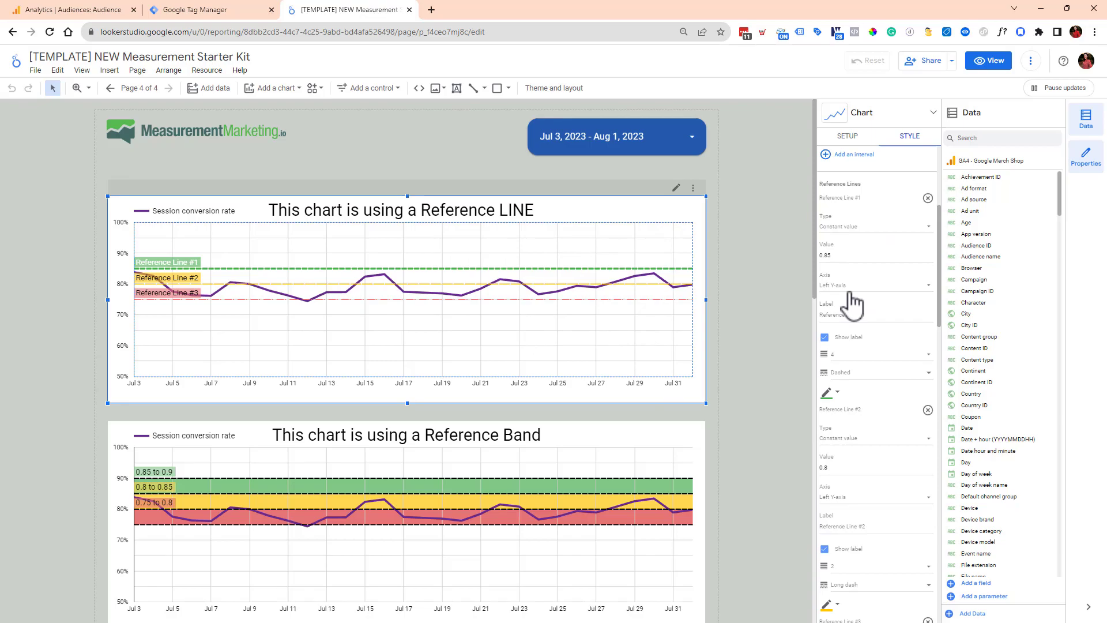
pyautogui.moveTo(838, 215)
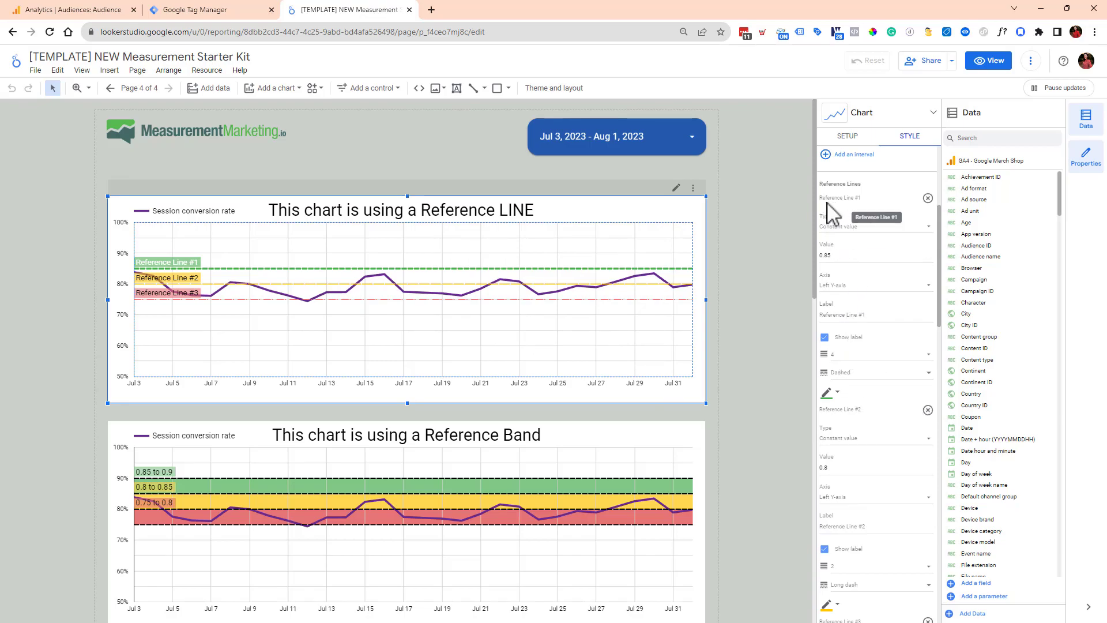
pyautogui.moveTo(851, 335)
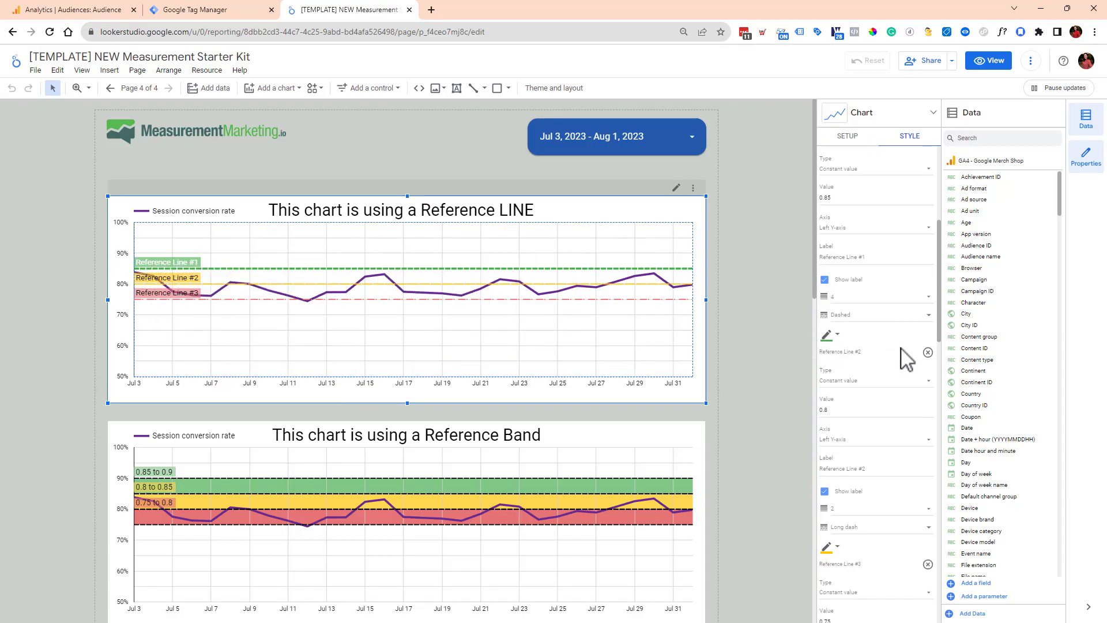
pyautogui.scroll(-3)
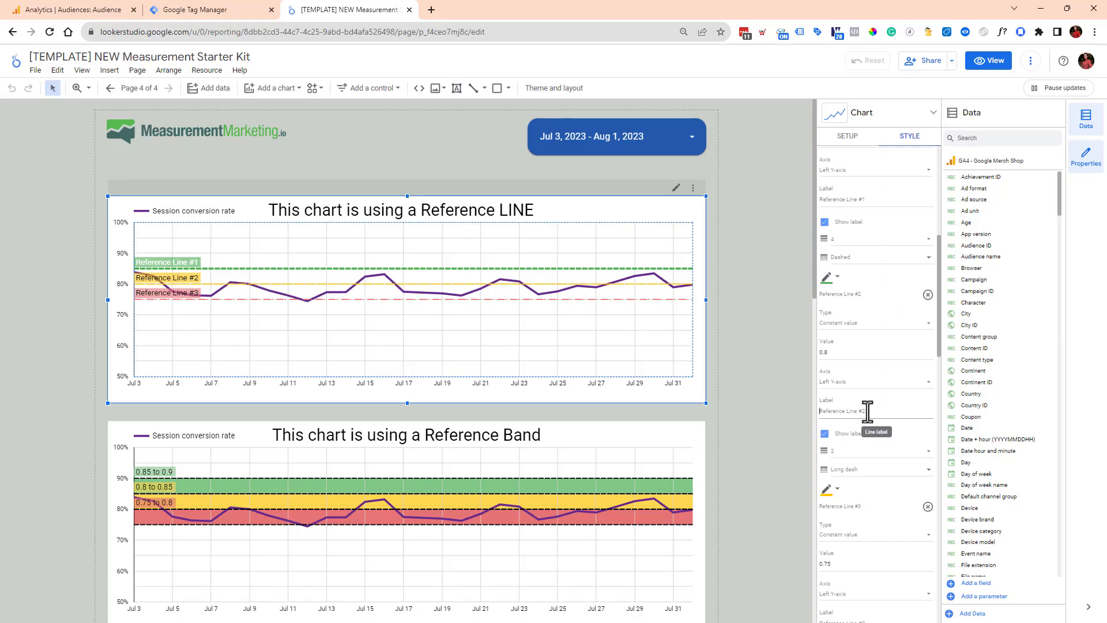
pyautogui.write('Goal:')
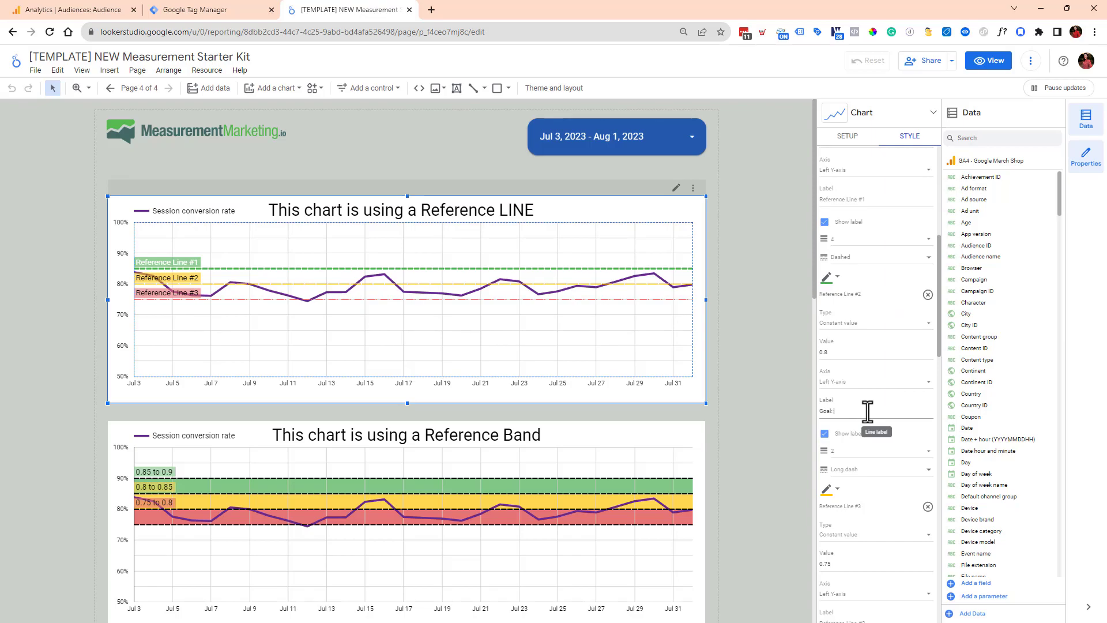
pyautogui.write('Goal:')
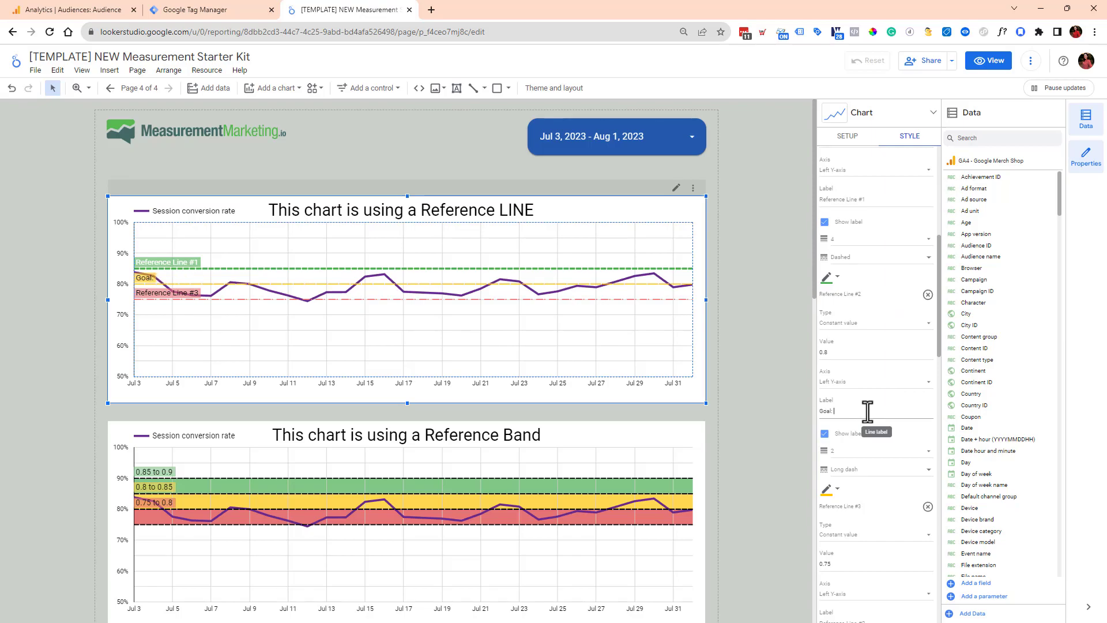
pyautogui.moveTo(732, 432)
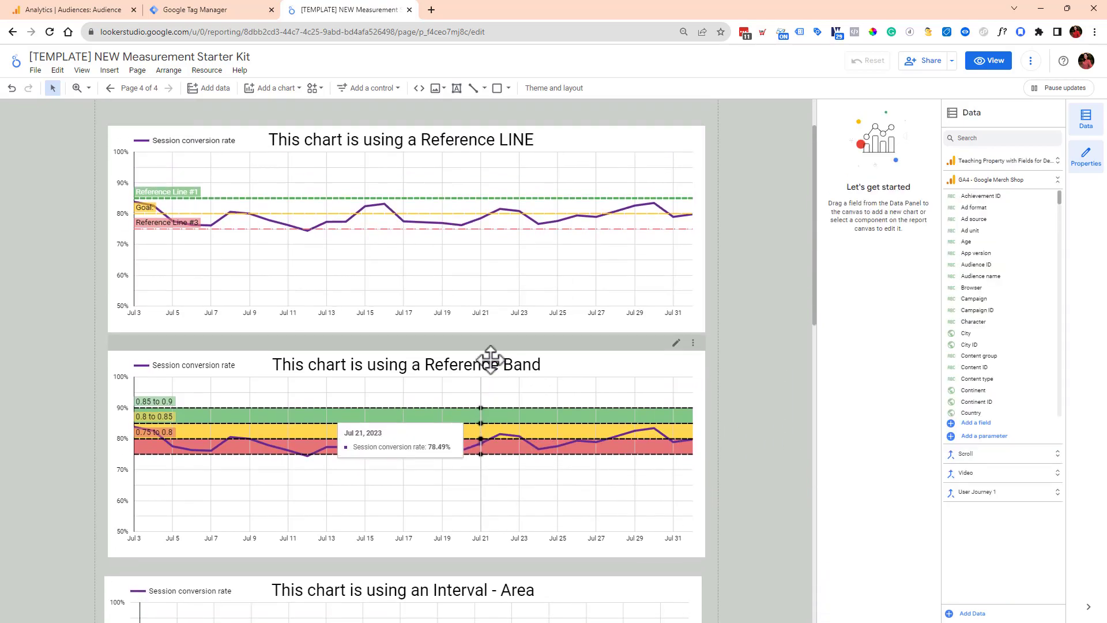
# Review the Reference Band chart's three constant bands (0.85–0.9, 0.8–0.85, 0.75–0.8) in its style settings.
pyautogui.scroll(-3)
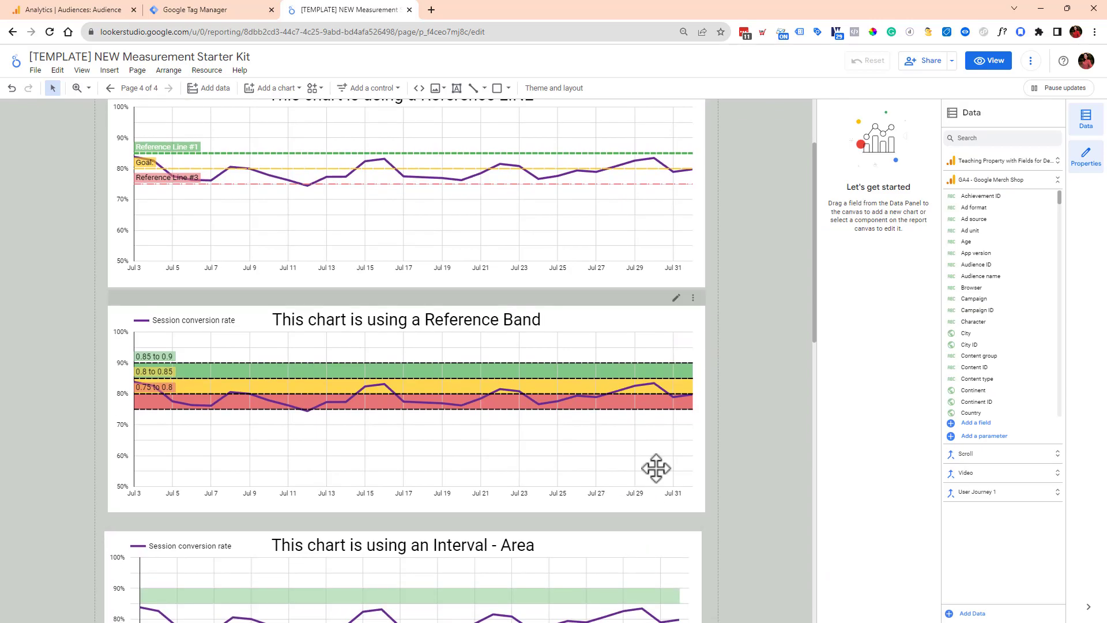
pyautogui.scroll(-3)
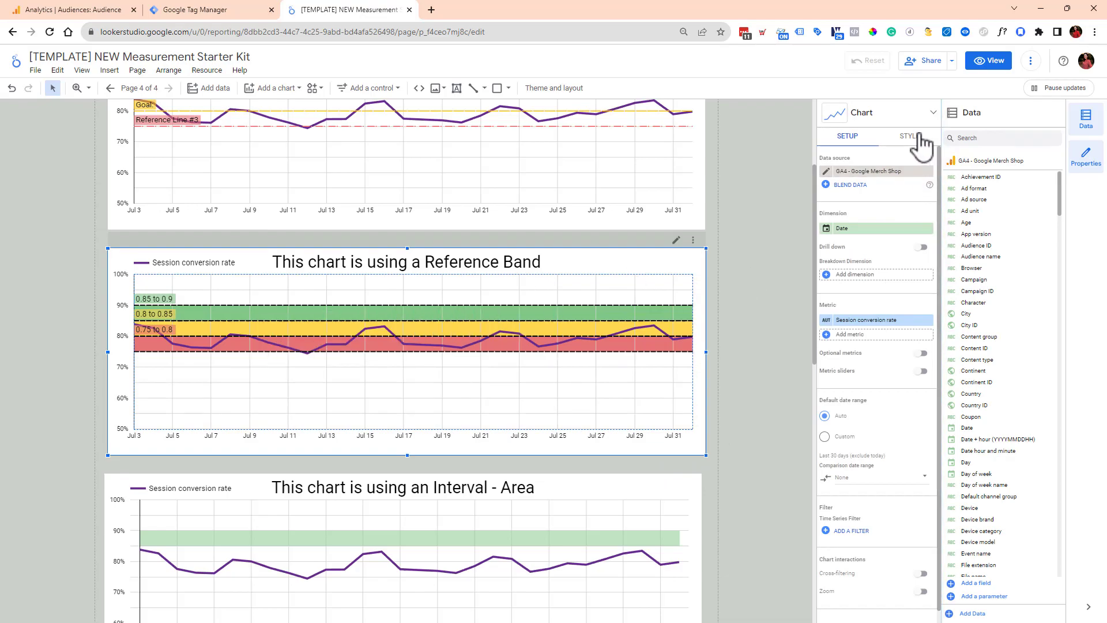
pyautogui.click(910, 136)
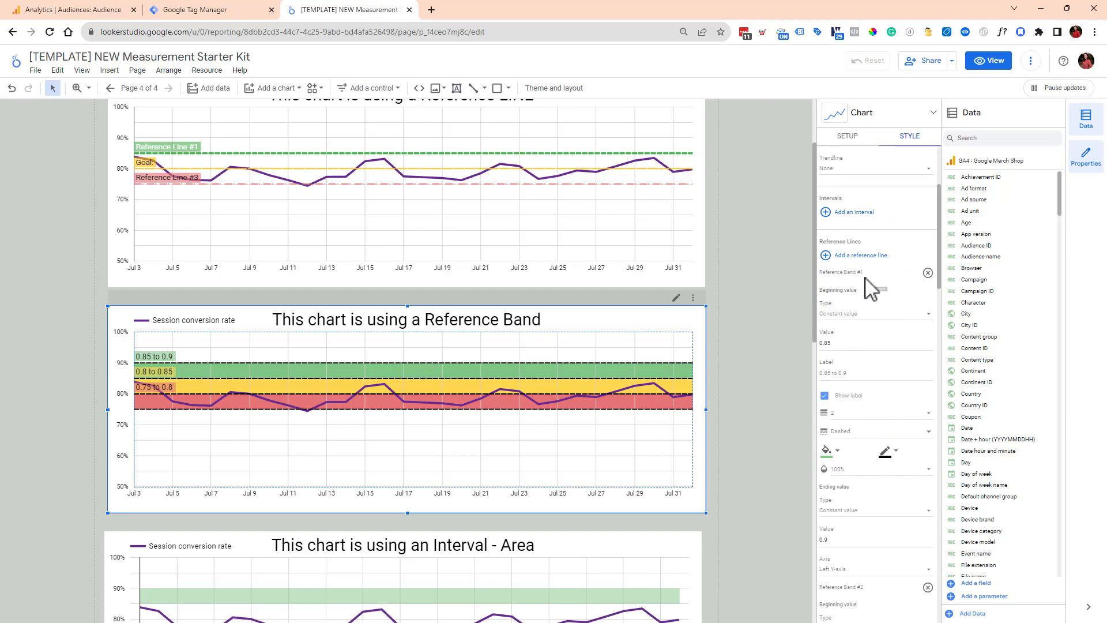
pyautogui.moveTo(851, 293)
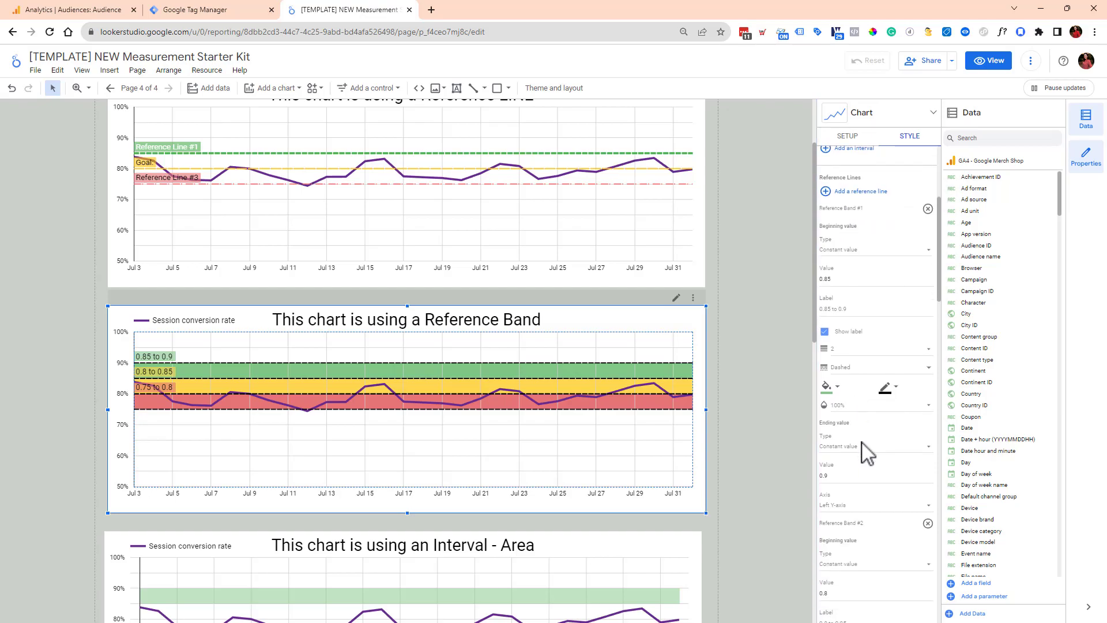
pyautogui.scroll(-3)
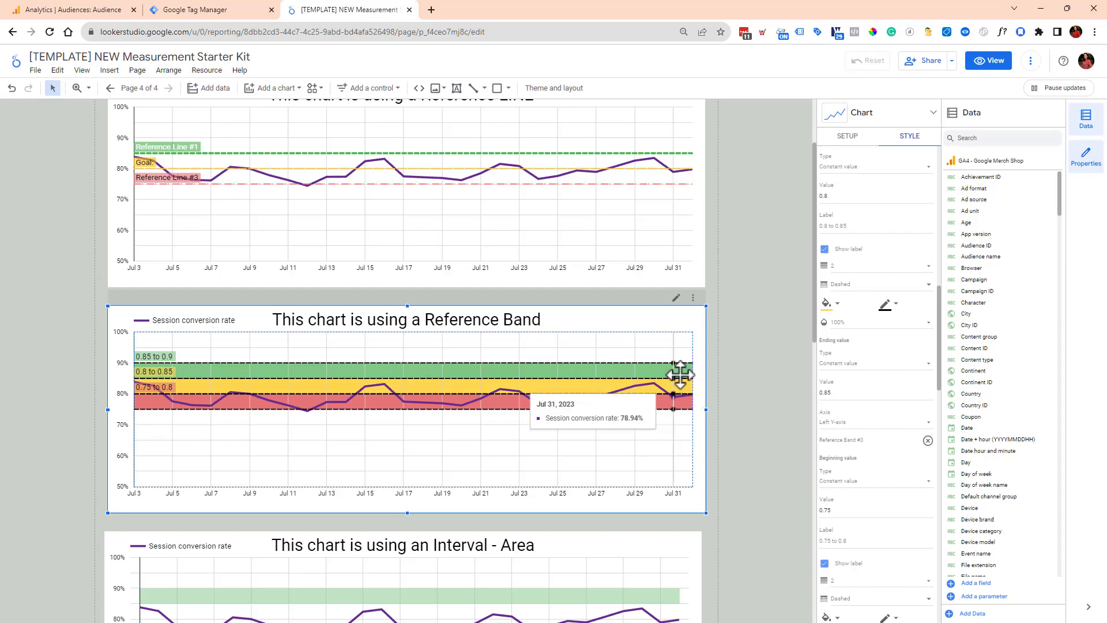
pyautogui.moveTo(975, 348)
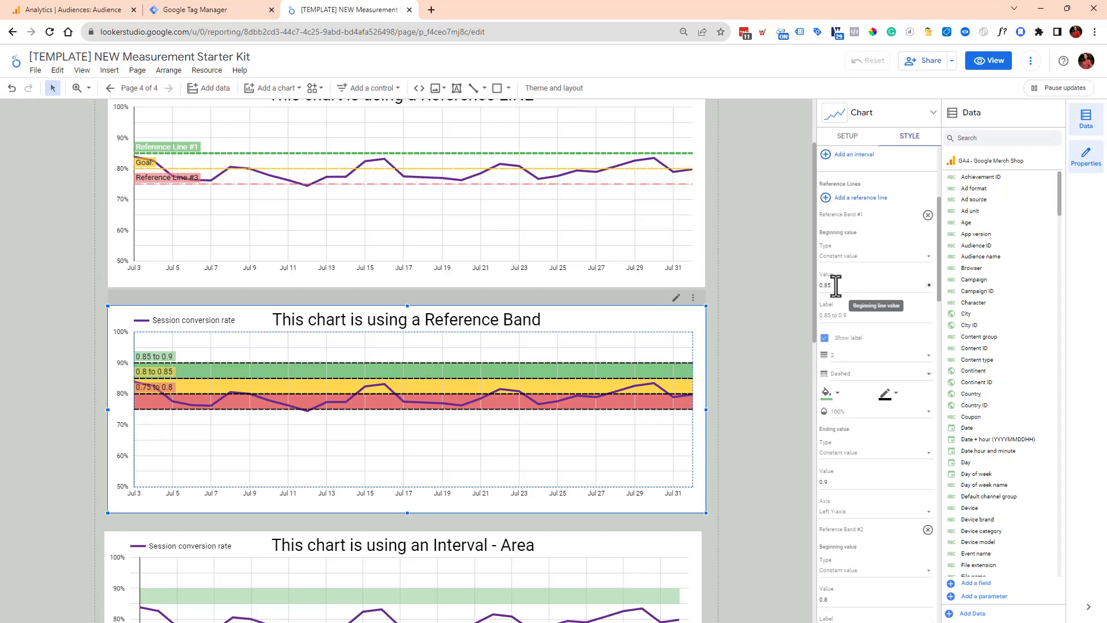
pyautogui.moveTo(841, 435)
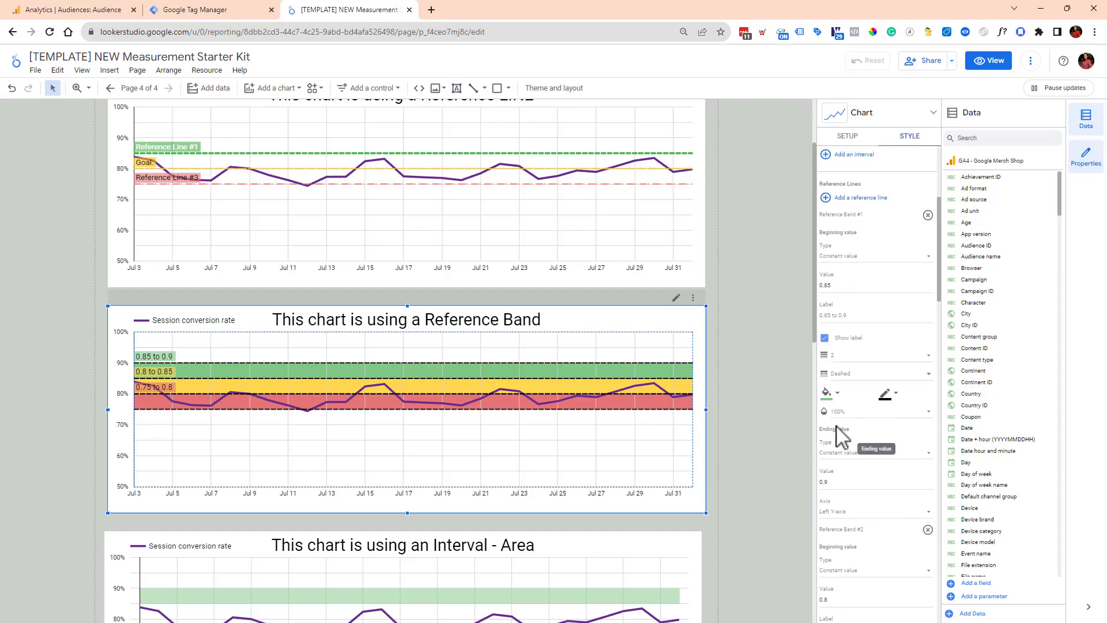
pyautogui.scroll(-3)
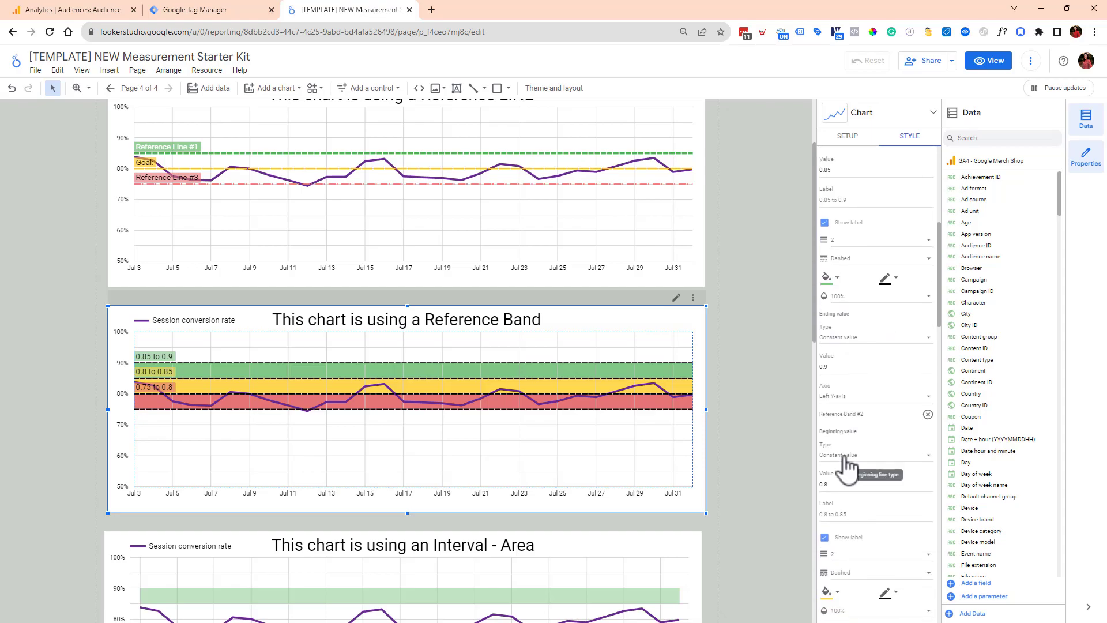
pyautogui.scroll(-3)
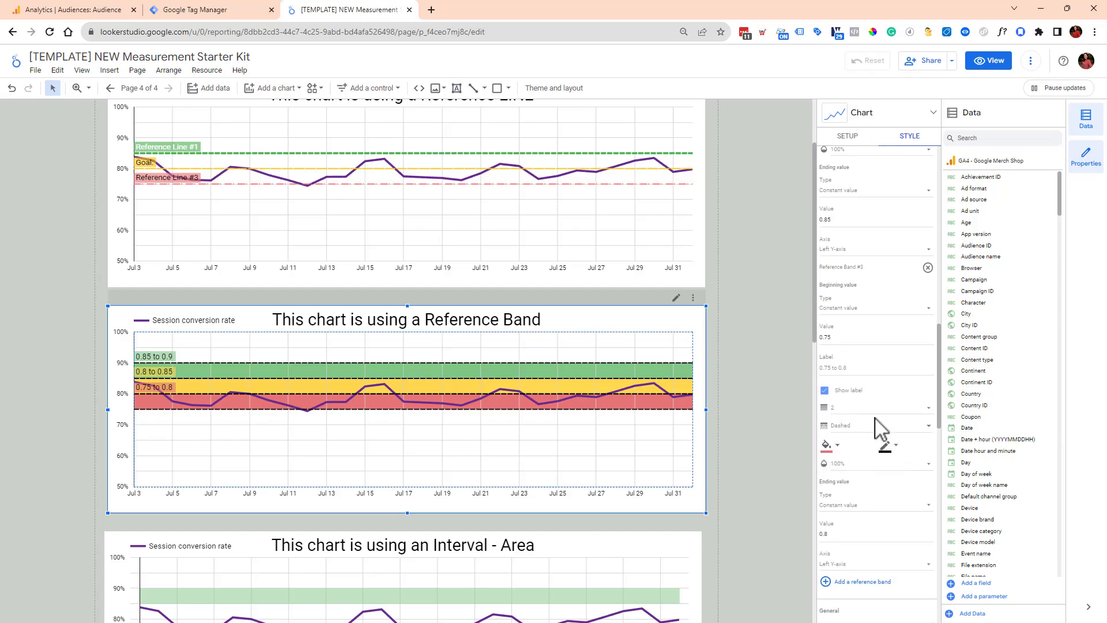
# Add Reference Band #4 with beginning value 0.9 and ending value 0.95.
pyautogui.click(858, 582)
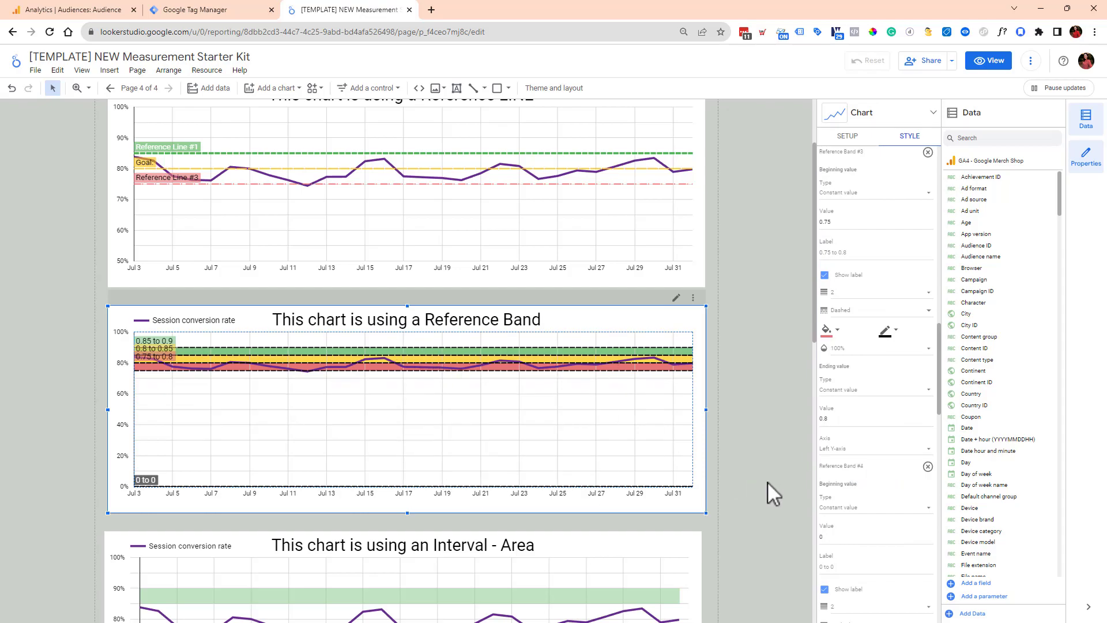
pyautogui.scroll(-3)
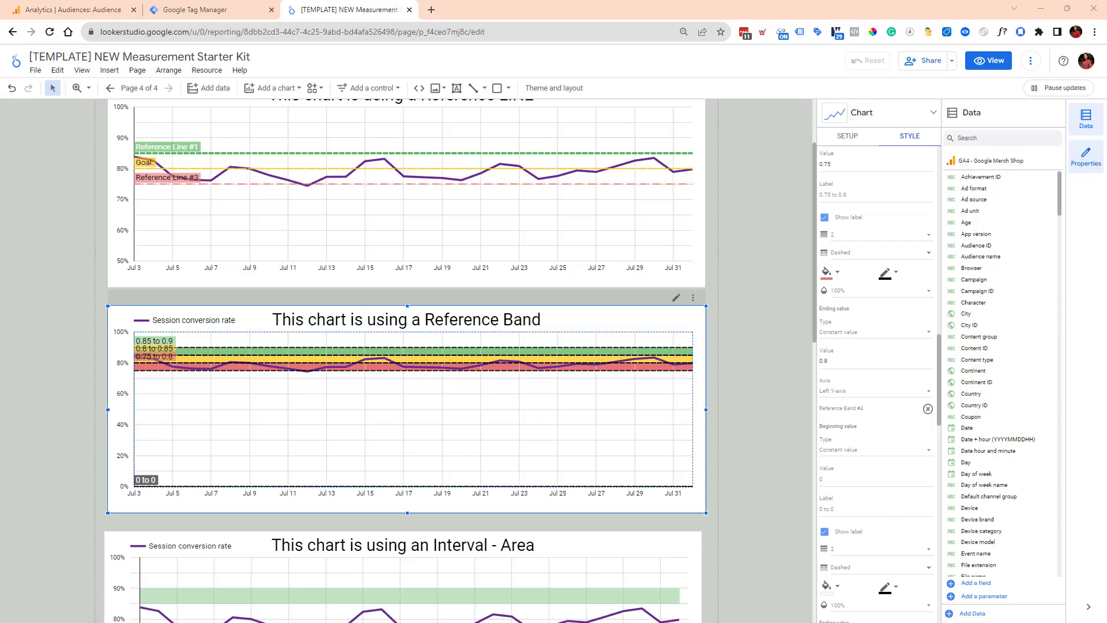
pyautogui.click(876, 479)
pyautogui.write('-0.1')
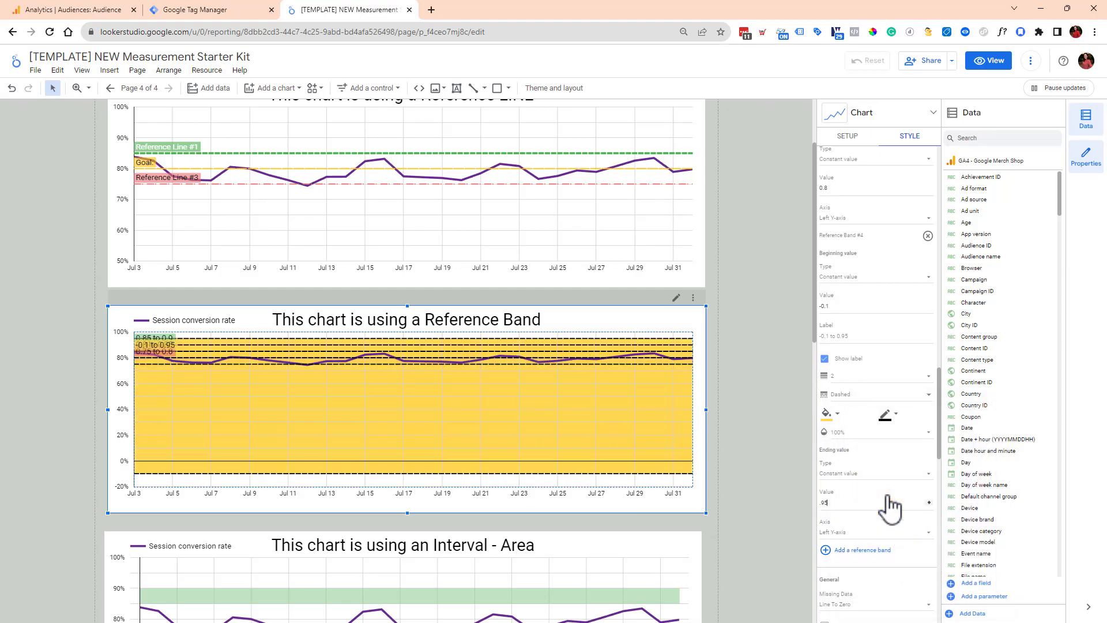
pyautogui.click(876, 502)
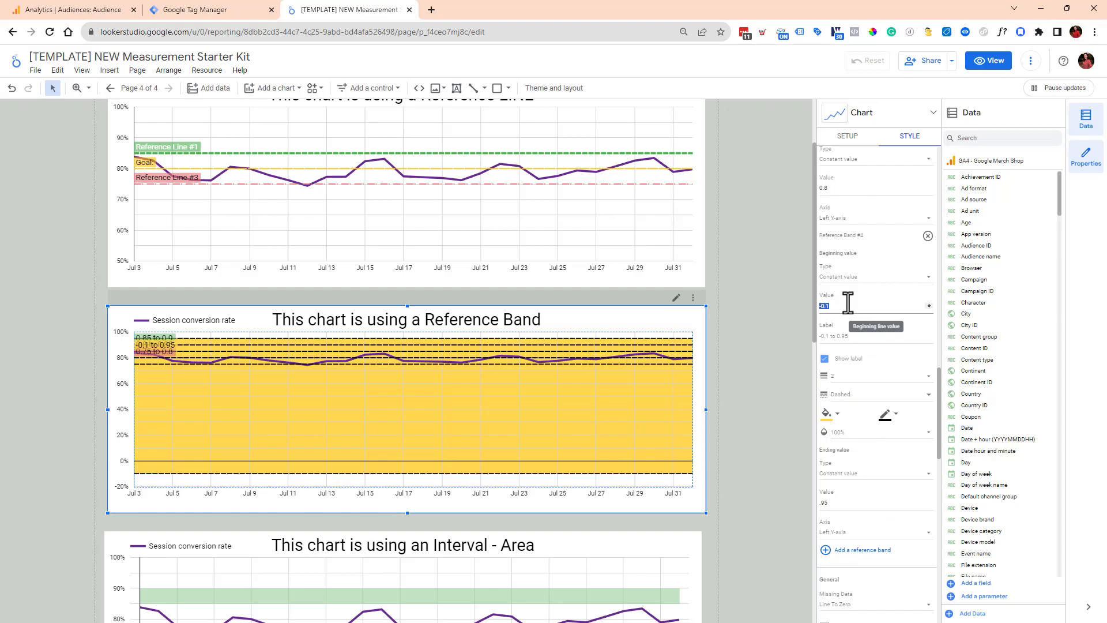
pyautogui.write('9')
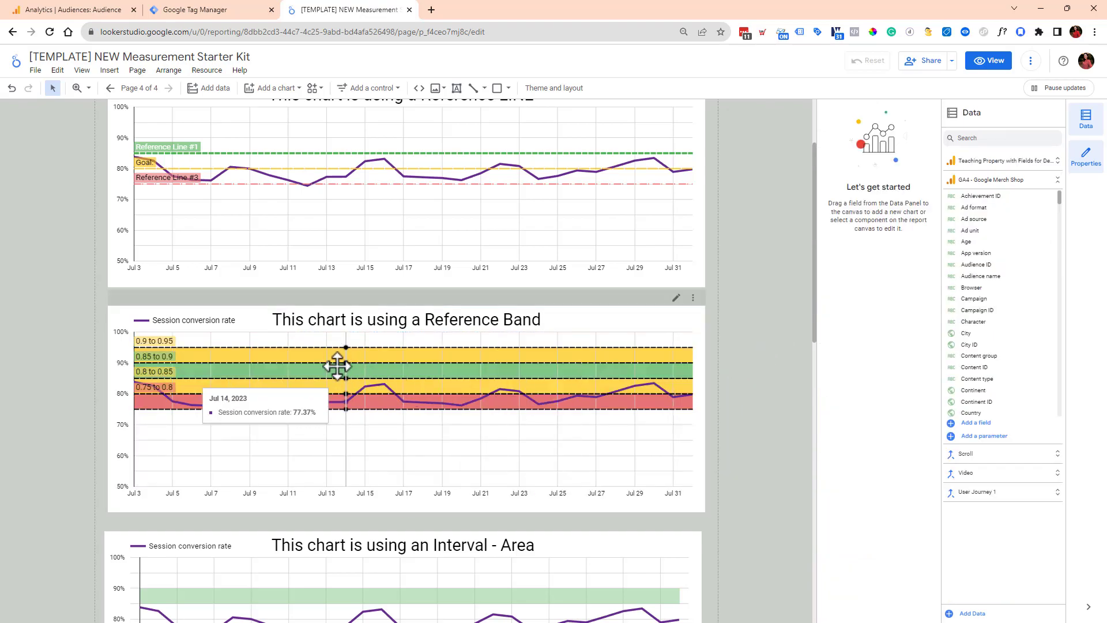
pyautogui.moveTo(392, 353)
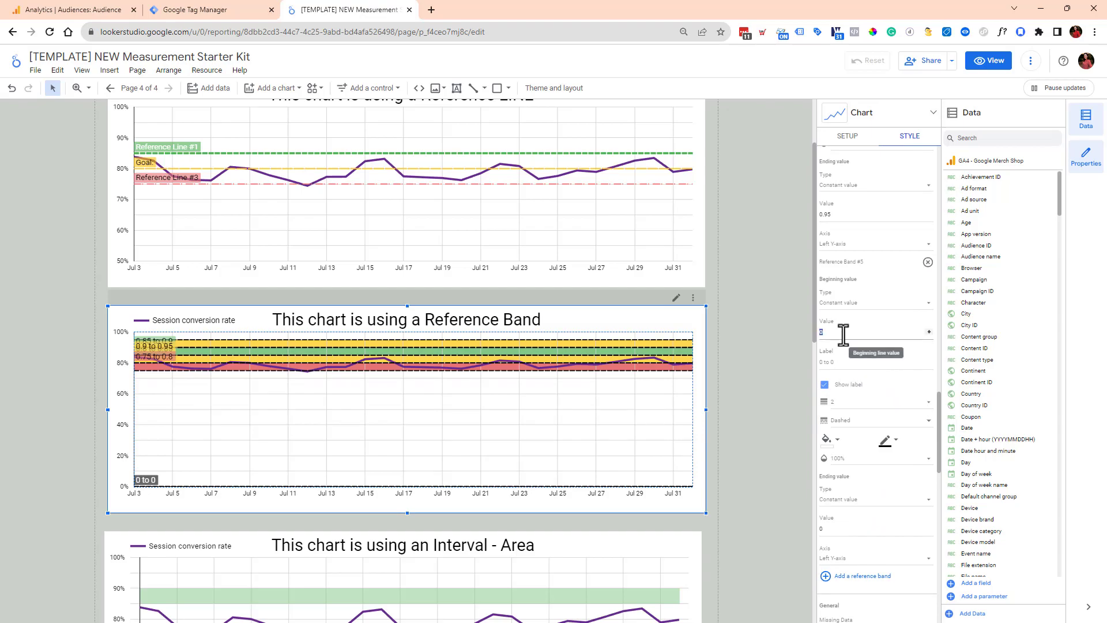
pyautogui.write('.95')
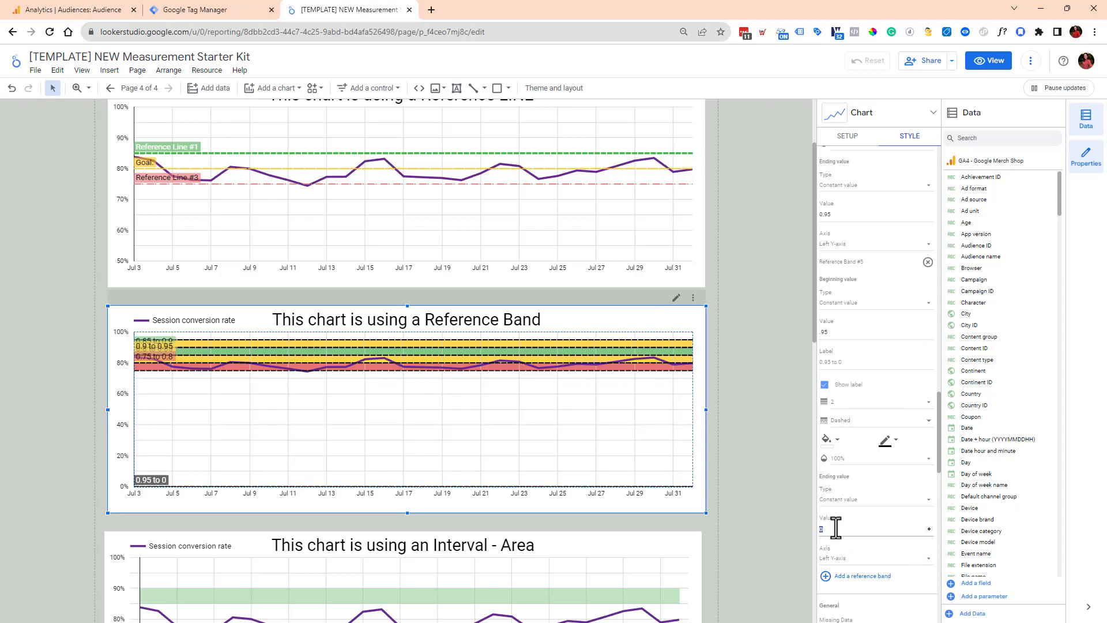
pyautogui.write('1')
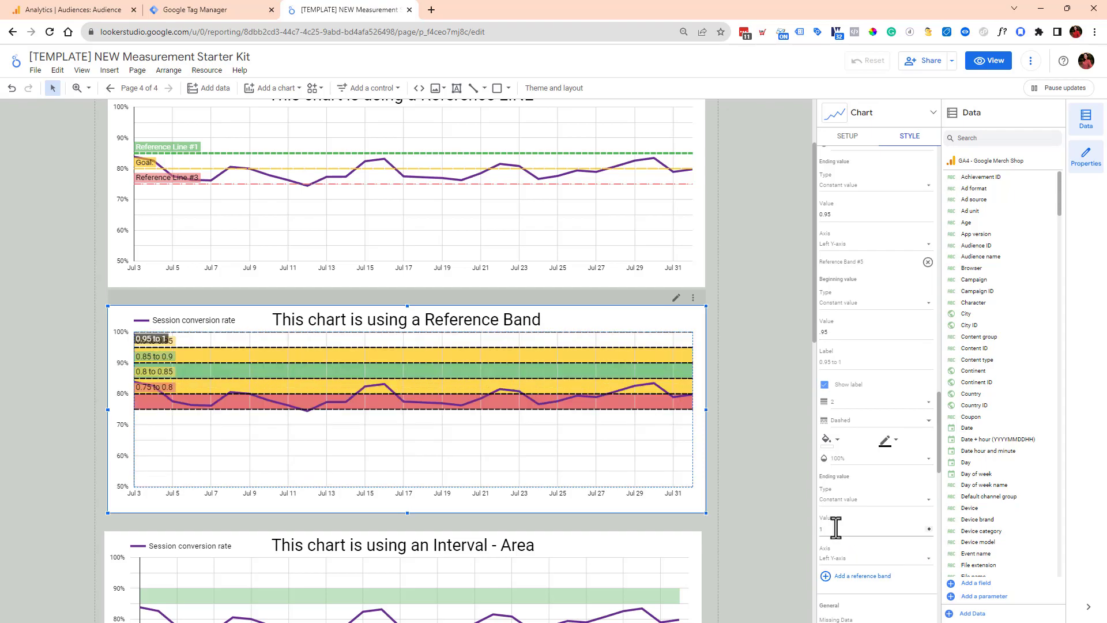
pyautogui.click(828, 440)
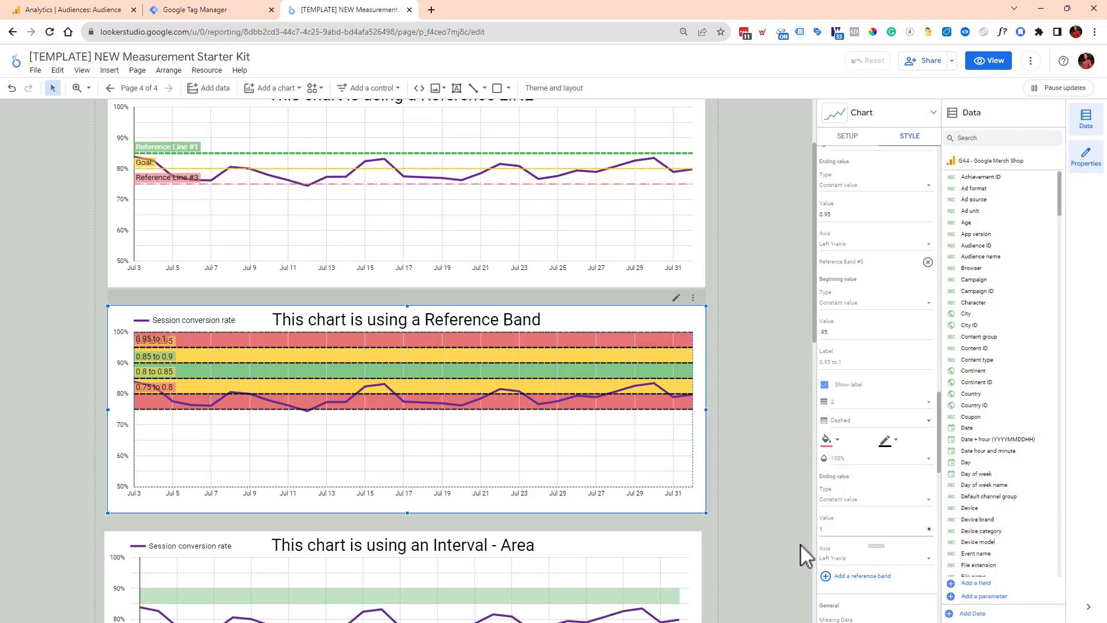
pyautogui.moveTo(633, 378)
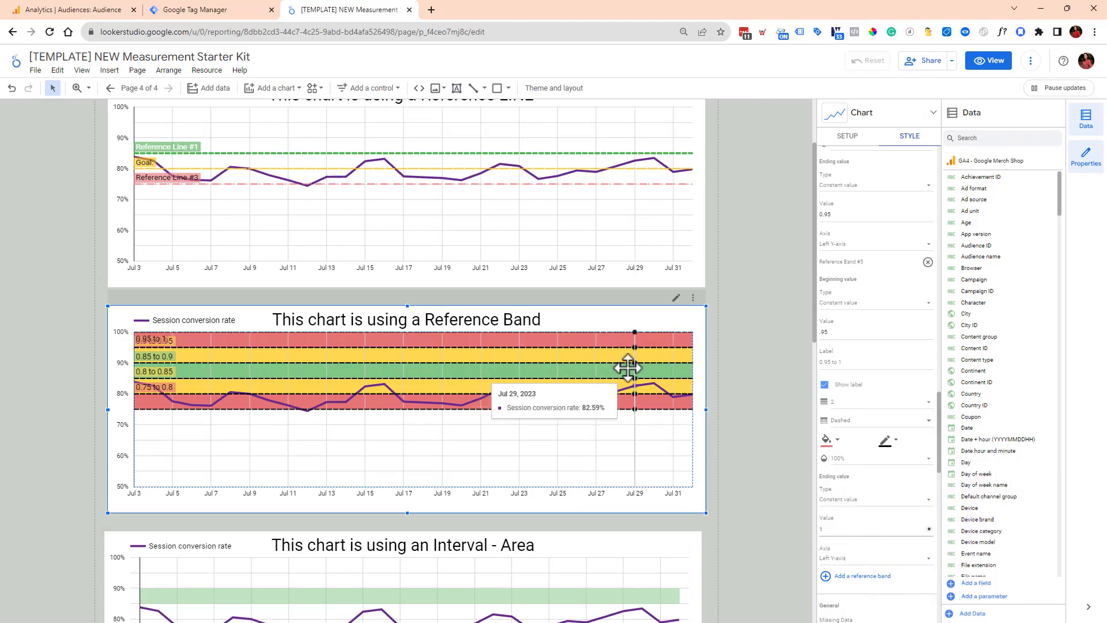
pyautogui.moveTo(752, 480)
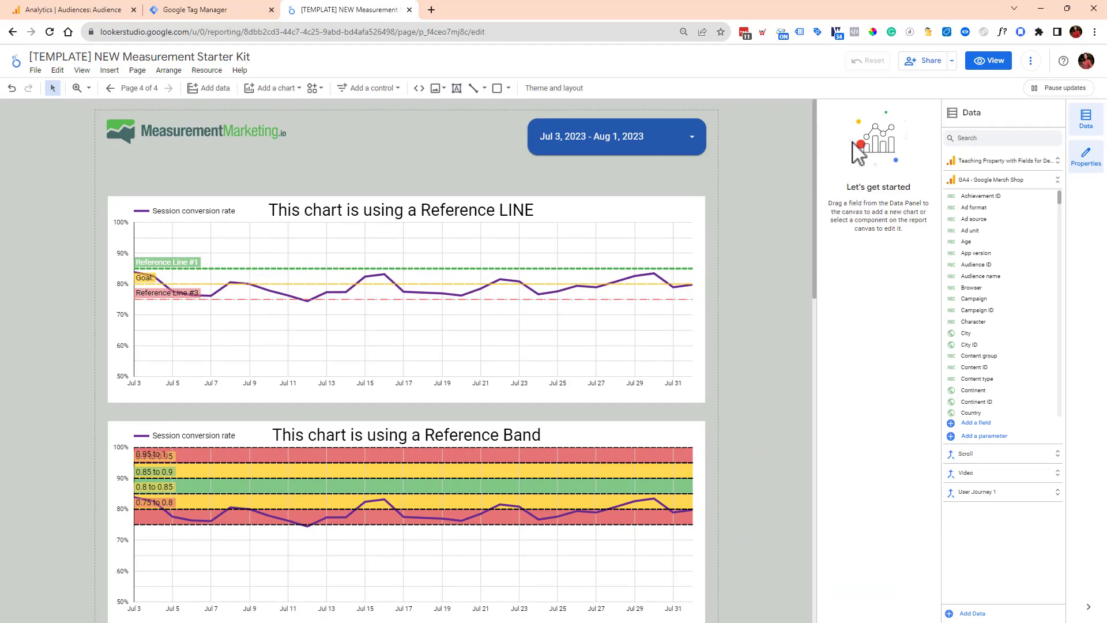
# Apply a Jan 1, 2023 – Aug 1, 2023 date range and scroll through the charts' longer trends.
pyautogui.click(614, 136)
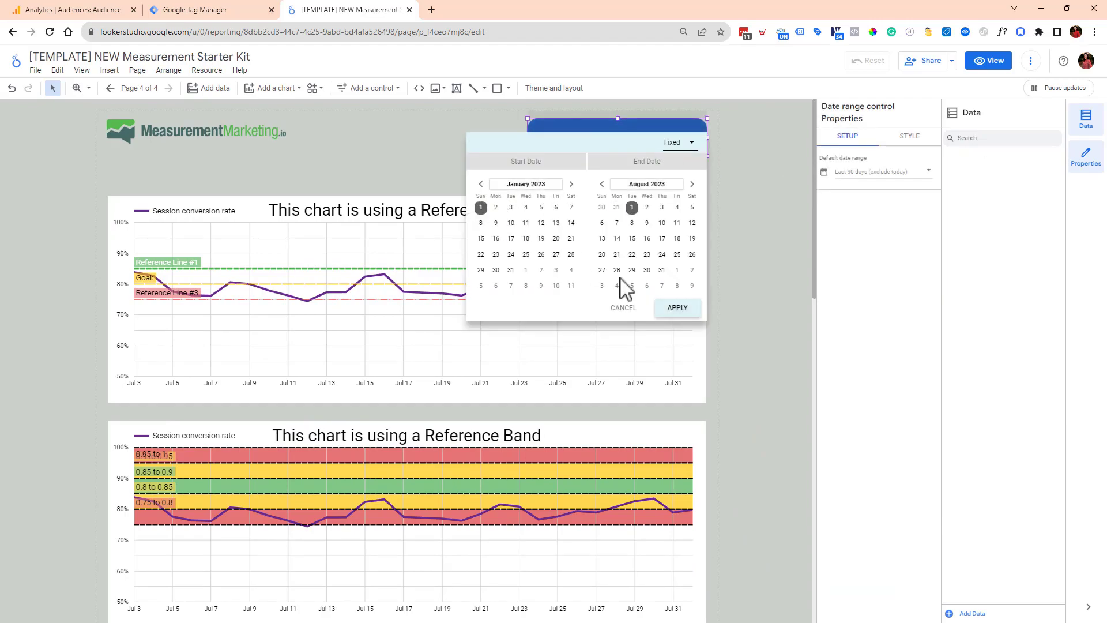
pyautogui.click(676, 307)
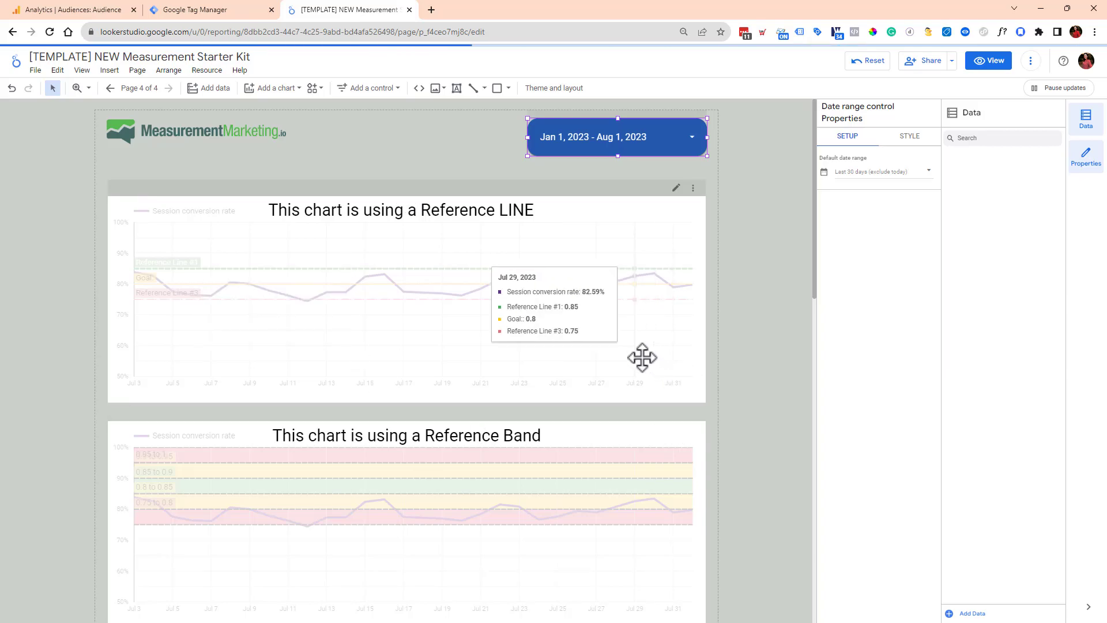
pyautogui.scroll(-3)
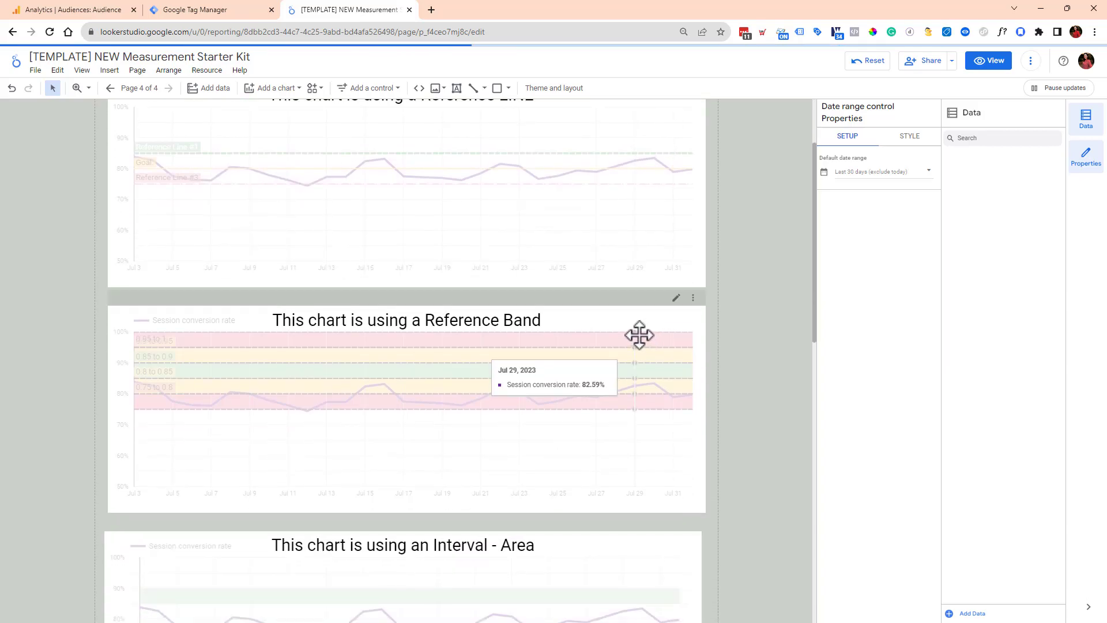
pyautogui.scroll(-3)
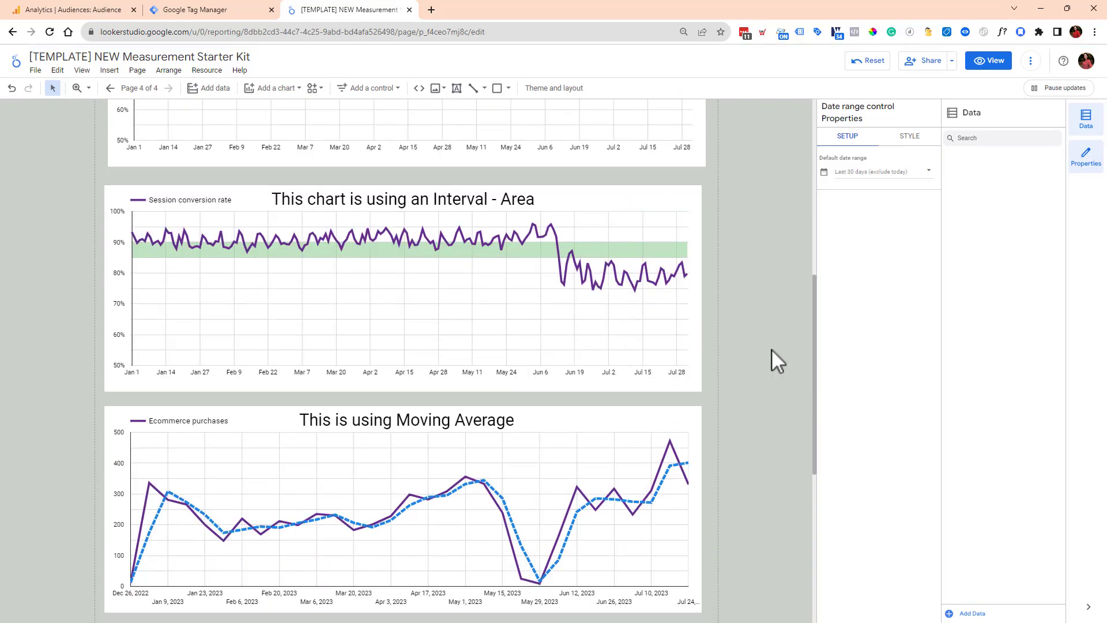
pyautogui.scroll(-3)
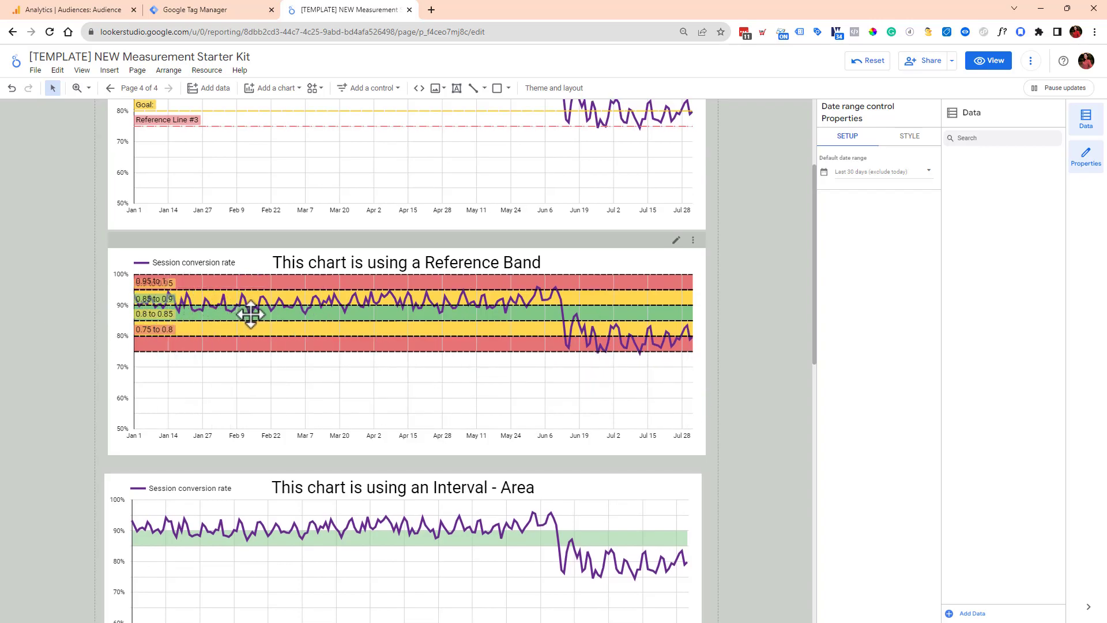
pyautogui.moveTo(276, 313)
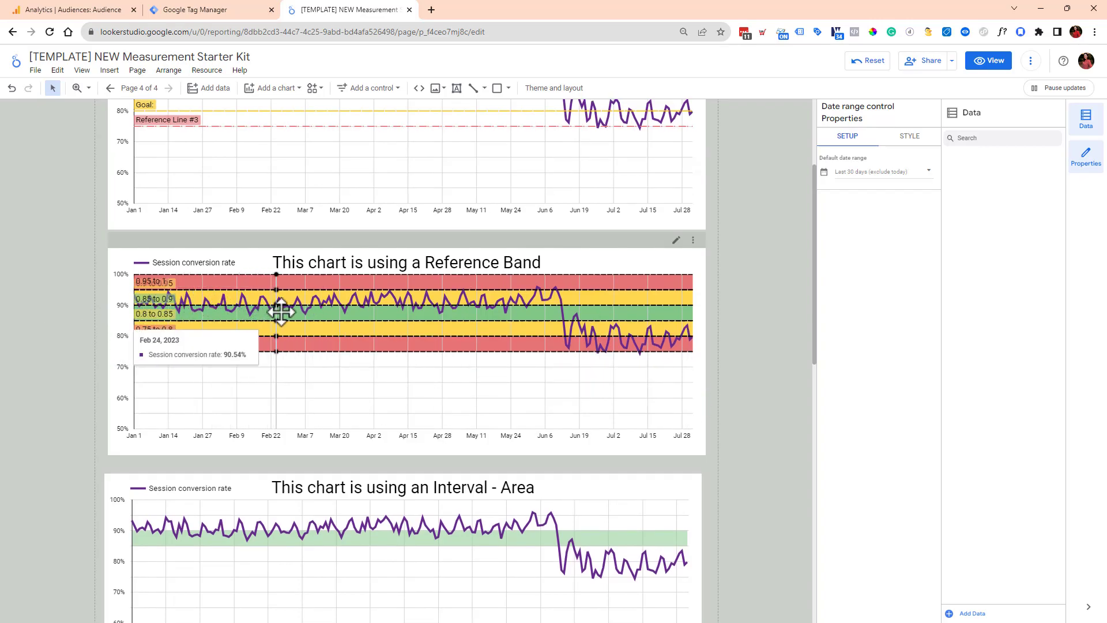
pyautogui.moveTo(402, 312)
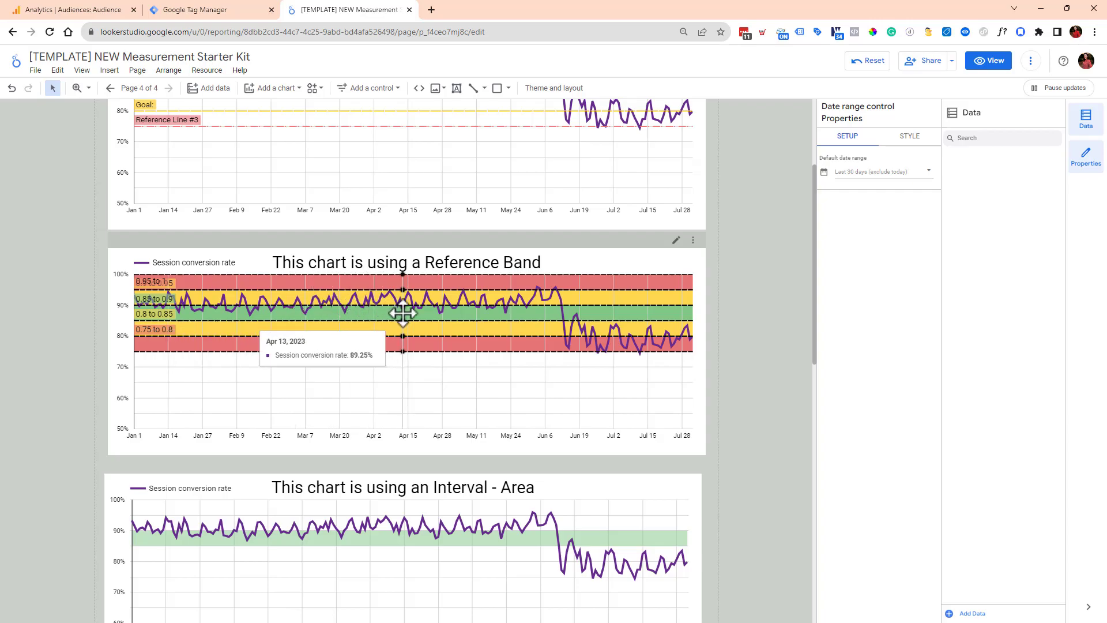
pyautogui.moveTo(411, 312)
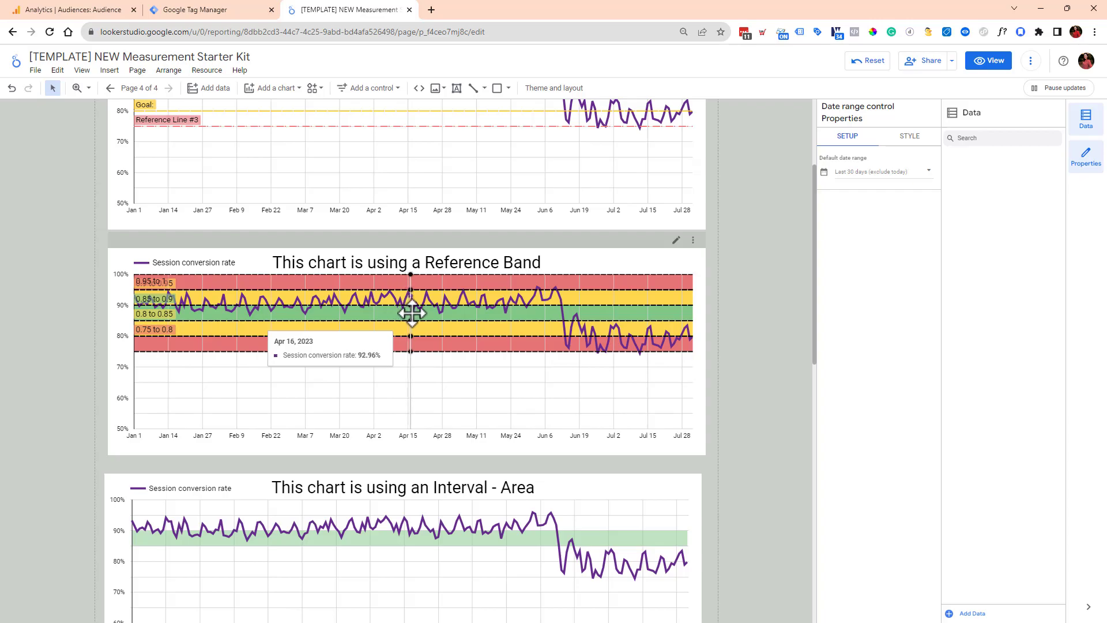
pyautogui.moveTo(412, 313)
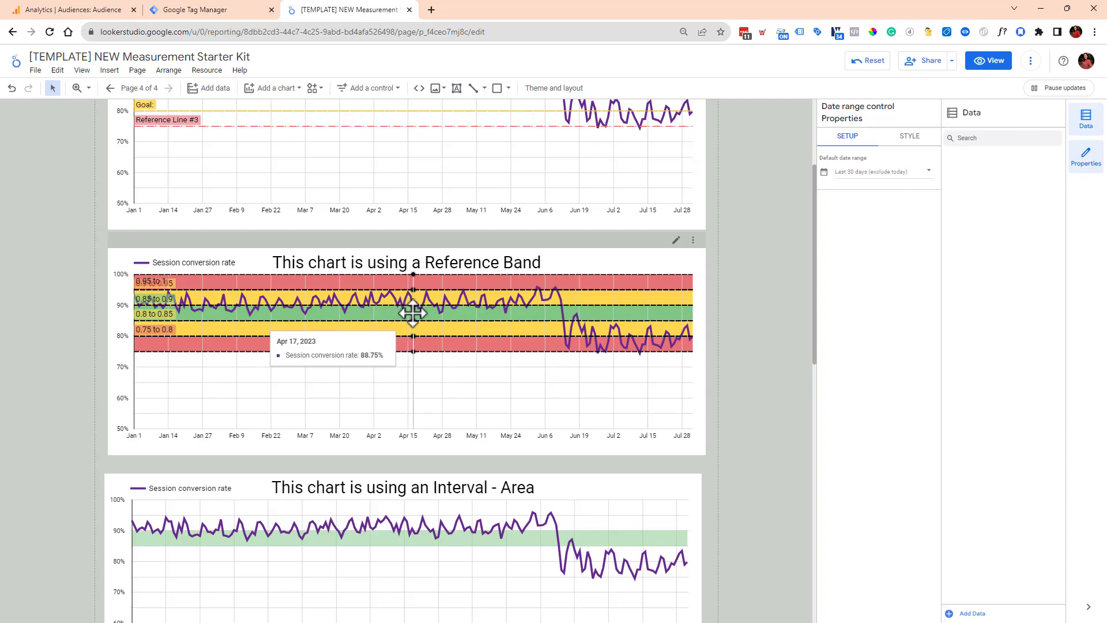
pyautogui.moveTo(429, 320)
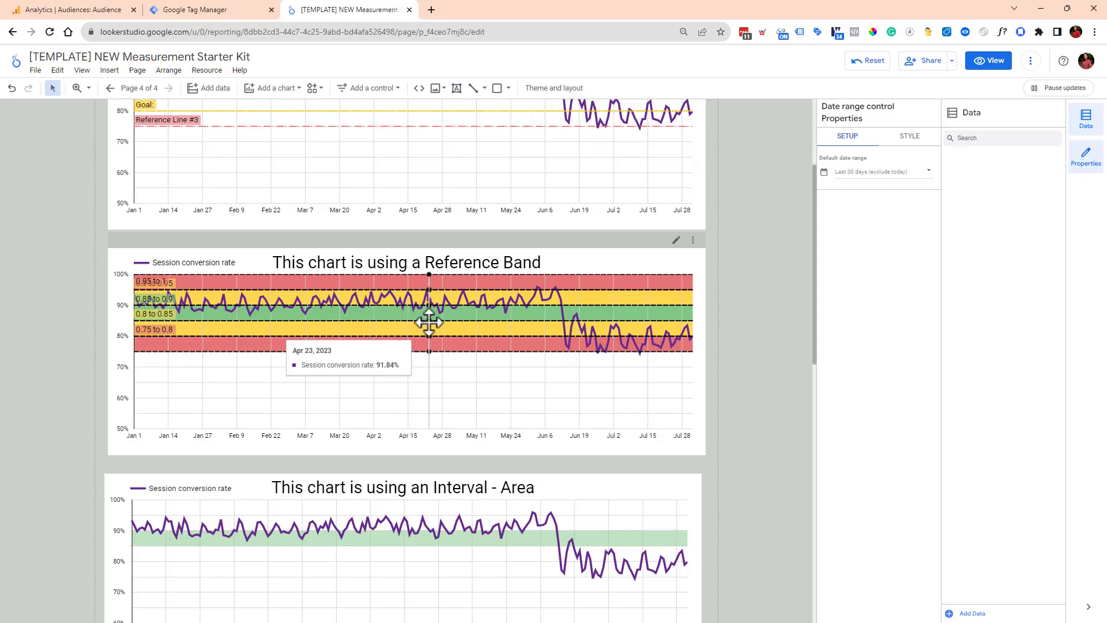
pyautogui.moveTo(439, 322)
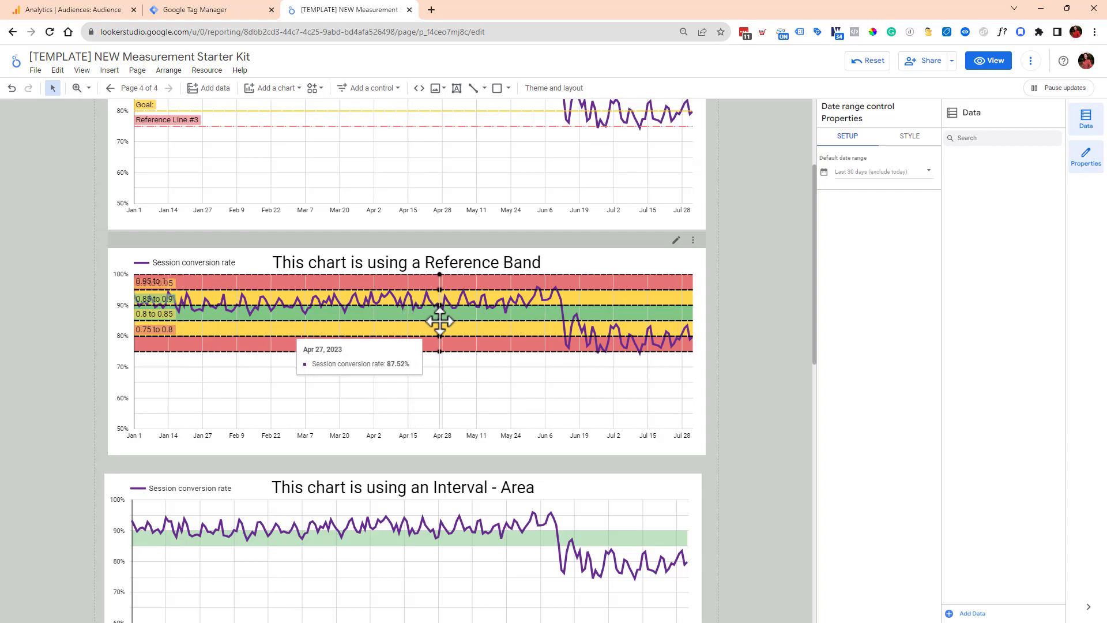
pyautogui.moveTo(495, 329)
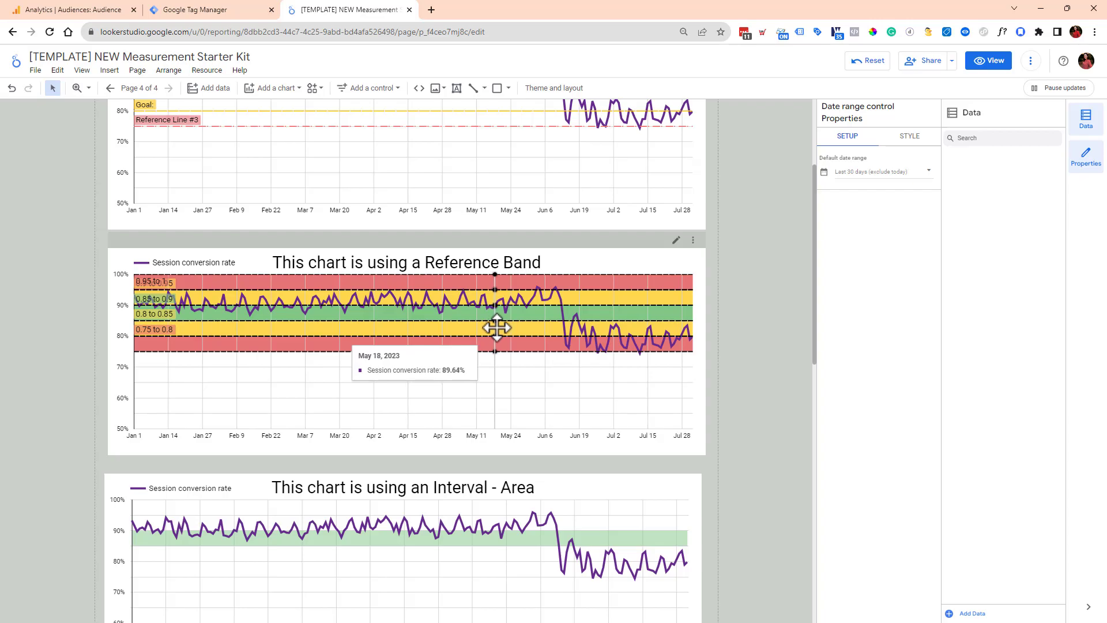
pyautogui.scroll(-3)
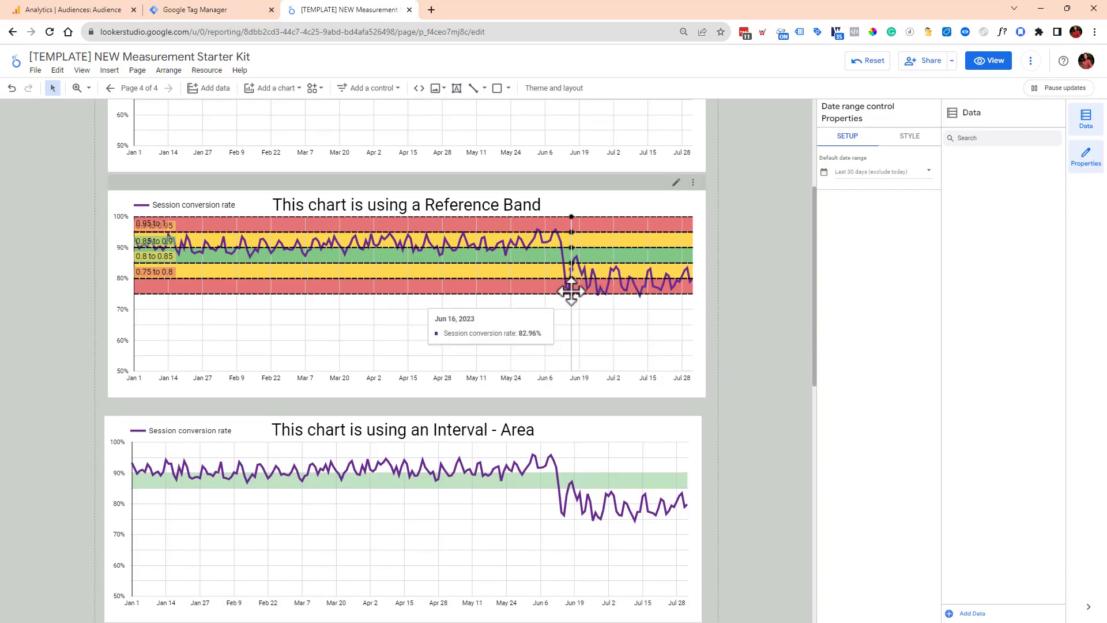
pyautogui.scroll(-3)
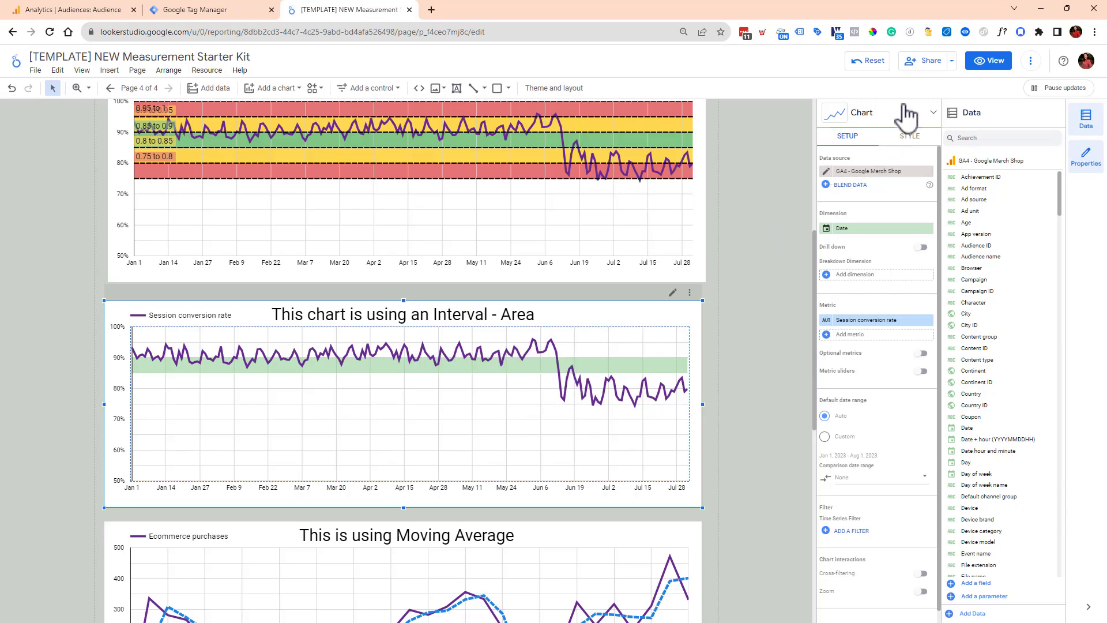
# Move the report's start date to July 1, 2023, keeping the Aug 1, 2023 end.
pyautogui.click(910, 136)
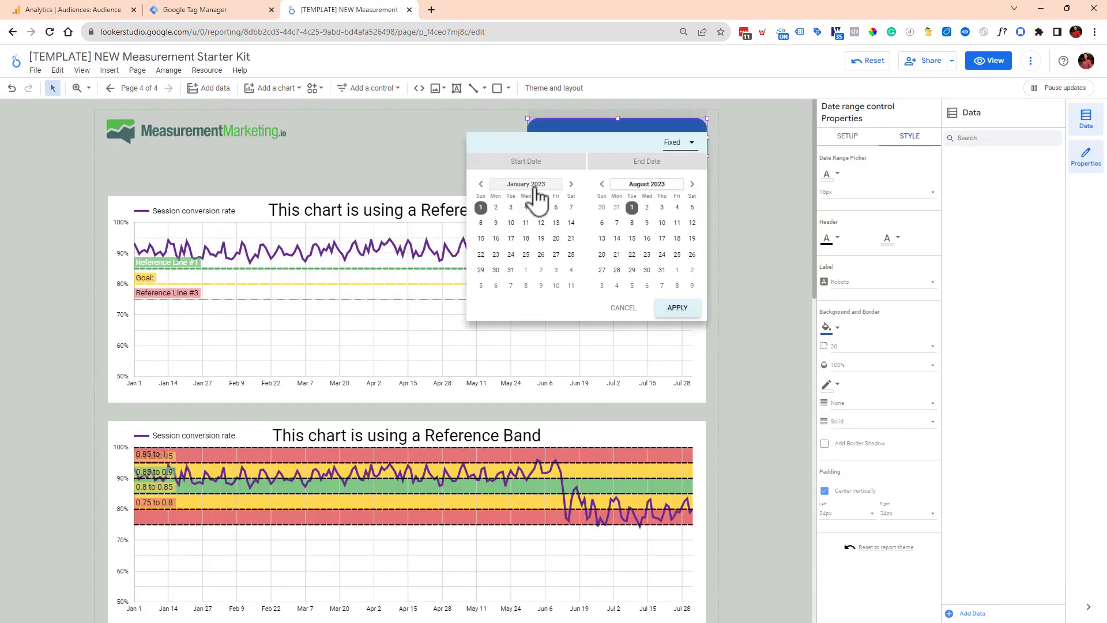
pyautogui.click(526, 183)
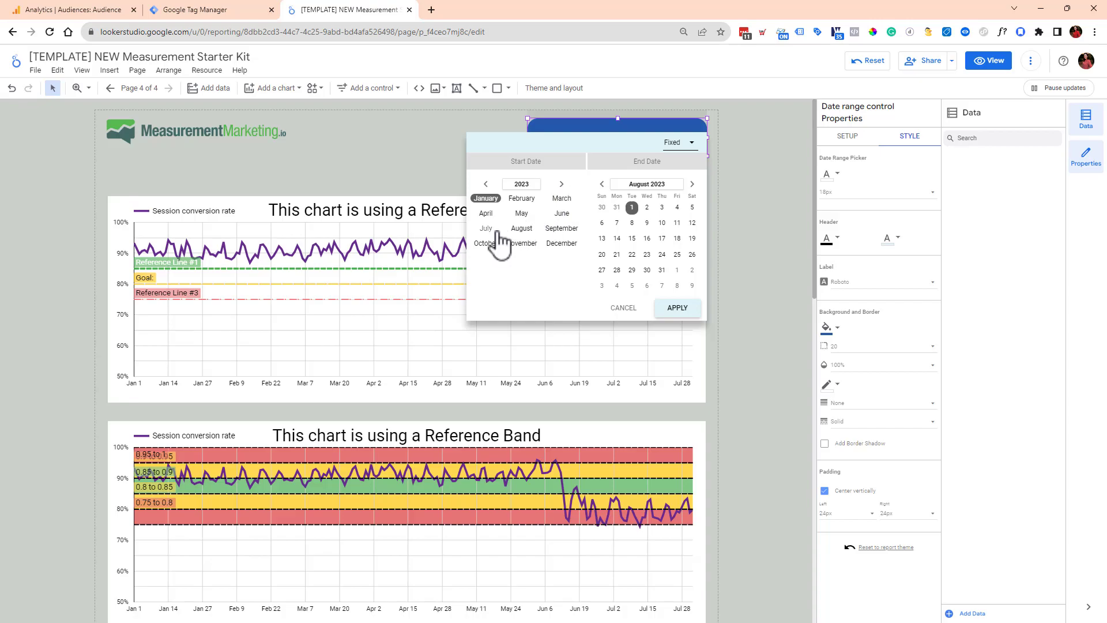
pyautogui.click(486, 229)
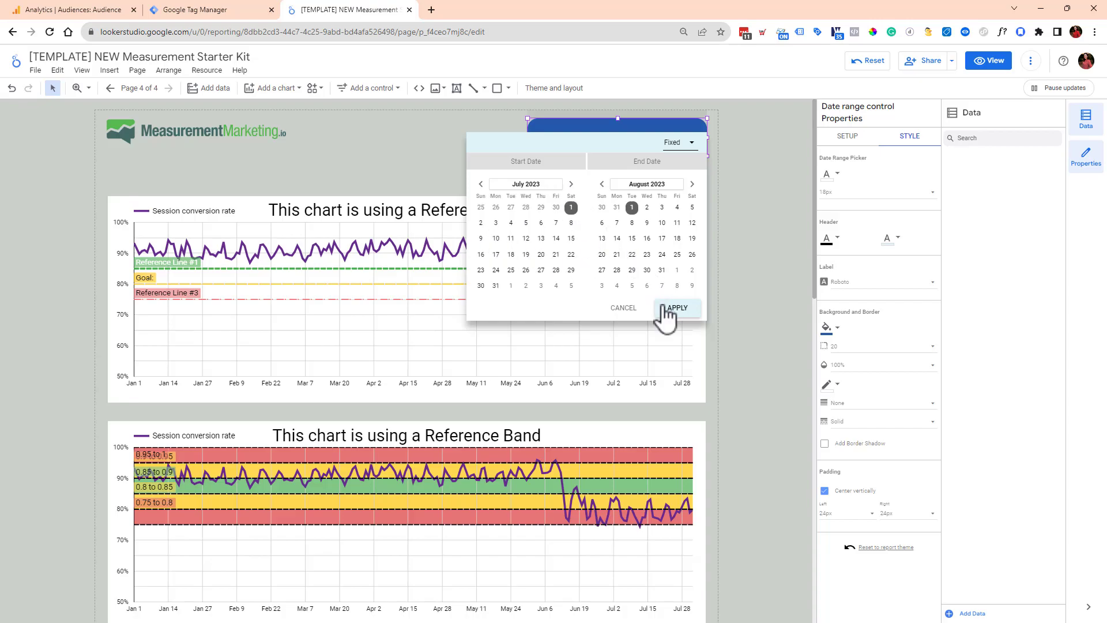
pyautogui.click(676, 307)
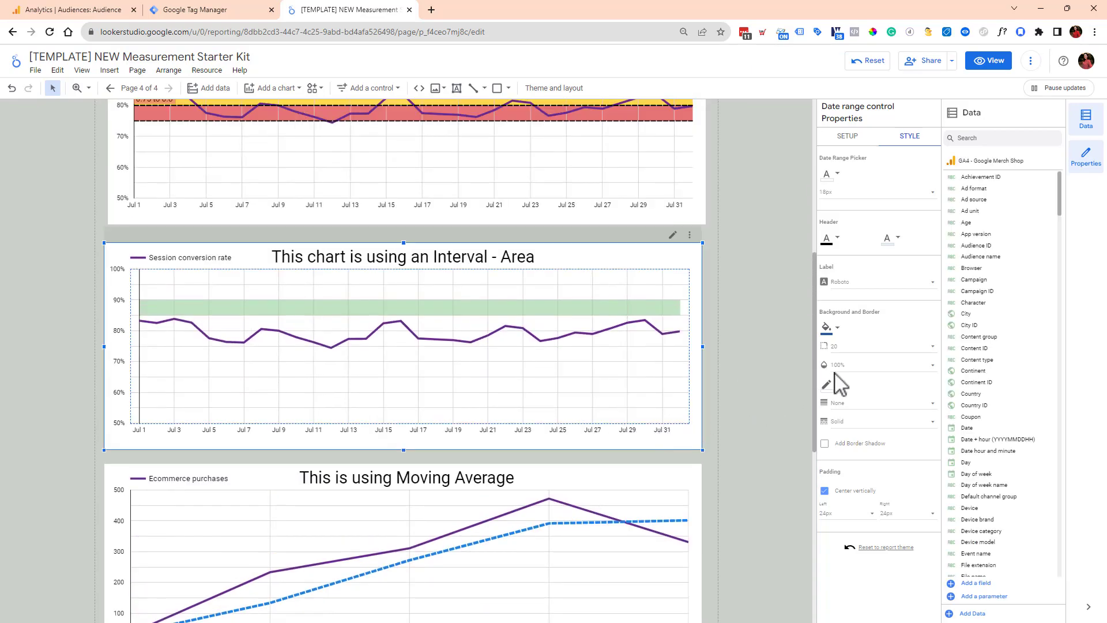
# Preview bar, box, stick and point interval types on the Interval - Area chart, ending back on Area interval.
pyautogui.click(402, 346)
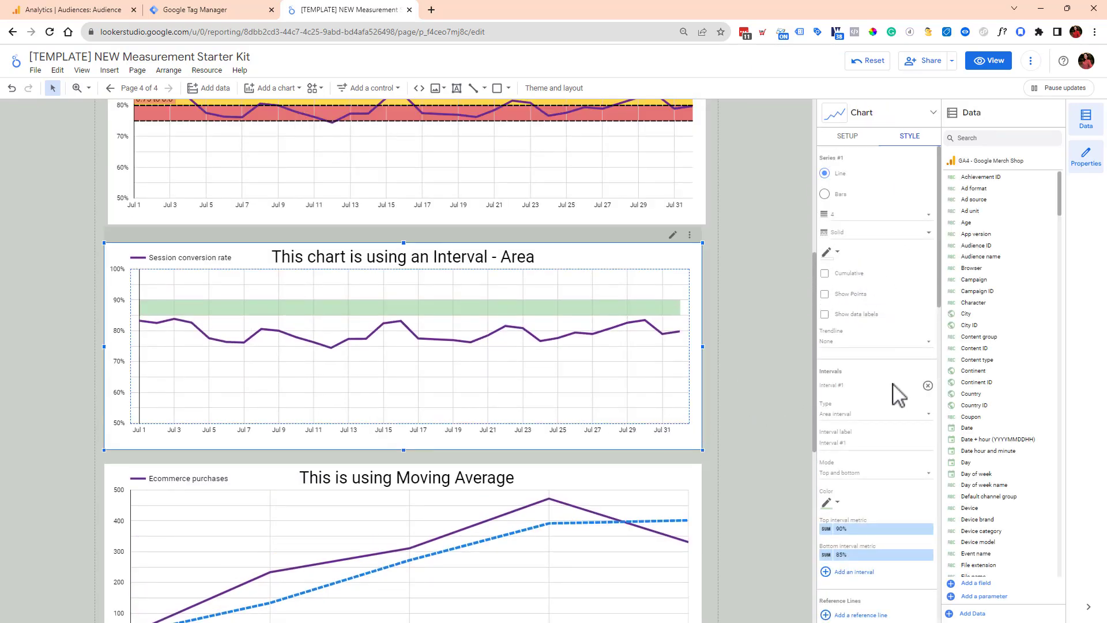
pyautogui.scroll(-3)
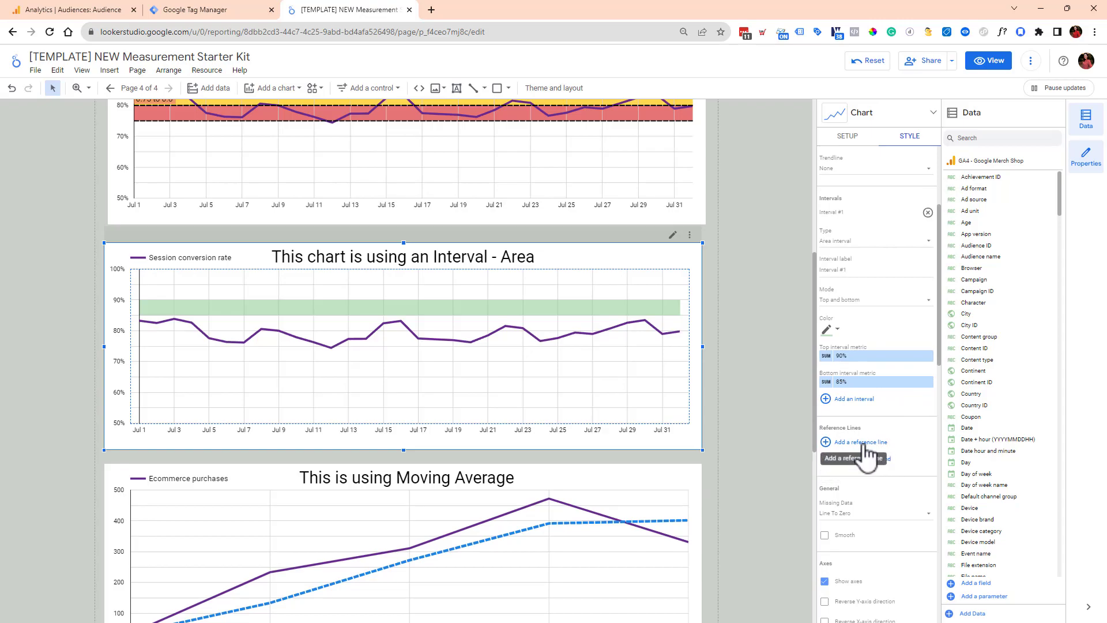
pyautogui.moveTo(898, 442)
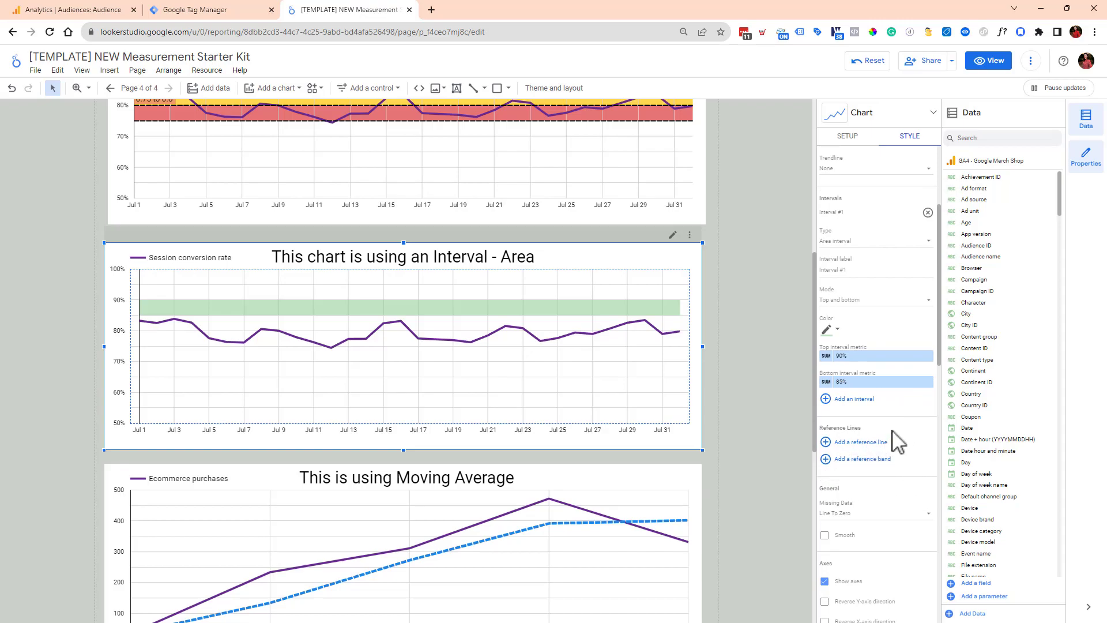
pyautogui.moveTo(926, 466)
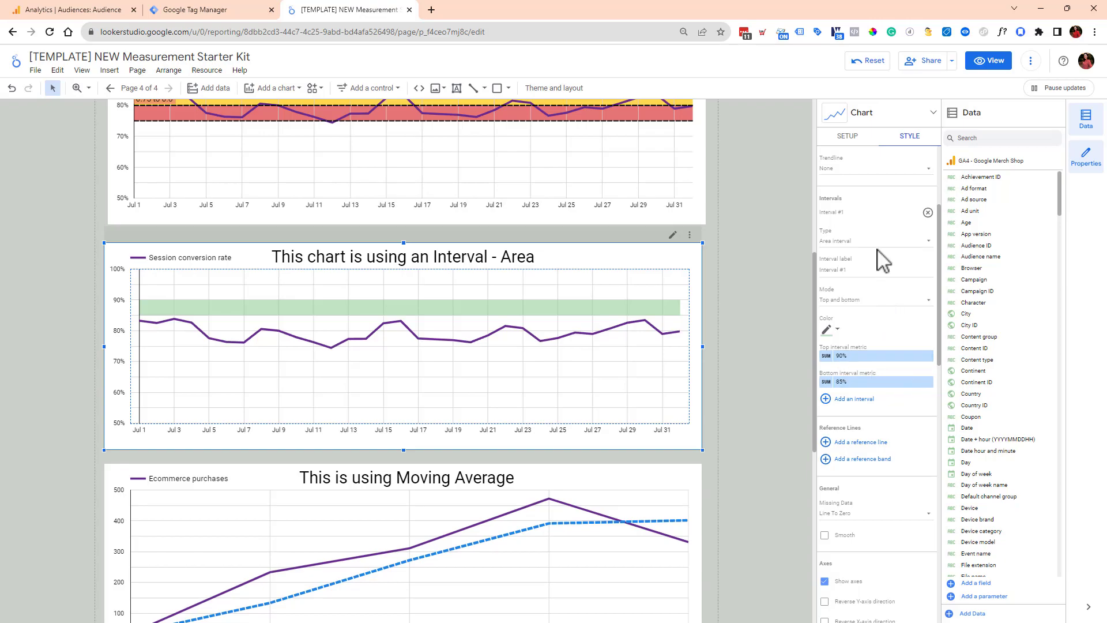
pyautogui.click(876, 240)
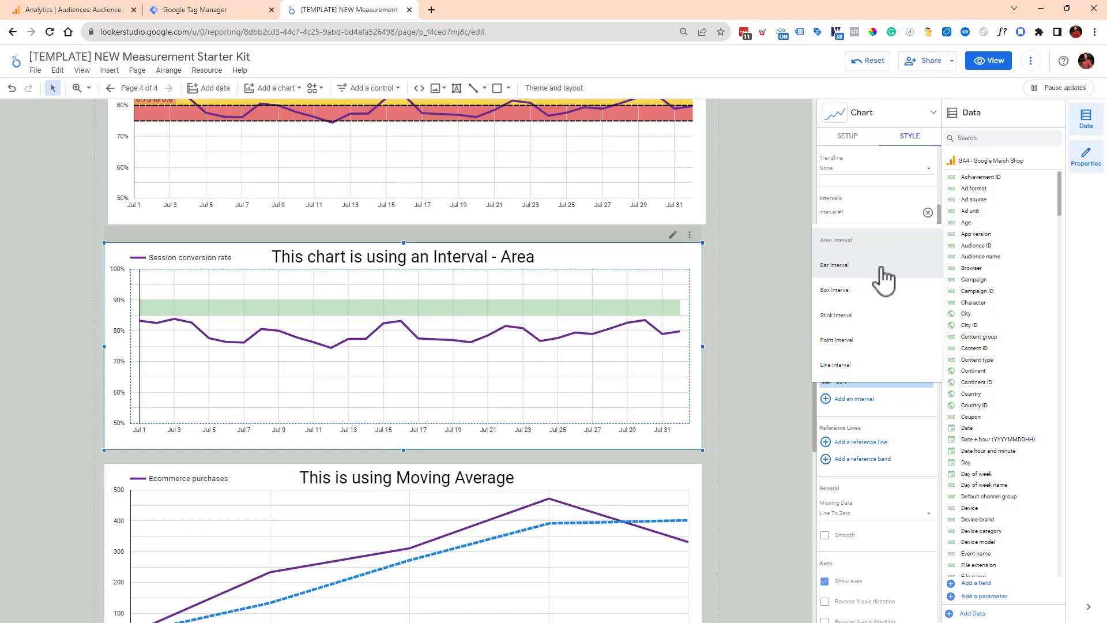
pyautogui.click(834, 266)
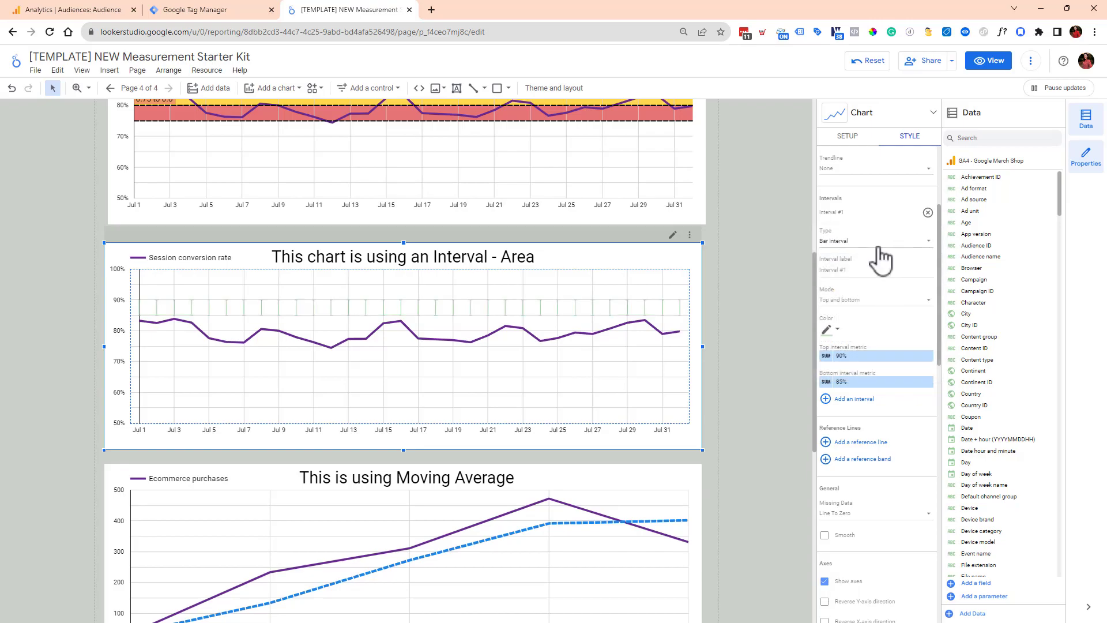
pyautogui.click(876, 240)
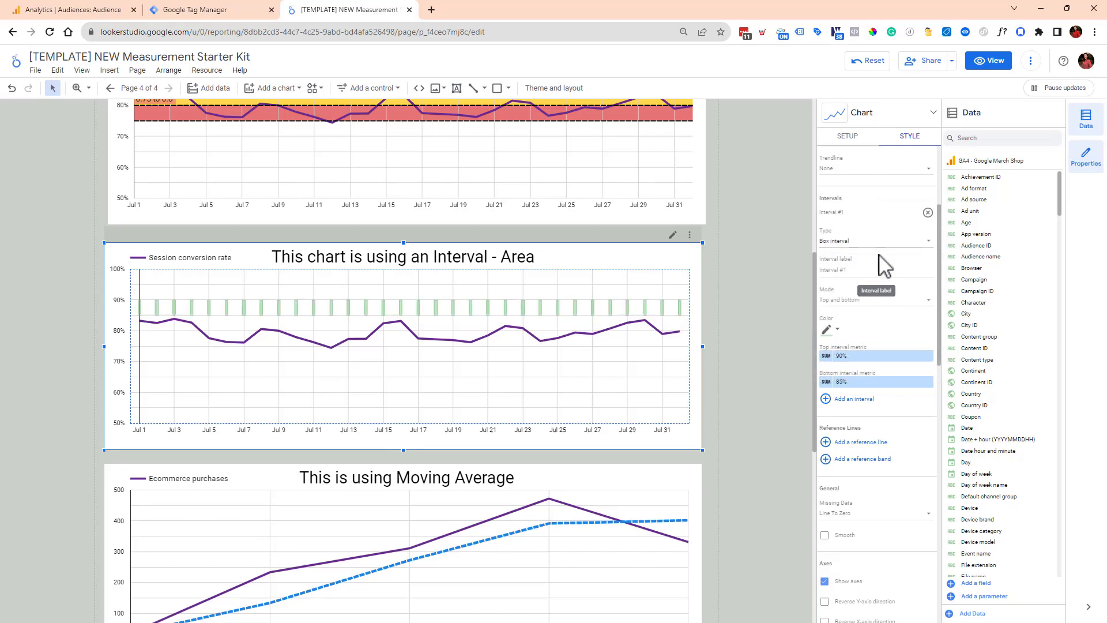
pyautogui.click(875, 241)
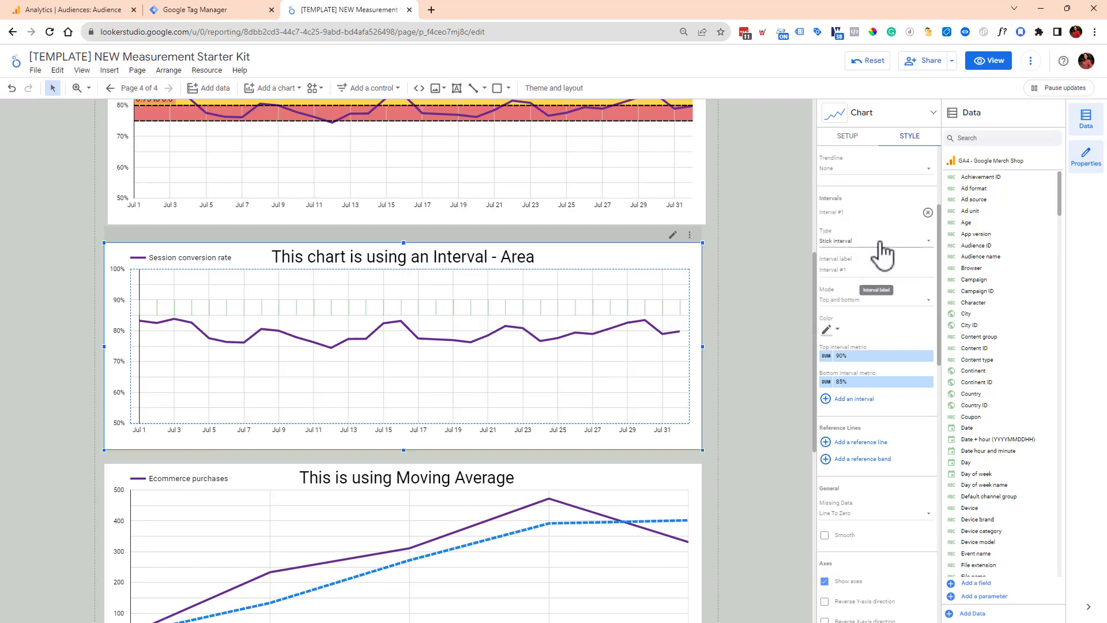
pyautogui.click(875, 241)
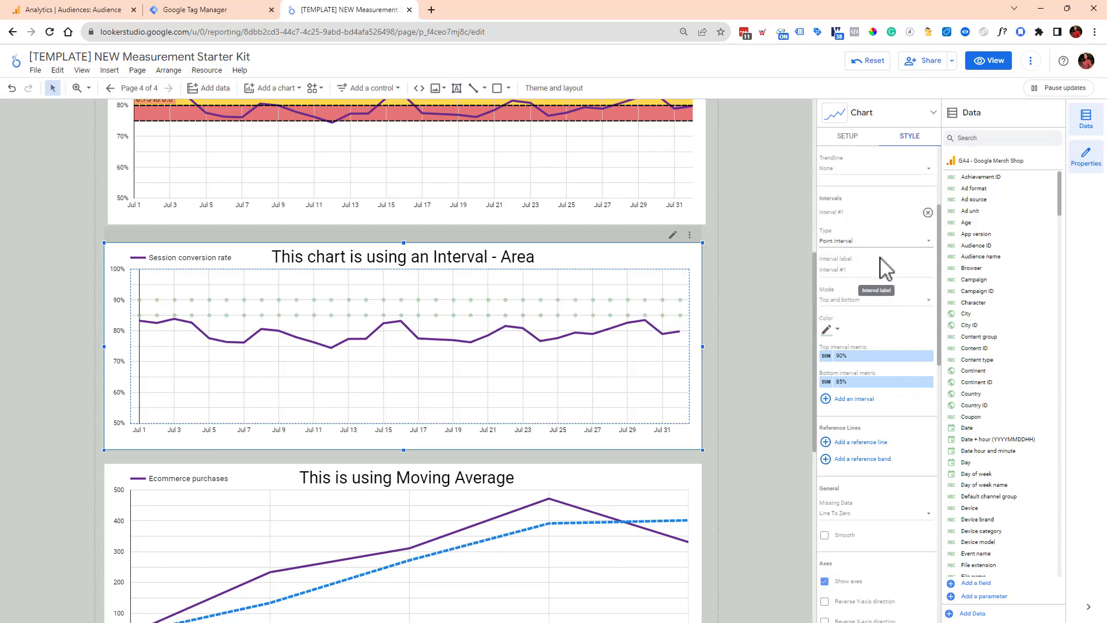
pyautogui.click(876, 240)
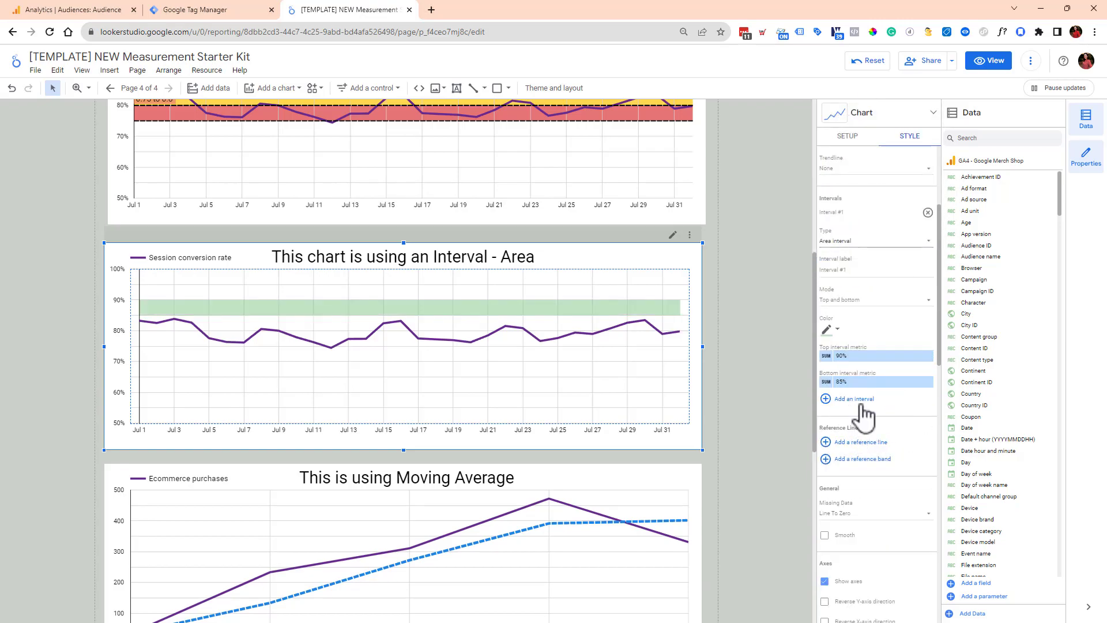
# Add Interval #2 of the Line interval type, leaving its metrics unset.
pyautogui.click(852, 398)
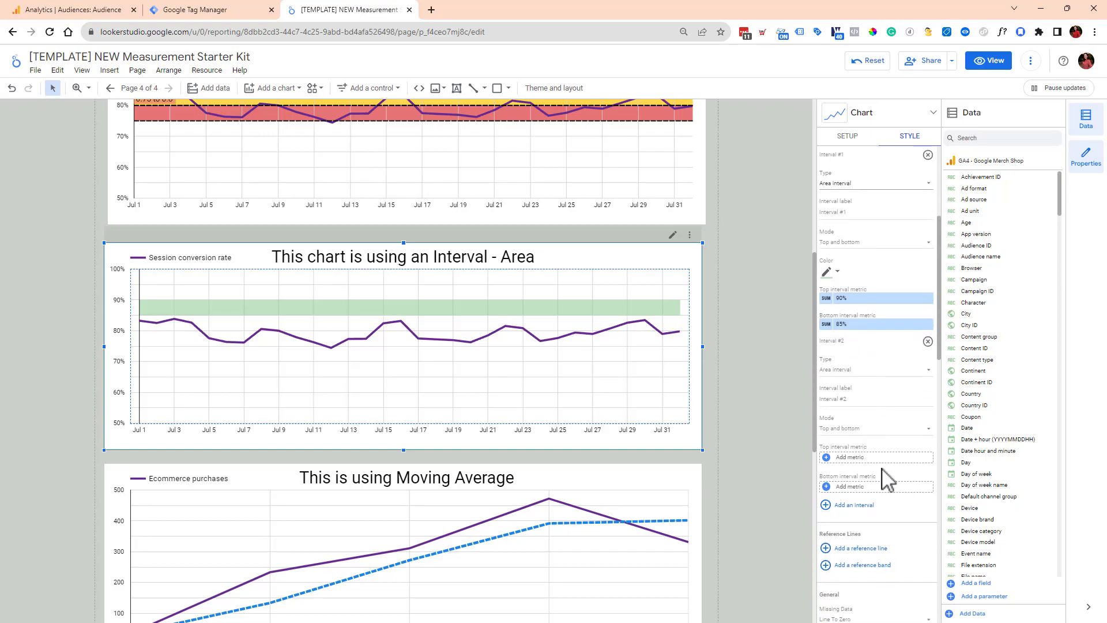
pyautogui.moveTo(842, 459)
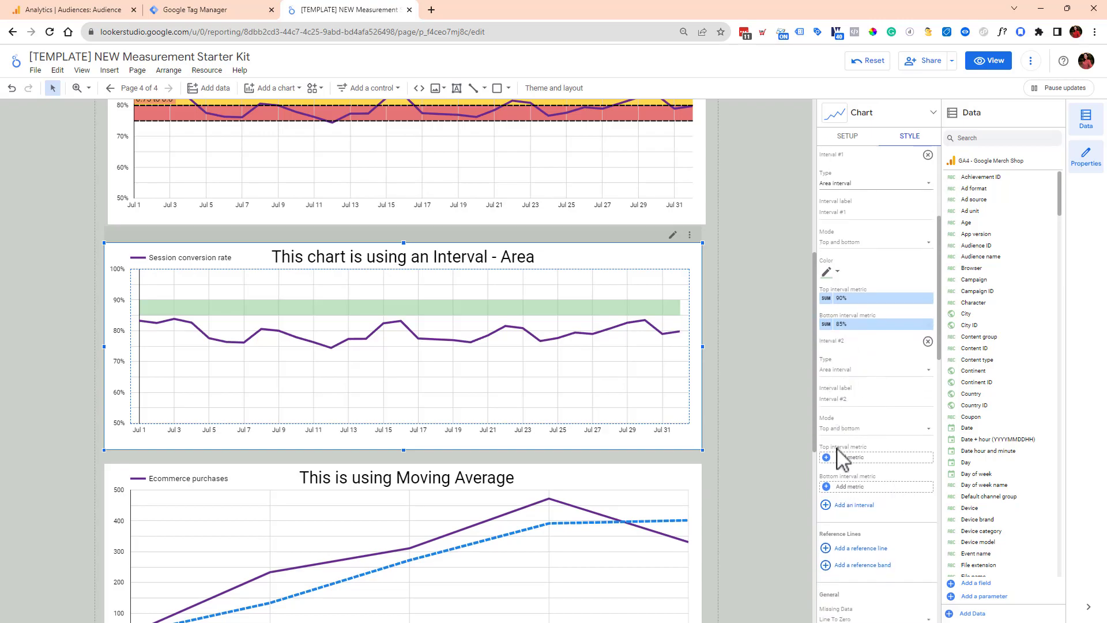
pyautogui.scroll(-3)
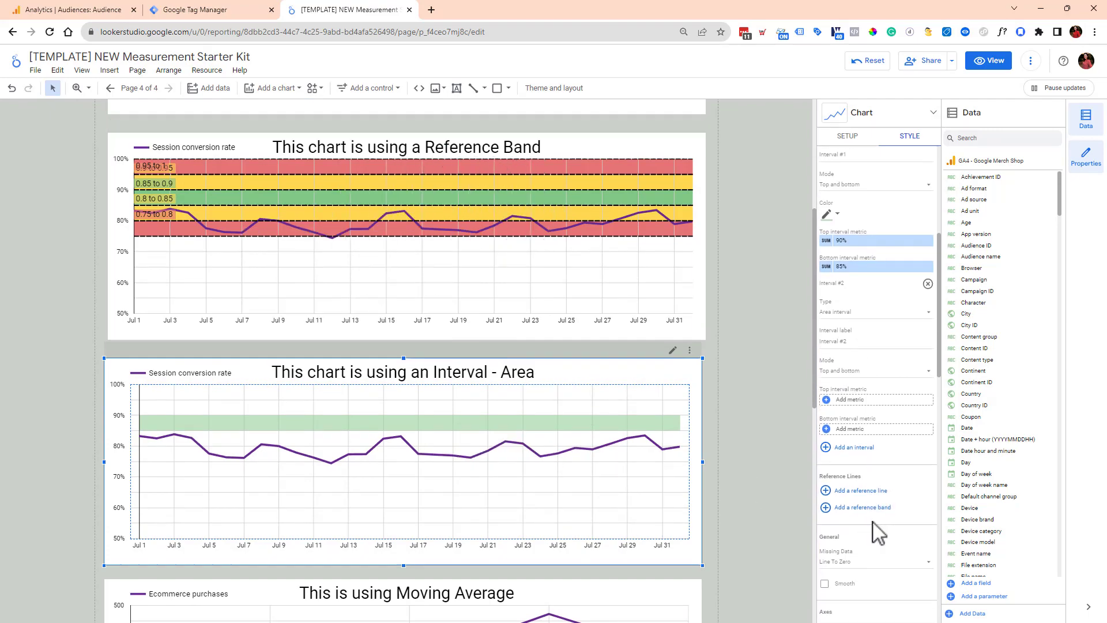
pyautogui.click(874, 311)
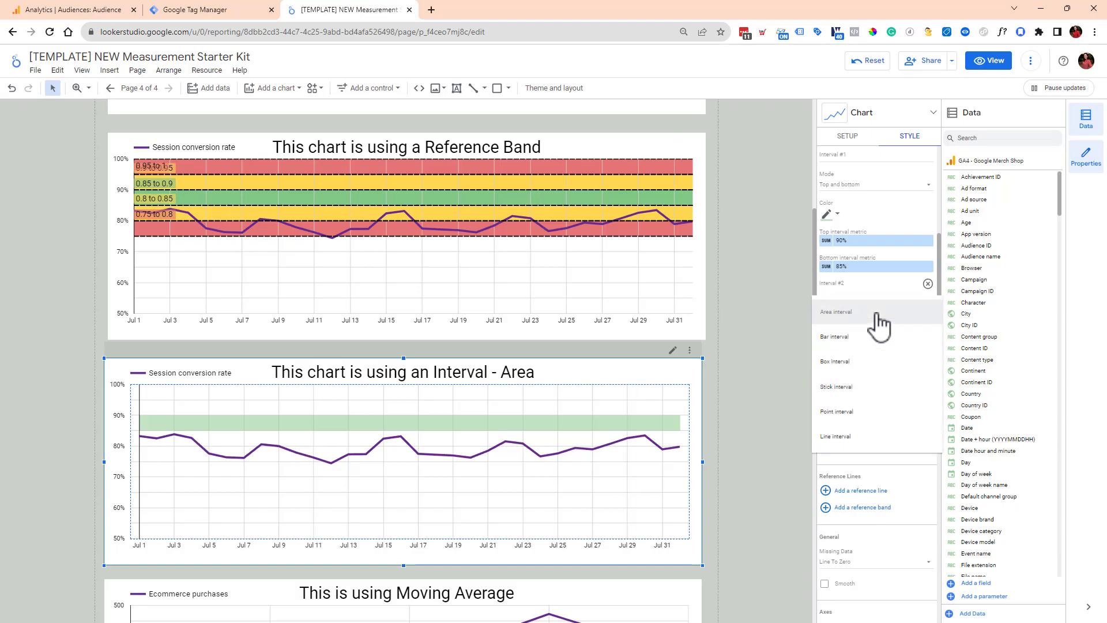
pyautogui.click(836, 436)
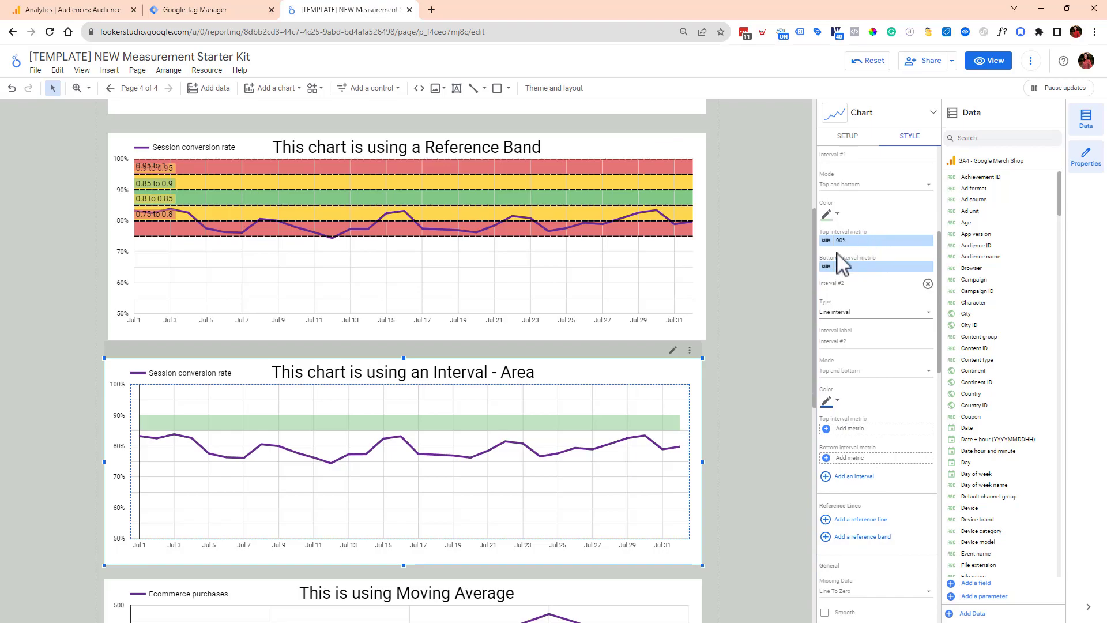
# Change Interval #1's type option, then scroll down to the Moving Average chart.
pyautogui.click(874, 240)
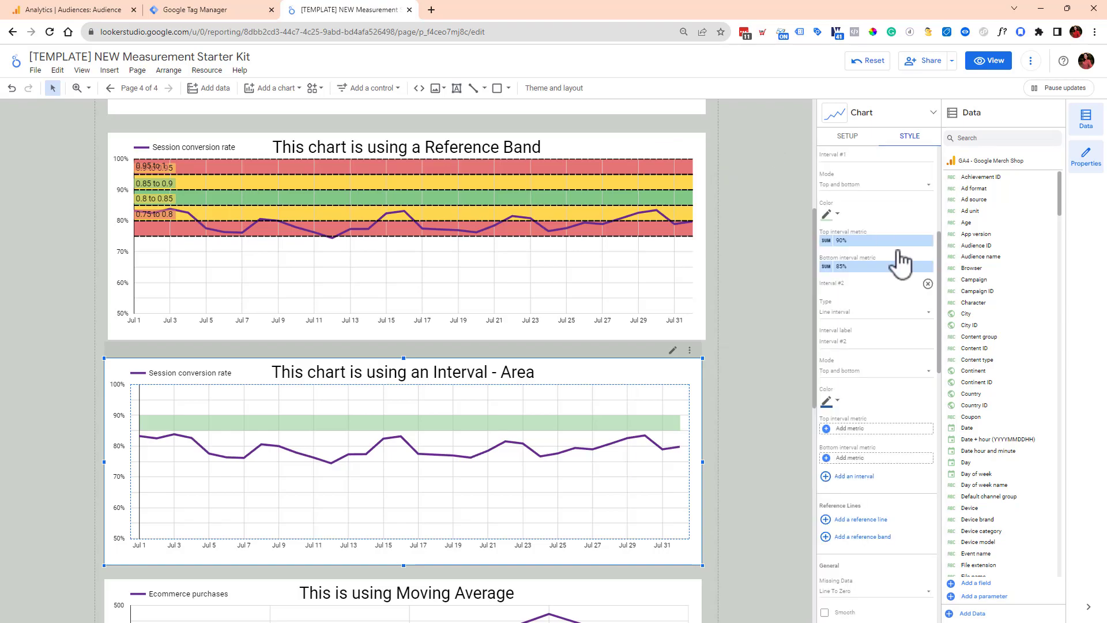
pyautogui.click(843, 267)
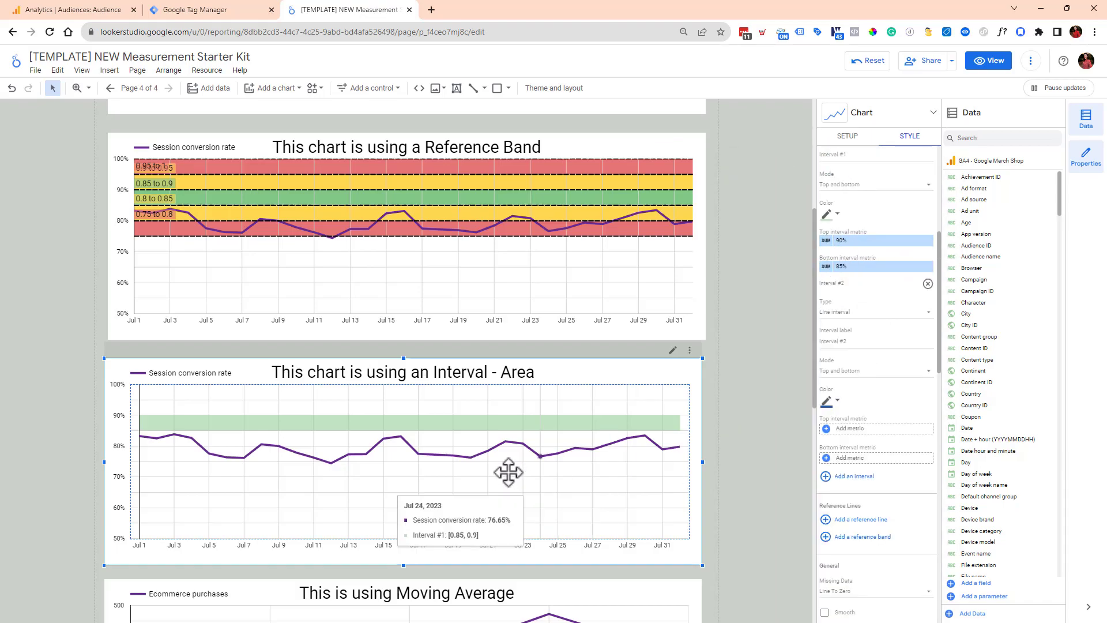
pyautogui.moveTo(406, 474)
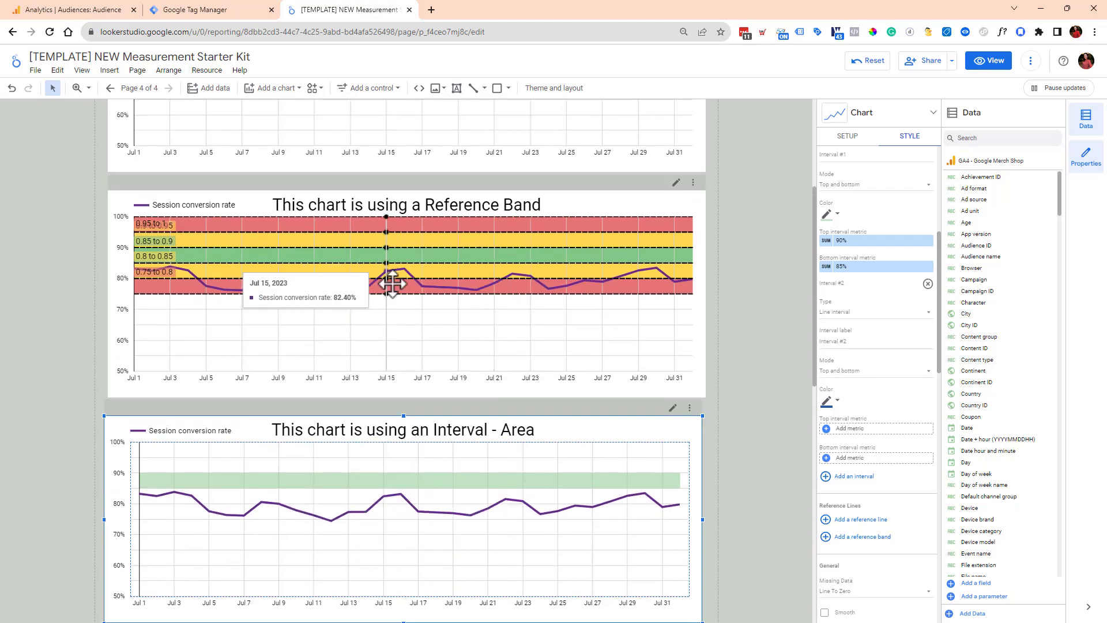
pyautogui.moveTo(633, 356)
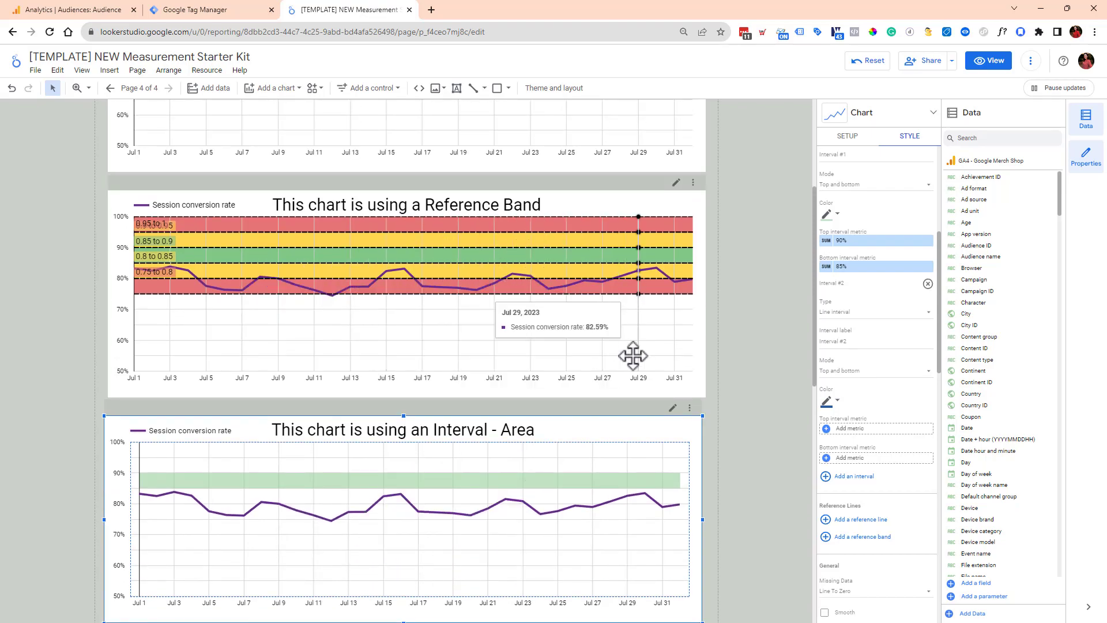
pyautogui.scroll(-3)
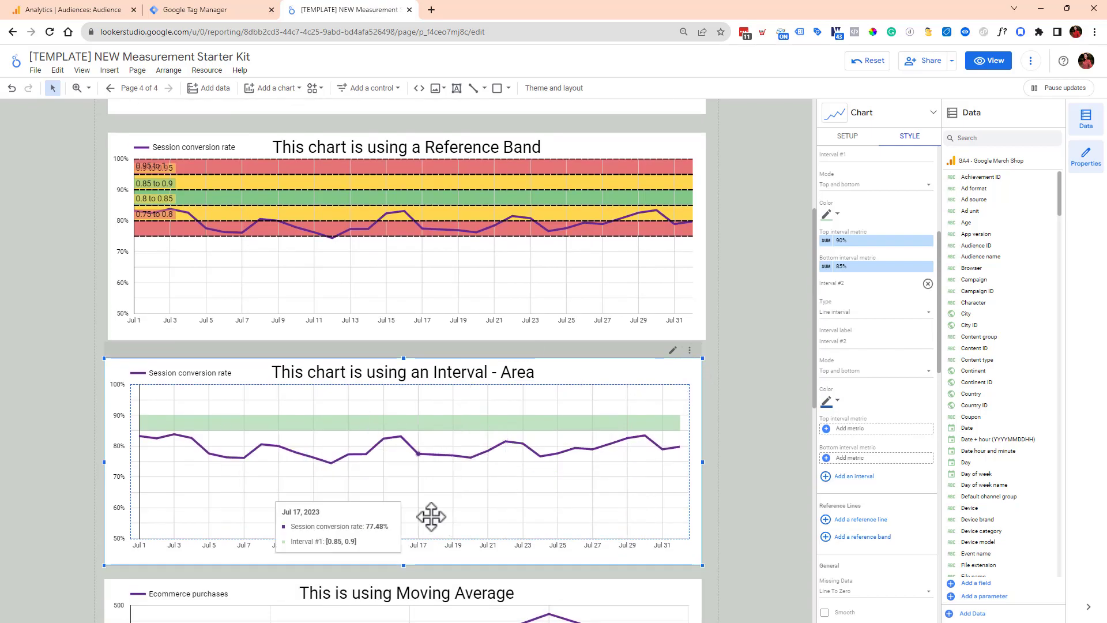
pyautogui.scroll(-3)
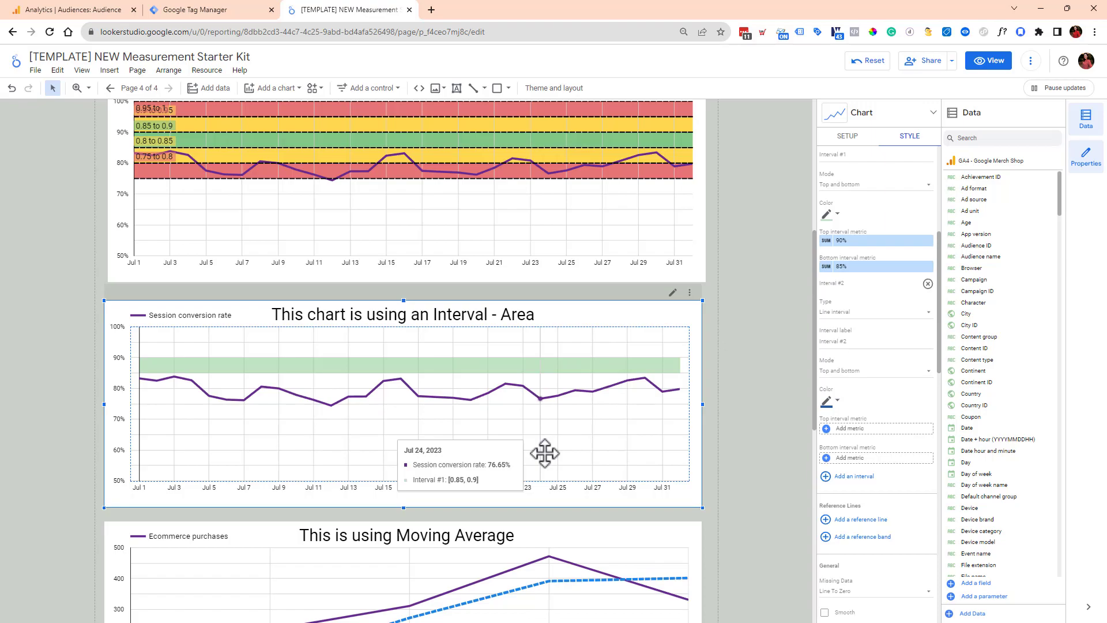
pyautogui.scroll(-3)
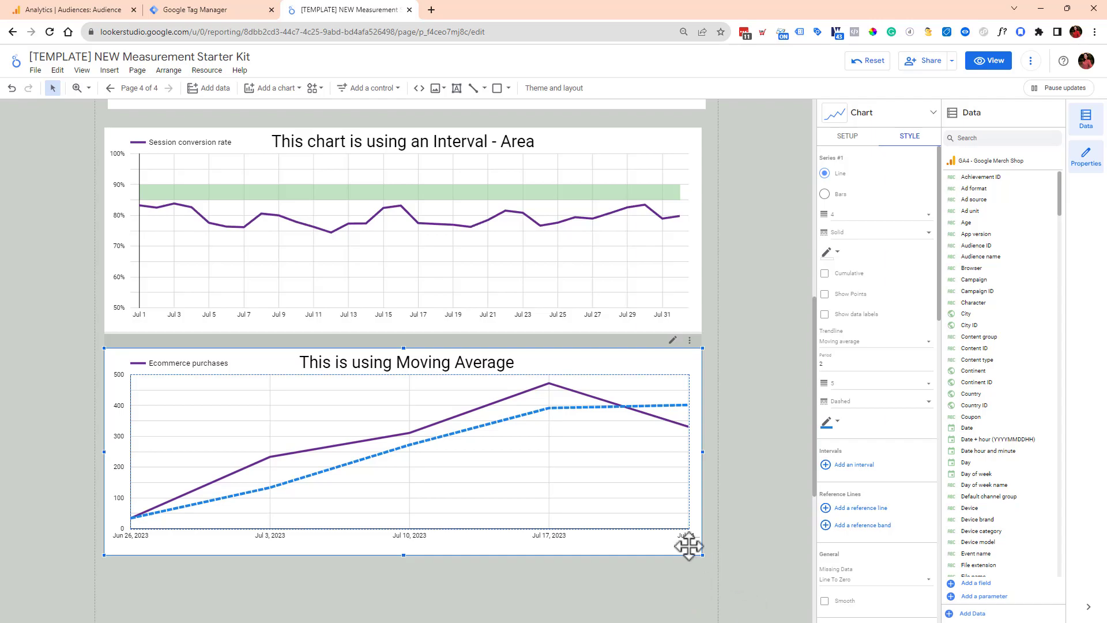
pyautogui.moveTo(932, 205)
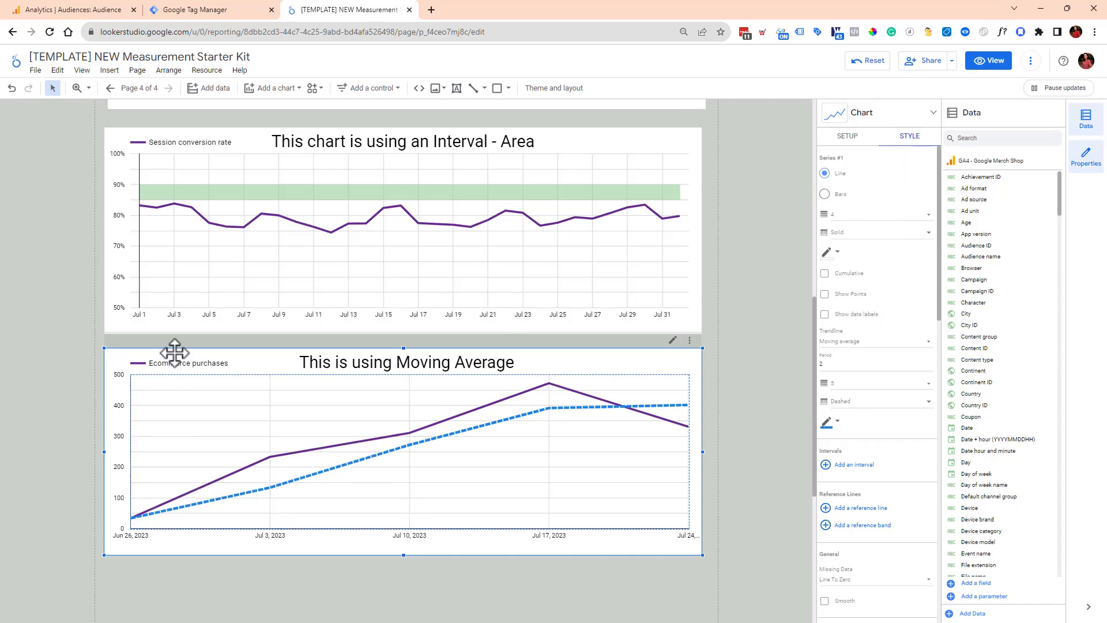
pyautogui.moveTo(280, 212)
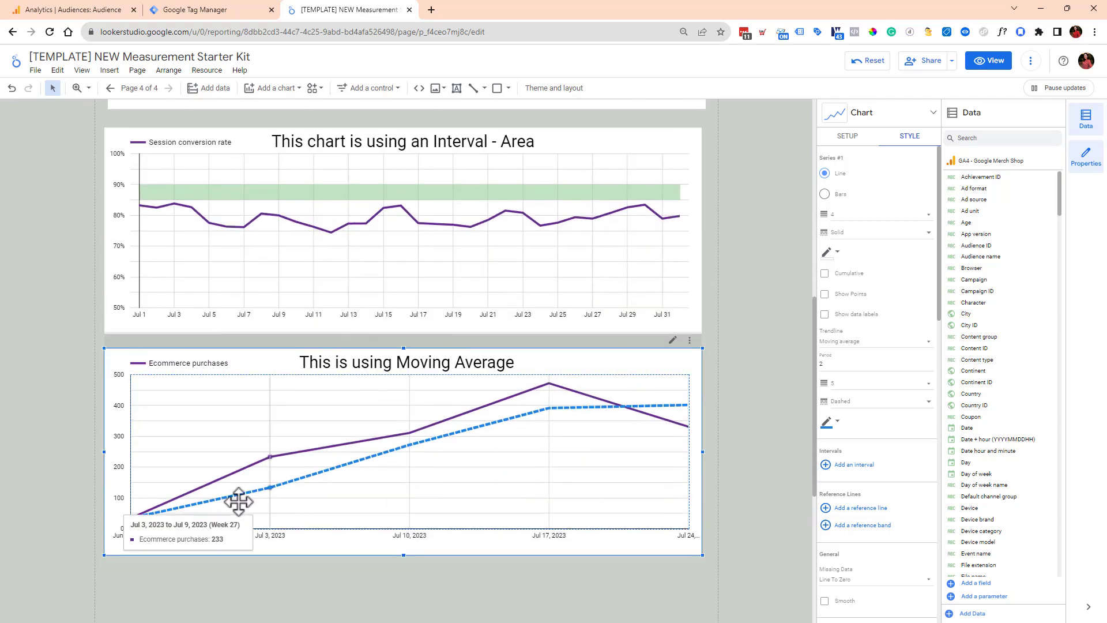
pyautogui.scroll(-3)
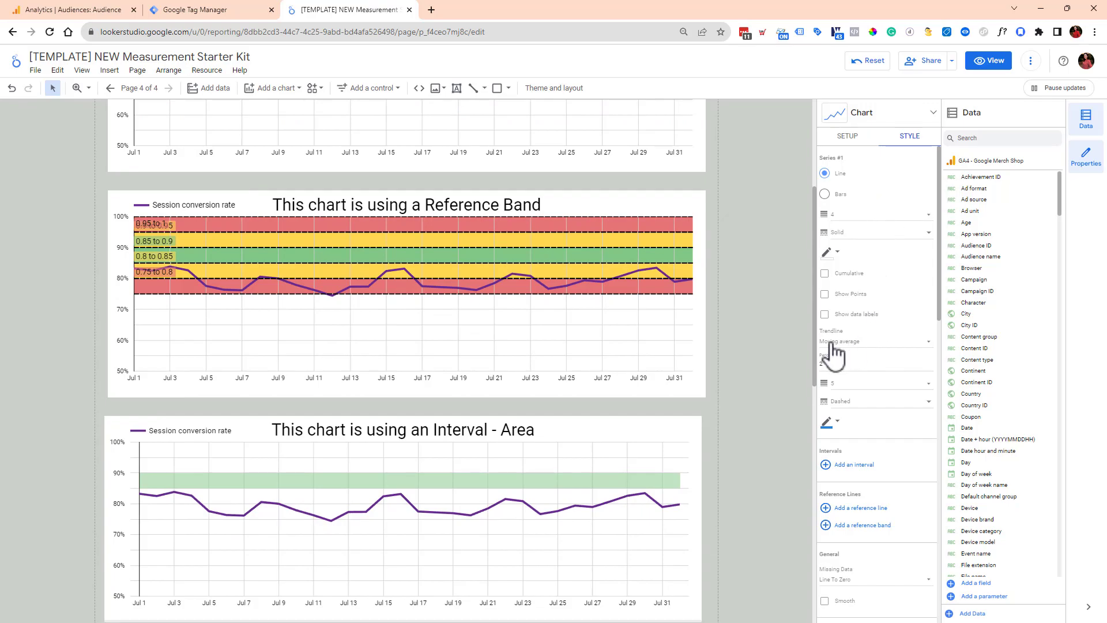
pyautogui.click(875, 342)
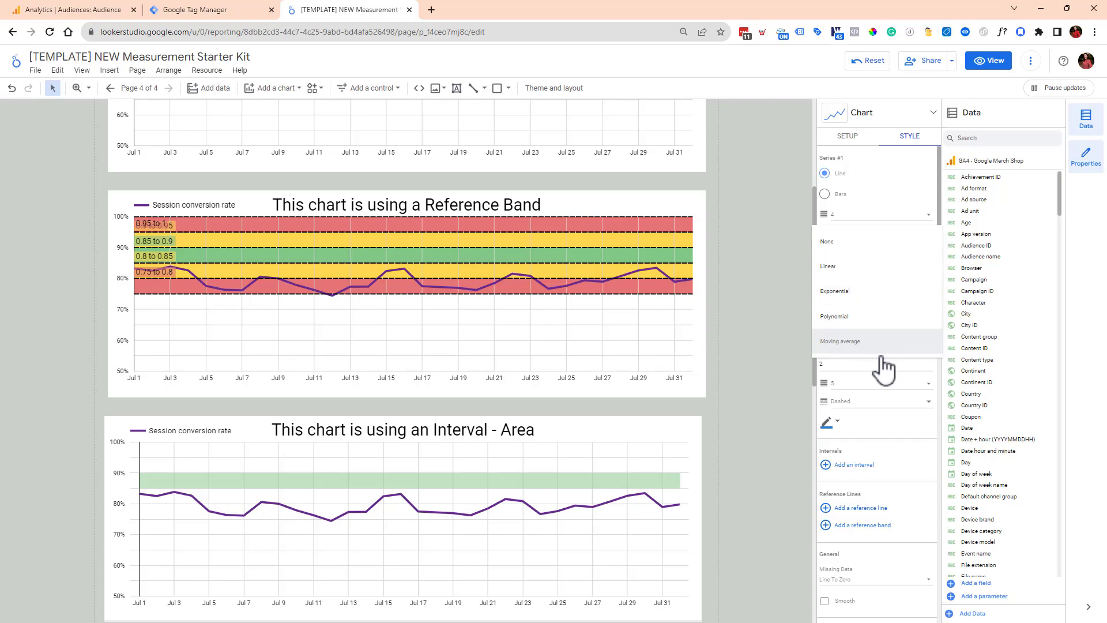
pyautogui.moveTo(752, 534)
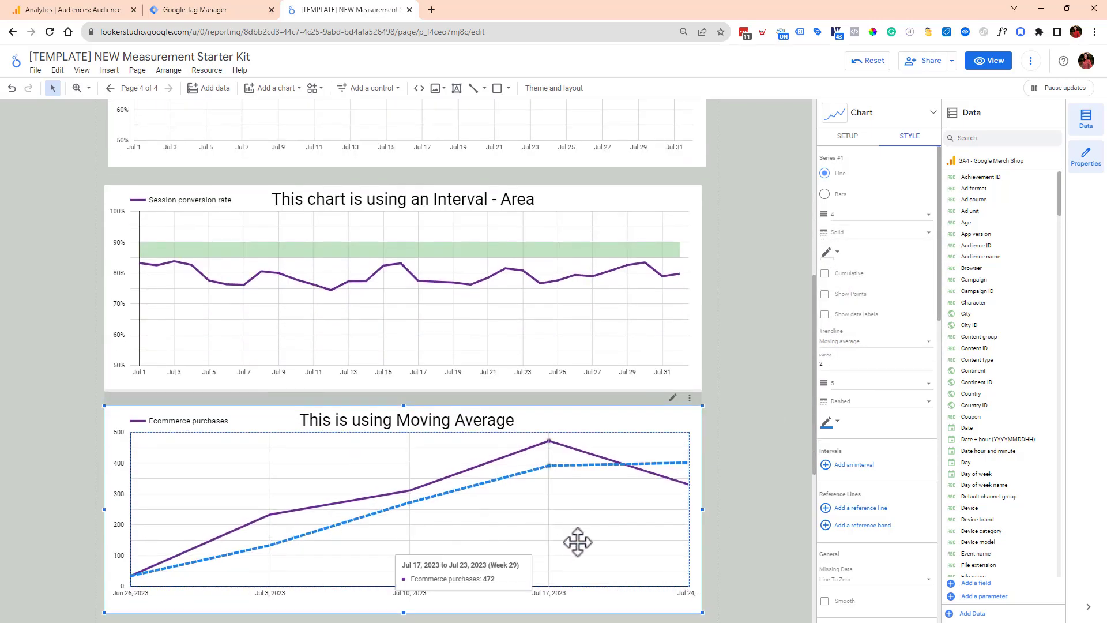
pyautogui.moveTo(605, 535)
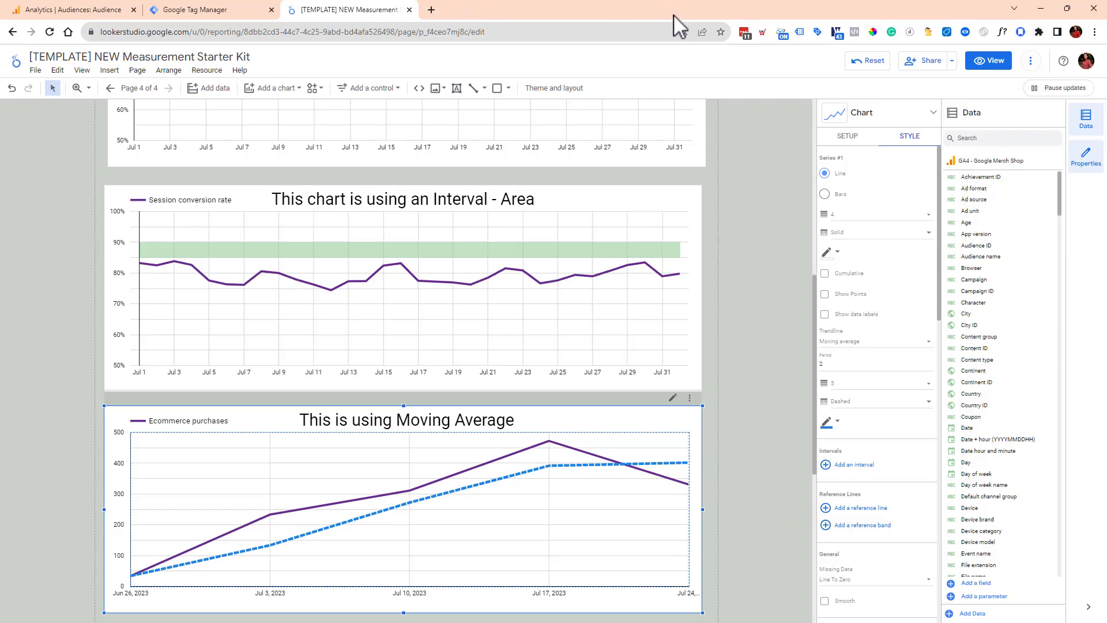
pyautogui.moveTo(977, 200)
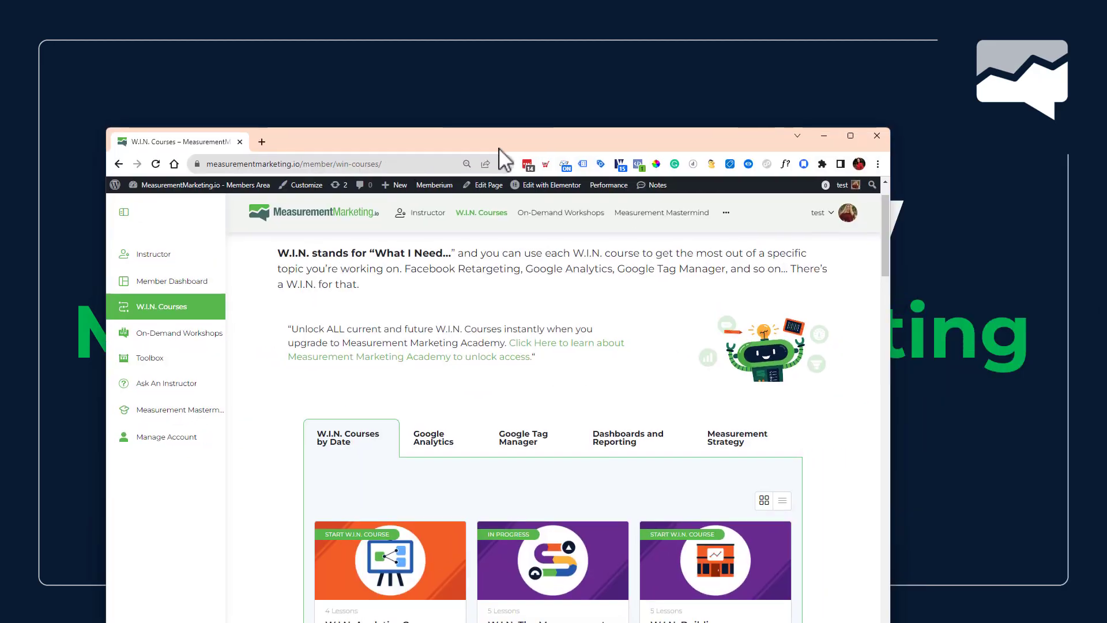
# Bring the W.I.N. Courses page's dated course cards into view, including the Framework at 52%.
pyautogui.click(850, 137)
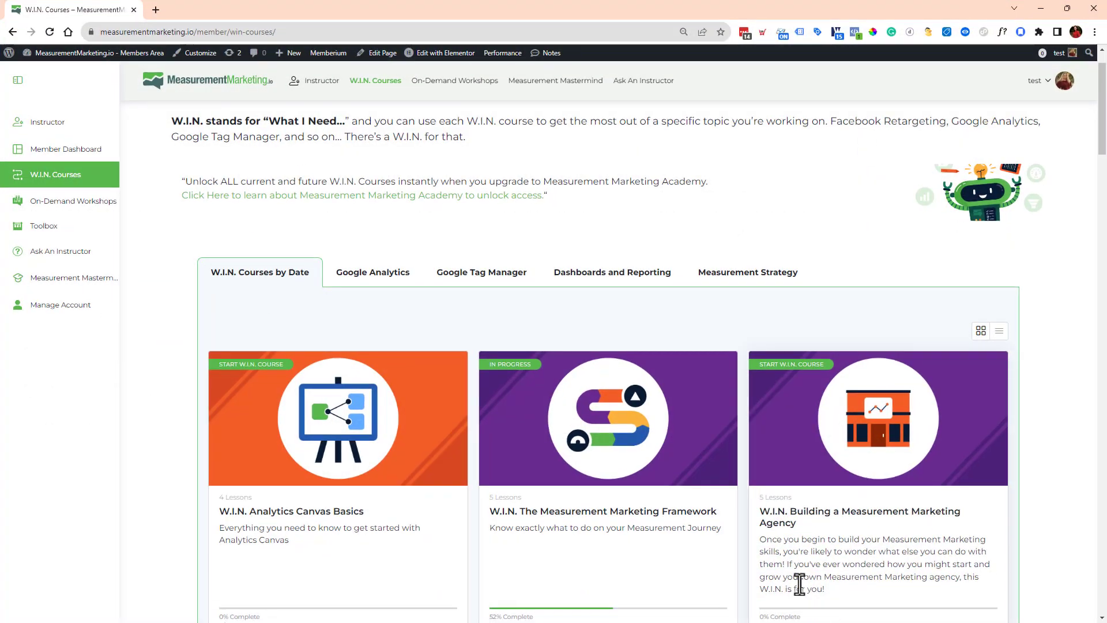
pyautogui.scroll(-3)
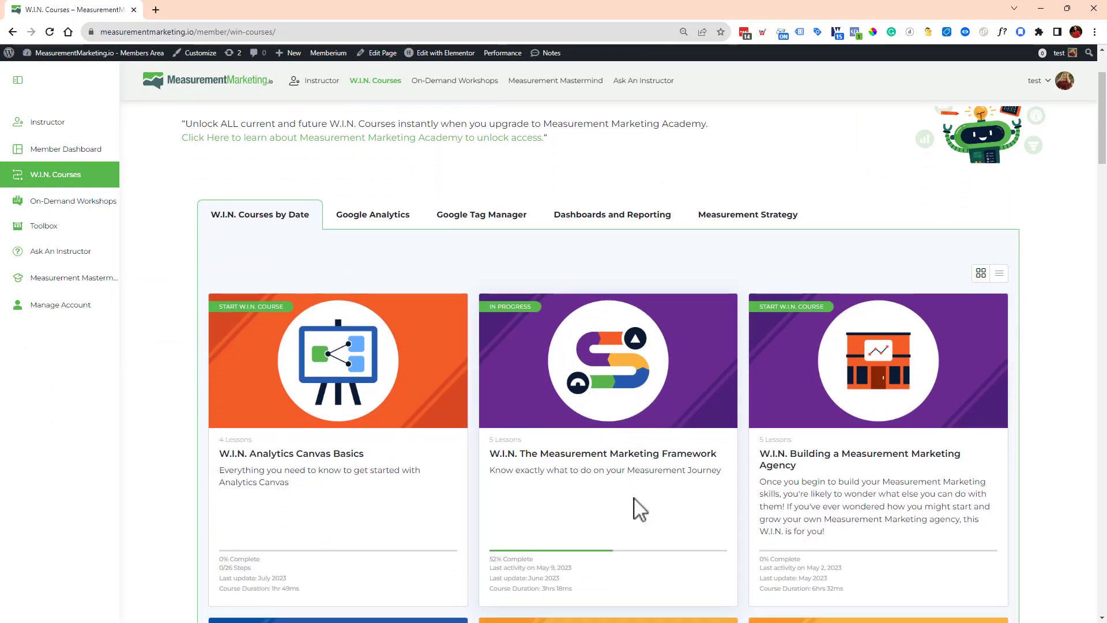
pyautogui.moveTo(331, 470)
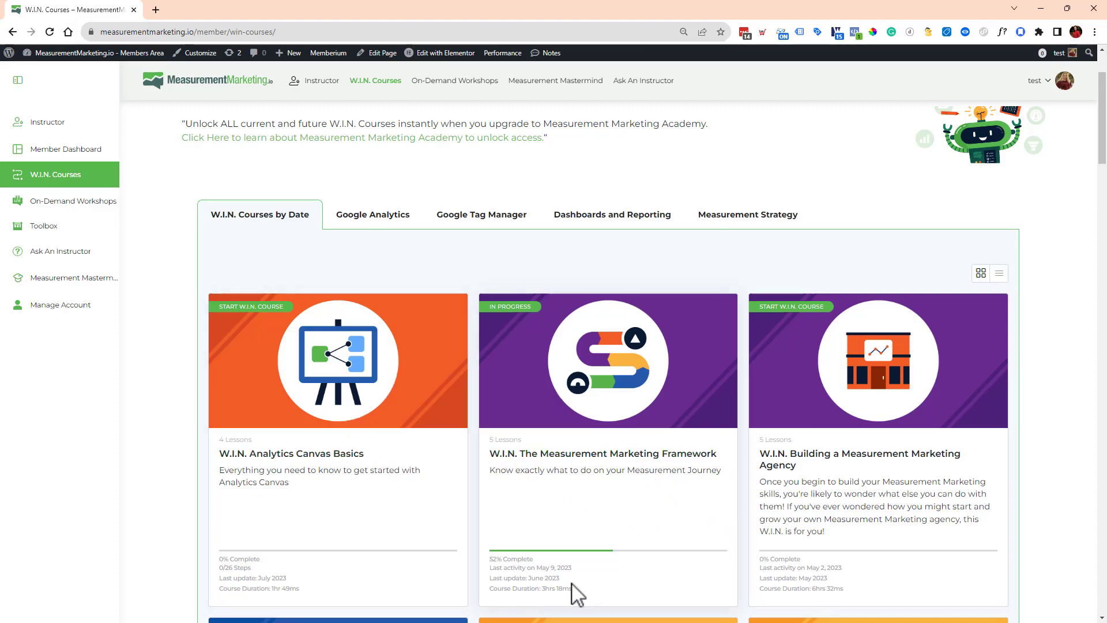
pyautogui.moveTo(682, 200)
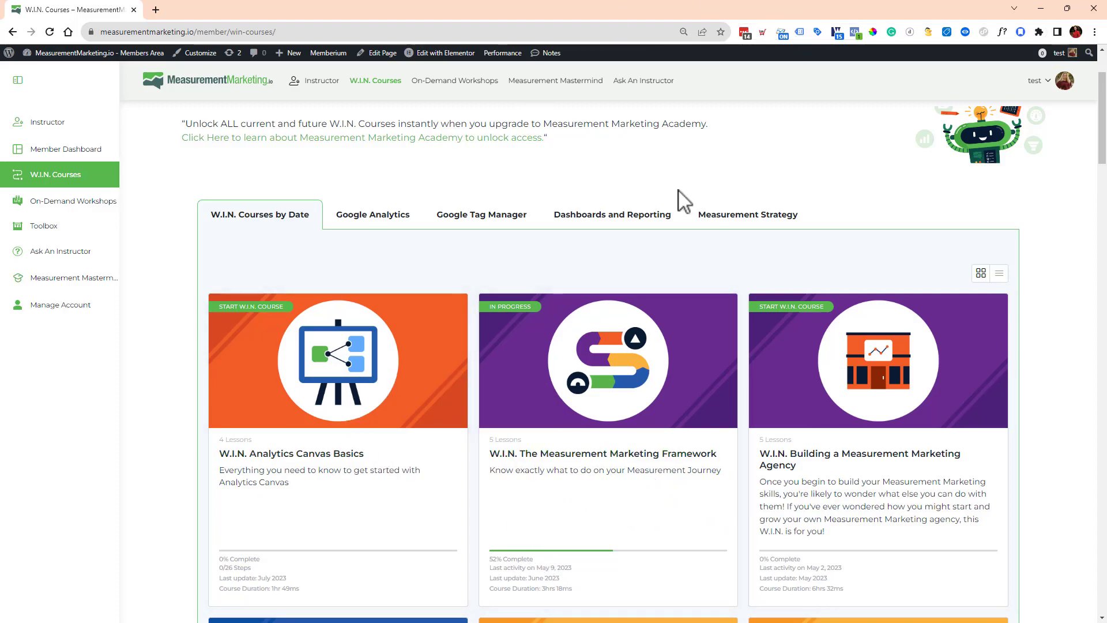
pyautogui.moveTo(671, 196)
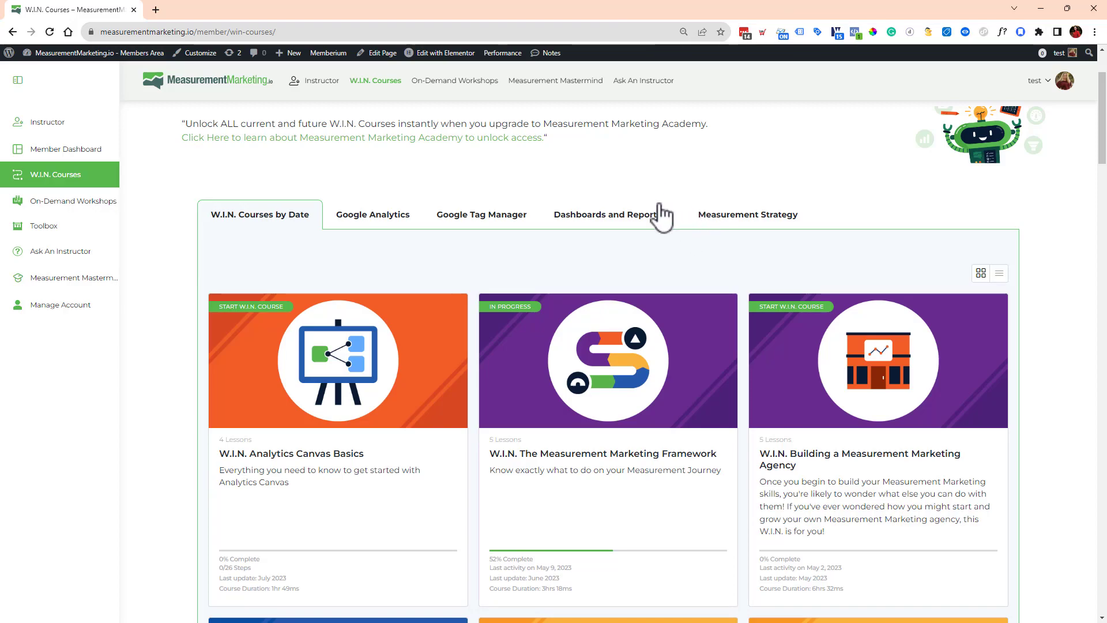
pyautogui.moveTo(649, 189)
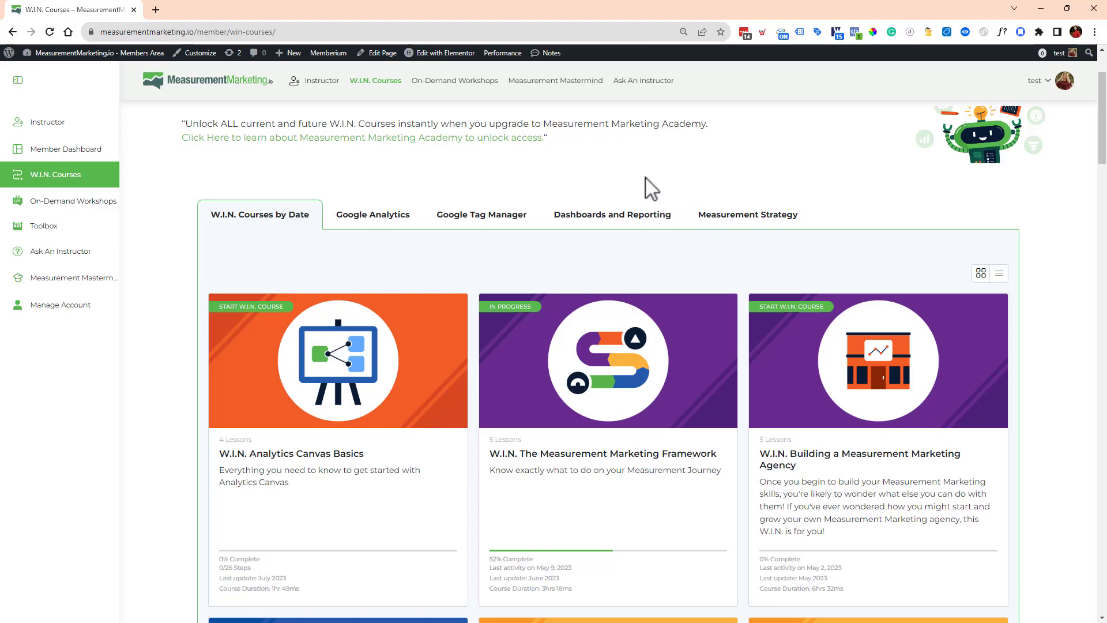